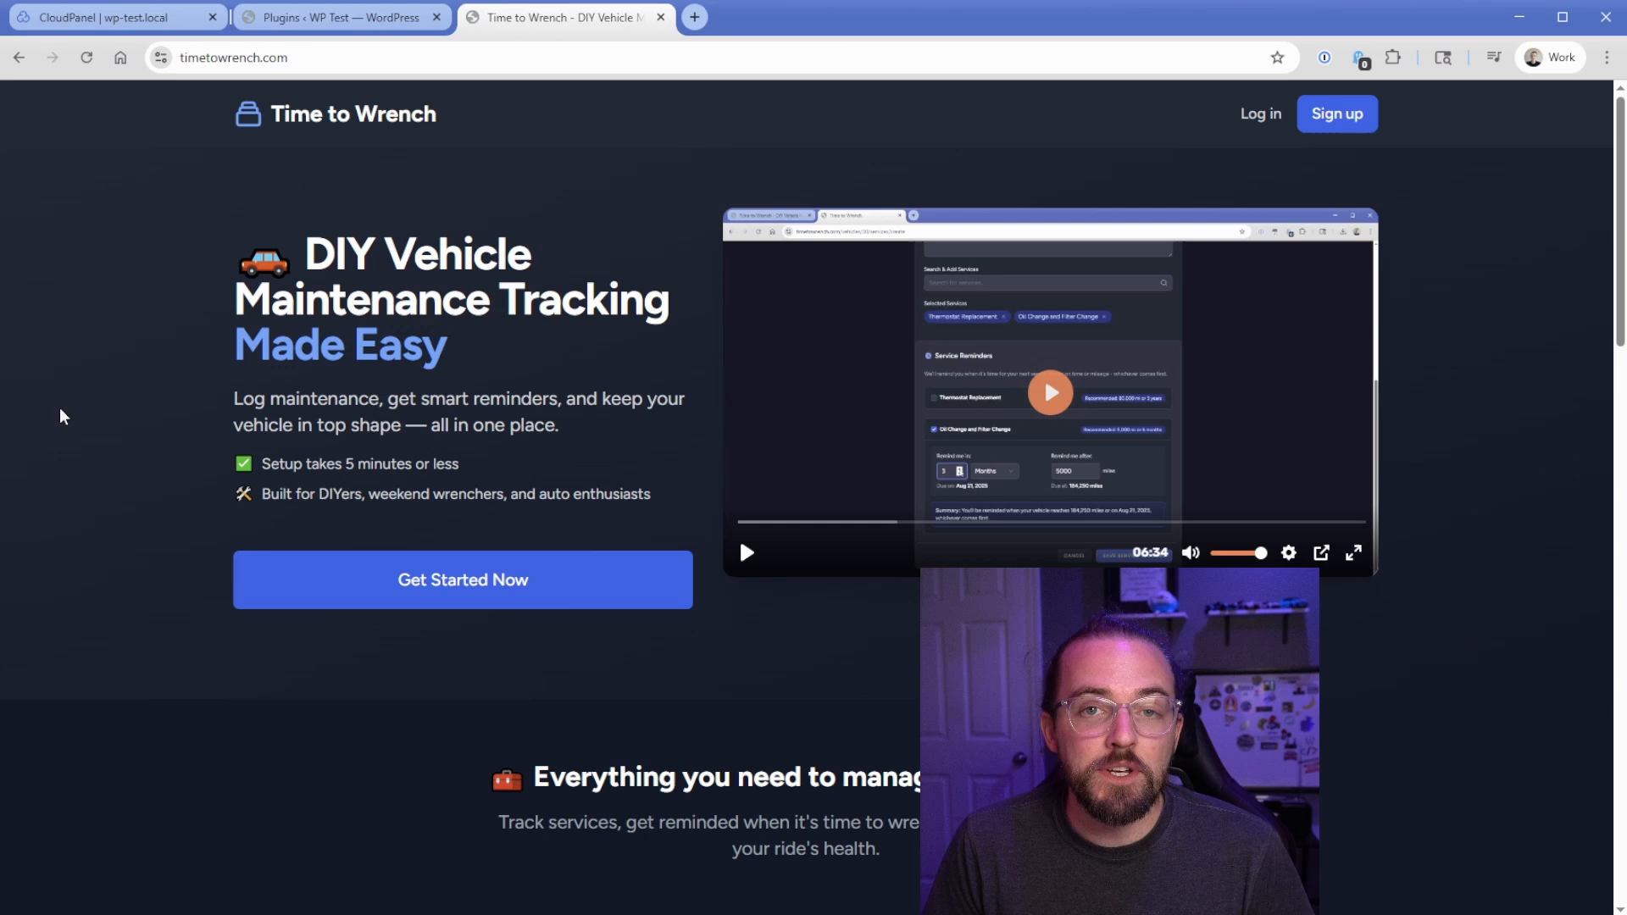
Step: Review the Plugins page listing only GP Premium, then view CloudPanel's wp-test.local settings
{"action": "left_click", "coordinate": [337, 18]}
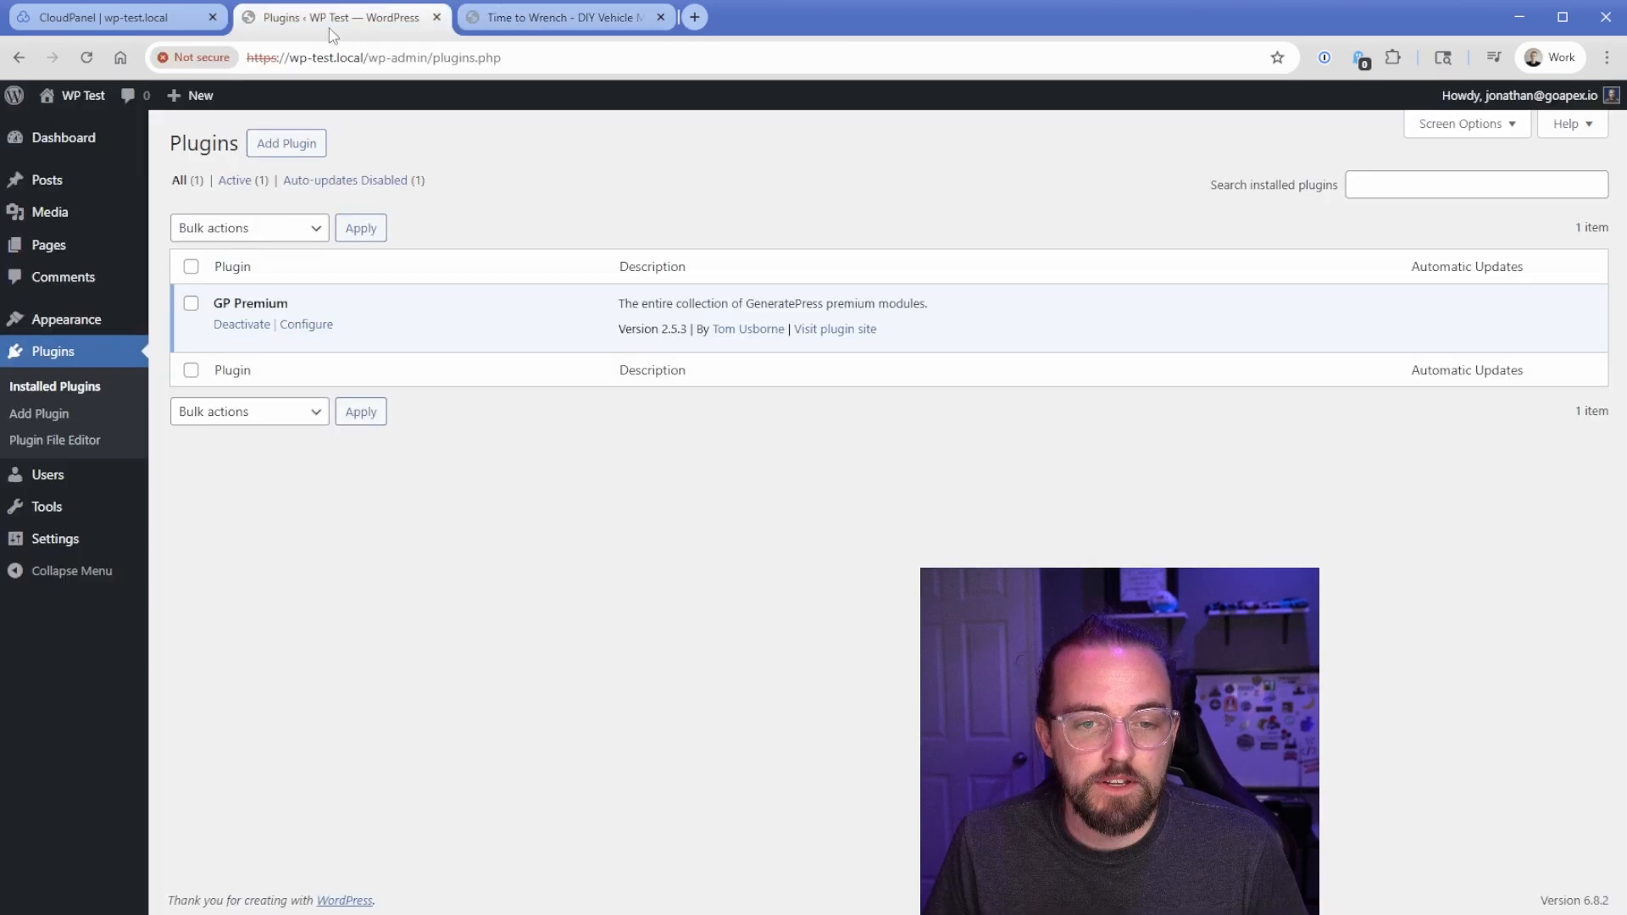
{"action": "mouse_move", "coordinate": [530, 195]}
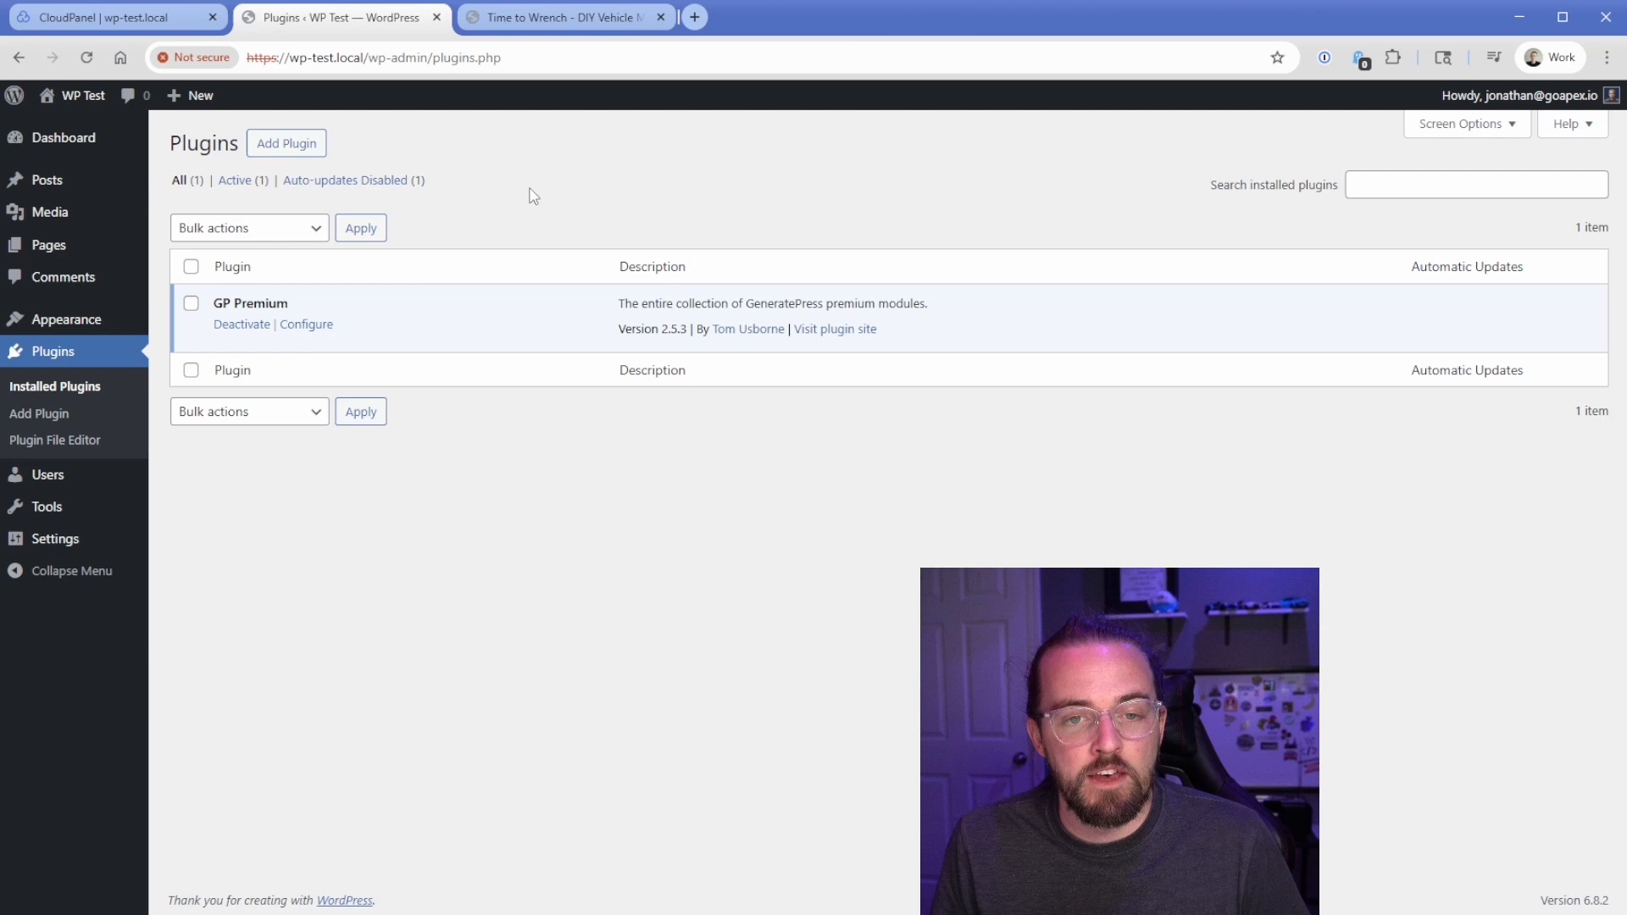
{"action": "left_click", "coordinate": [104, 17]}
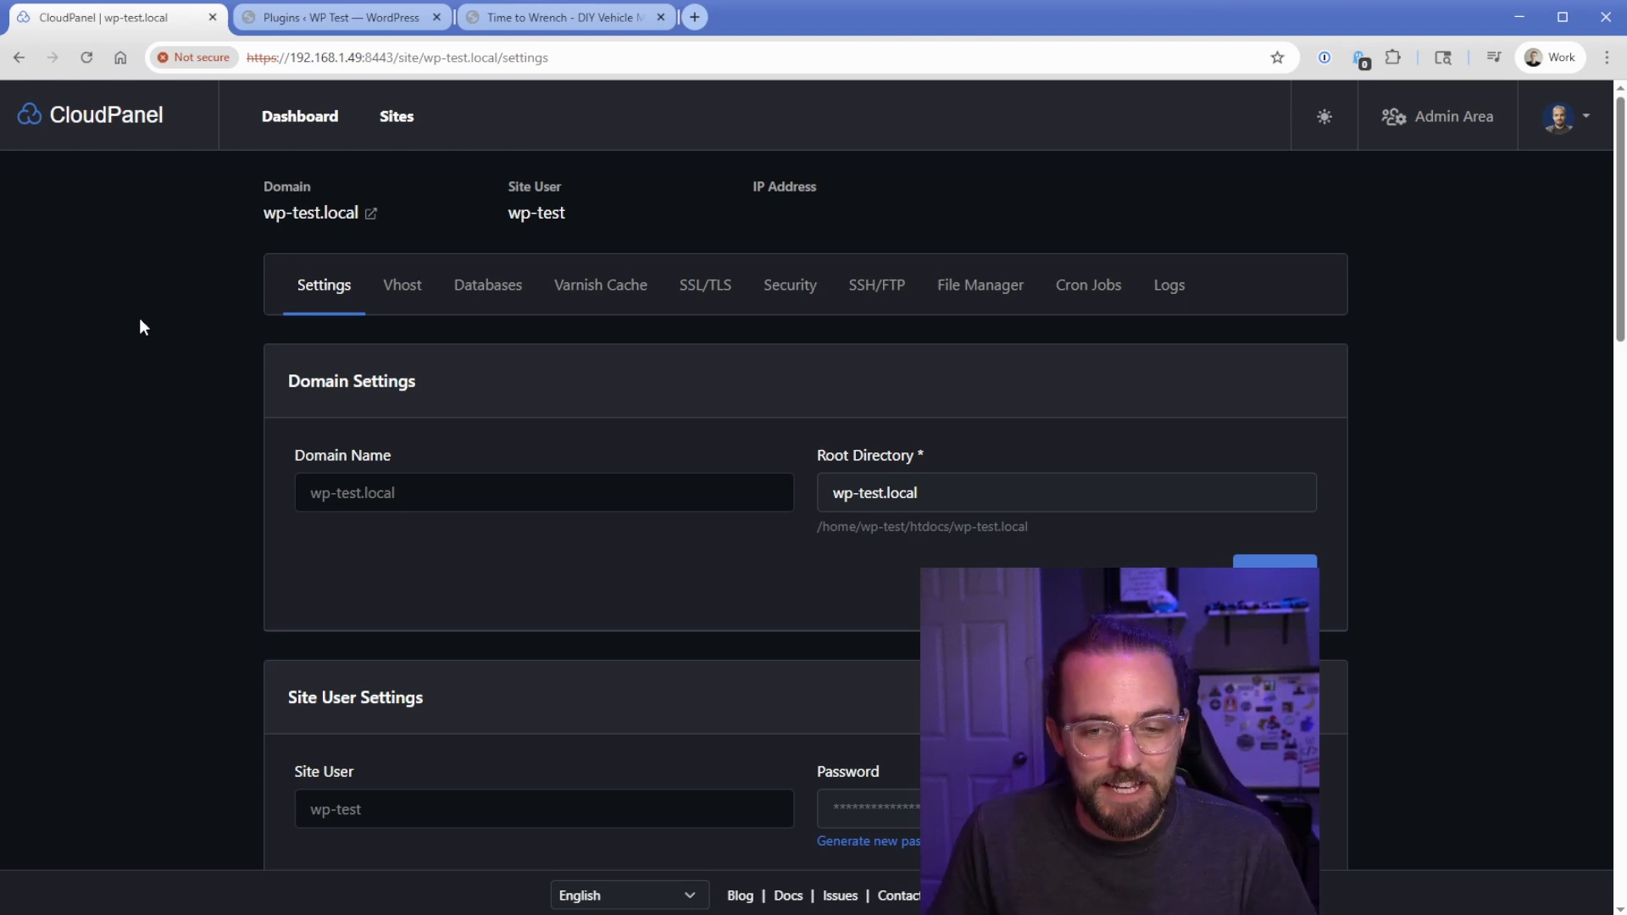
Step: Open anthropic.com/claude-code in a new browser tab
{"action": "left_click", "coordinate": [343, 18]}
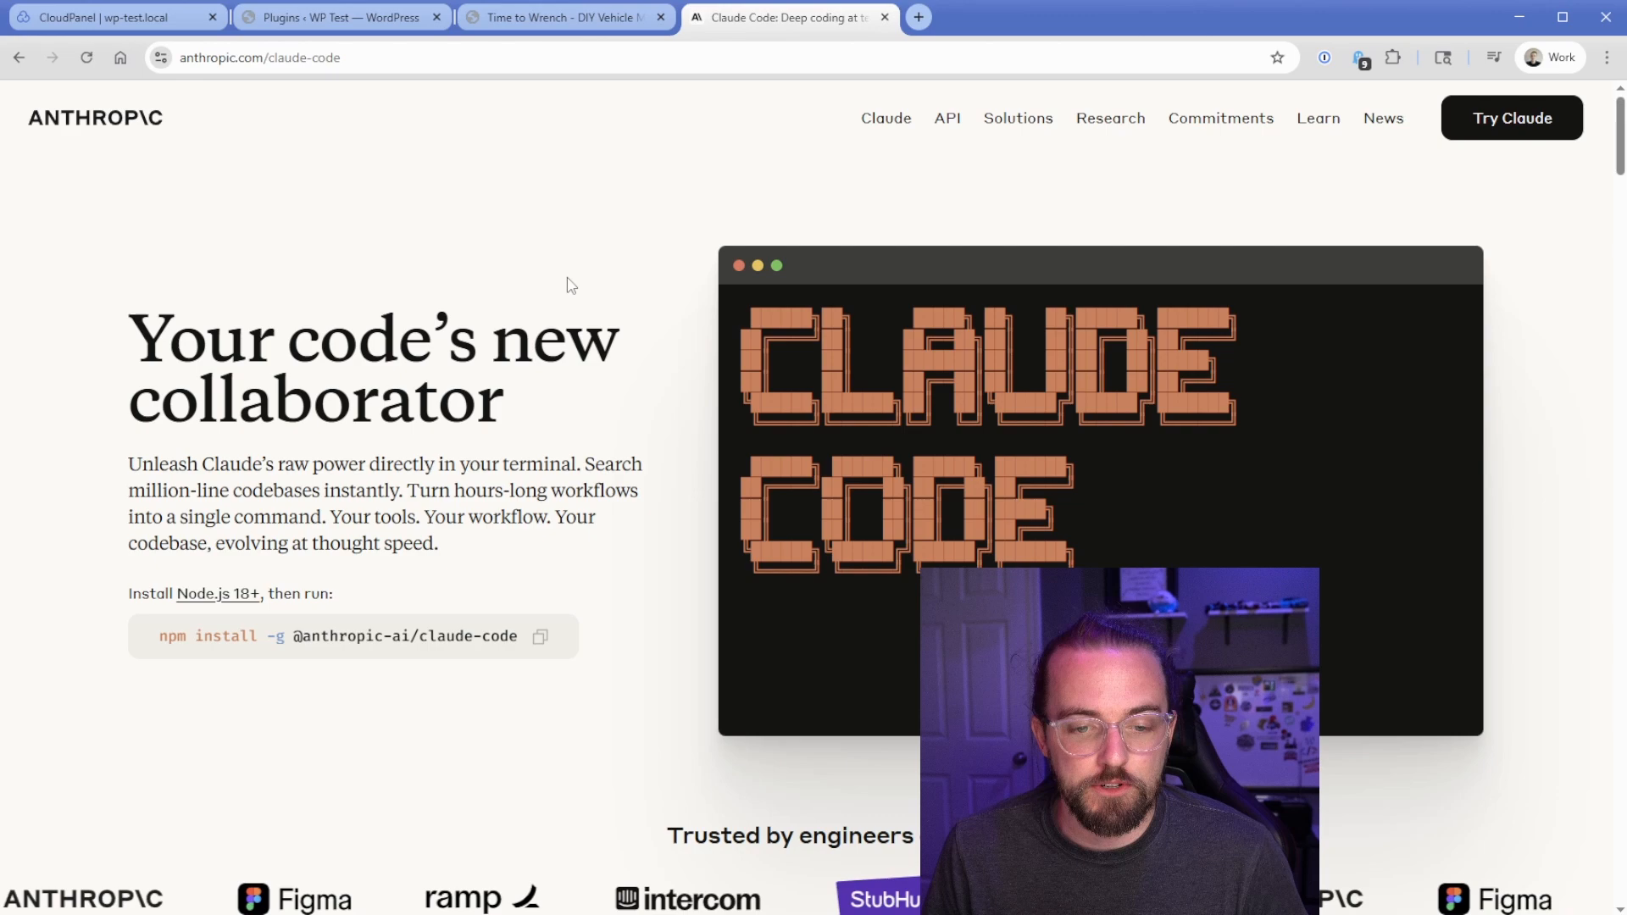
Step: Scroll down the Claude Code page to look over its contents
{"action": "scroll", "scroll_direction": "down", "scroll_amount": 3}
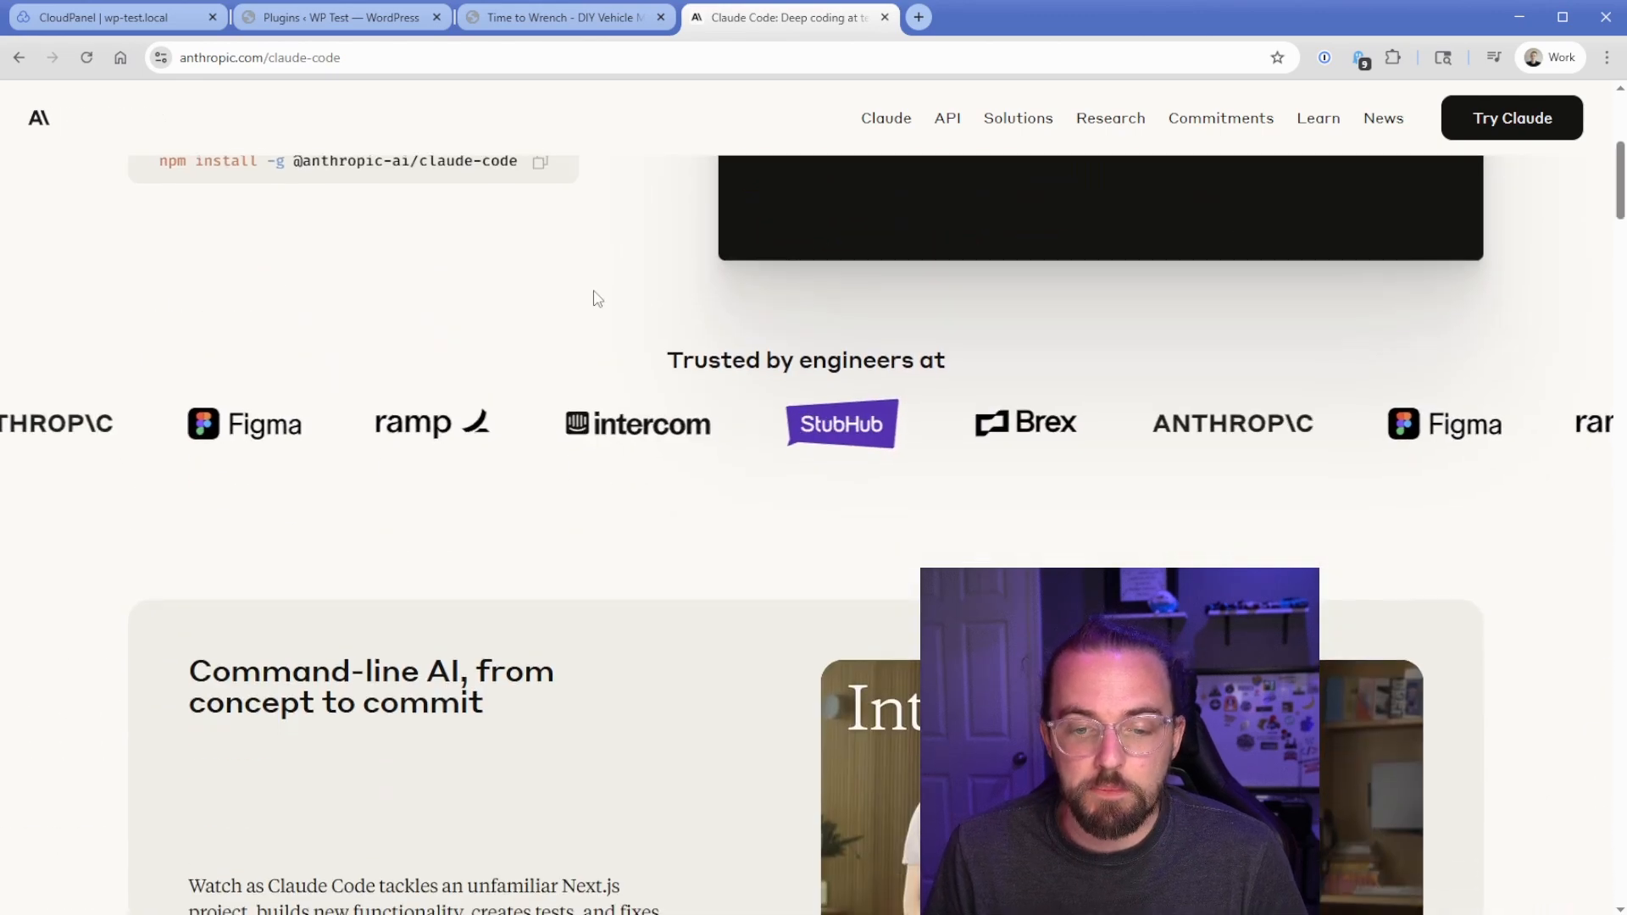
{"action": "scroll", "scroll_direction": "down", "scroll_amount": 3}
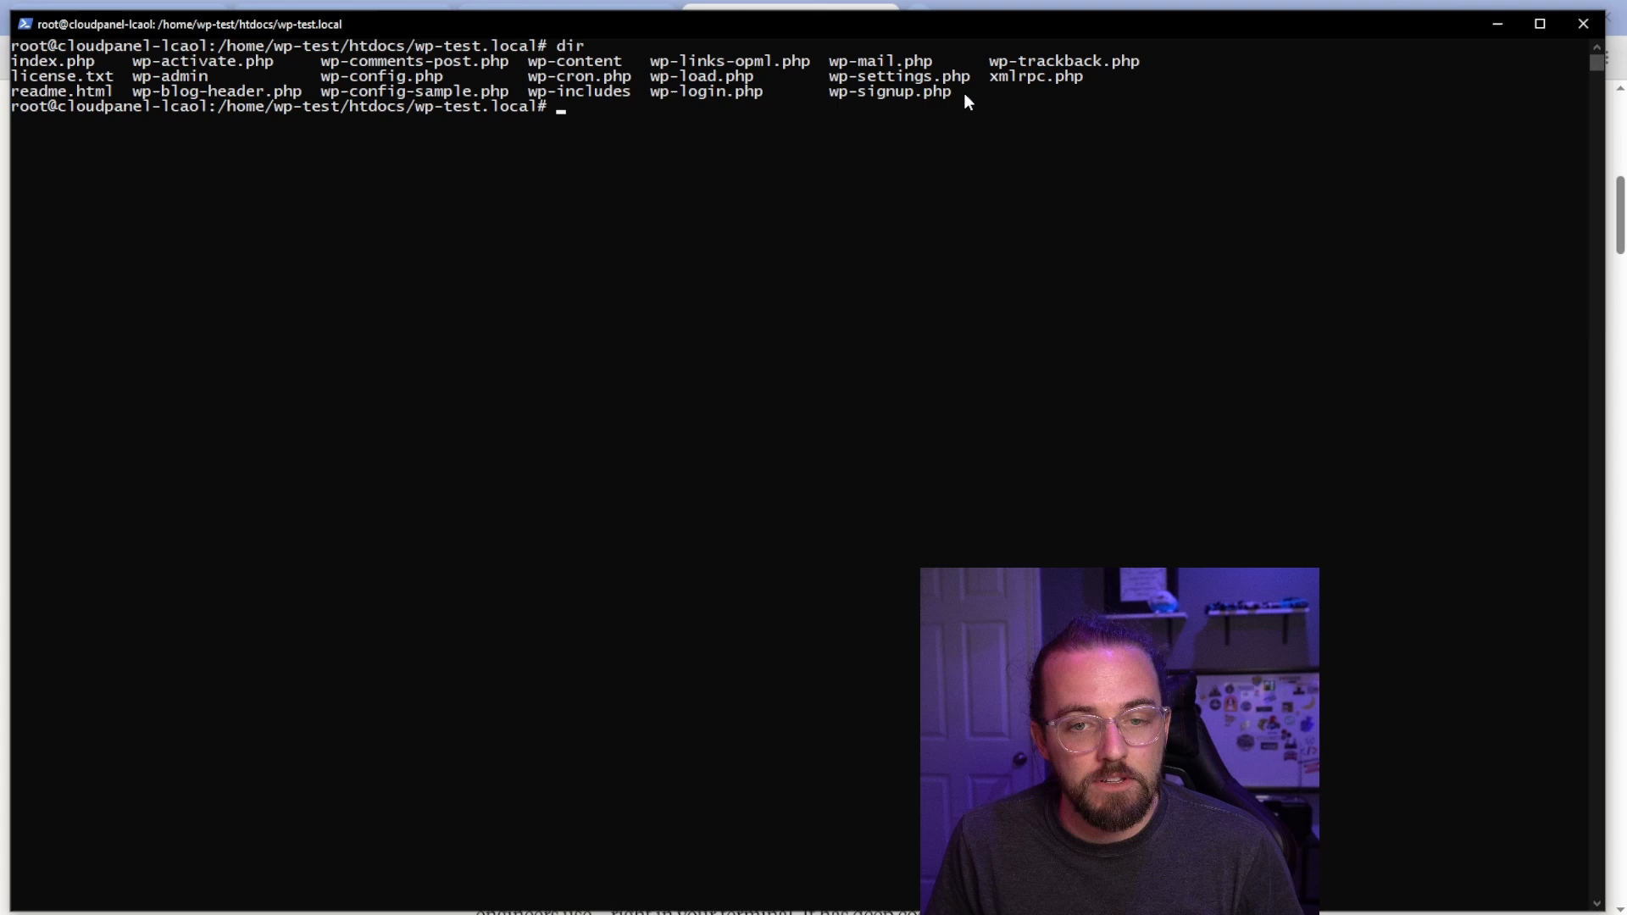
Step: Start a claude session in the site folder and send the full-width Simple Hero block request
{"action": "type", "text": "claude"}
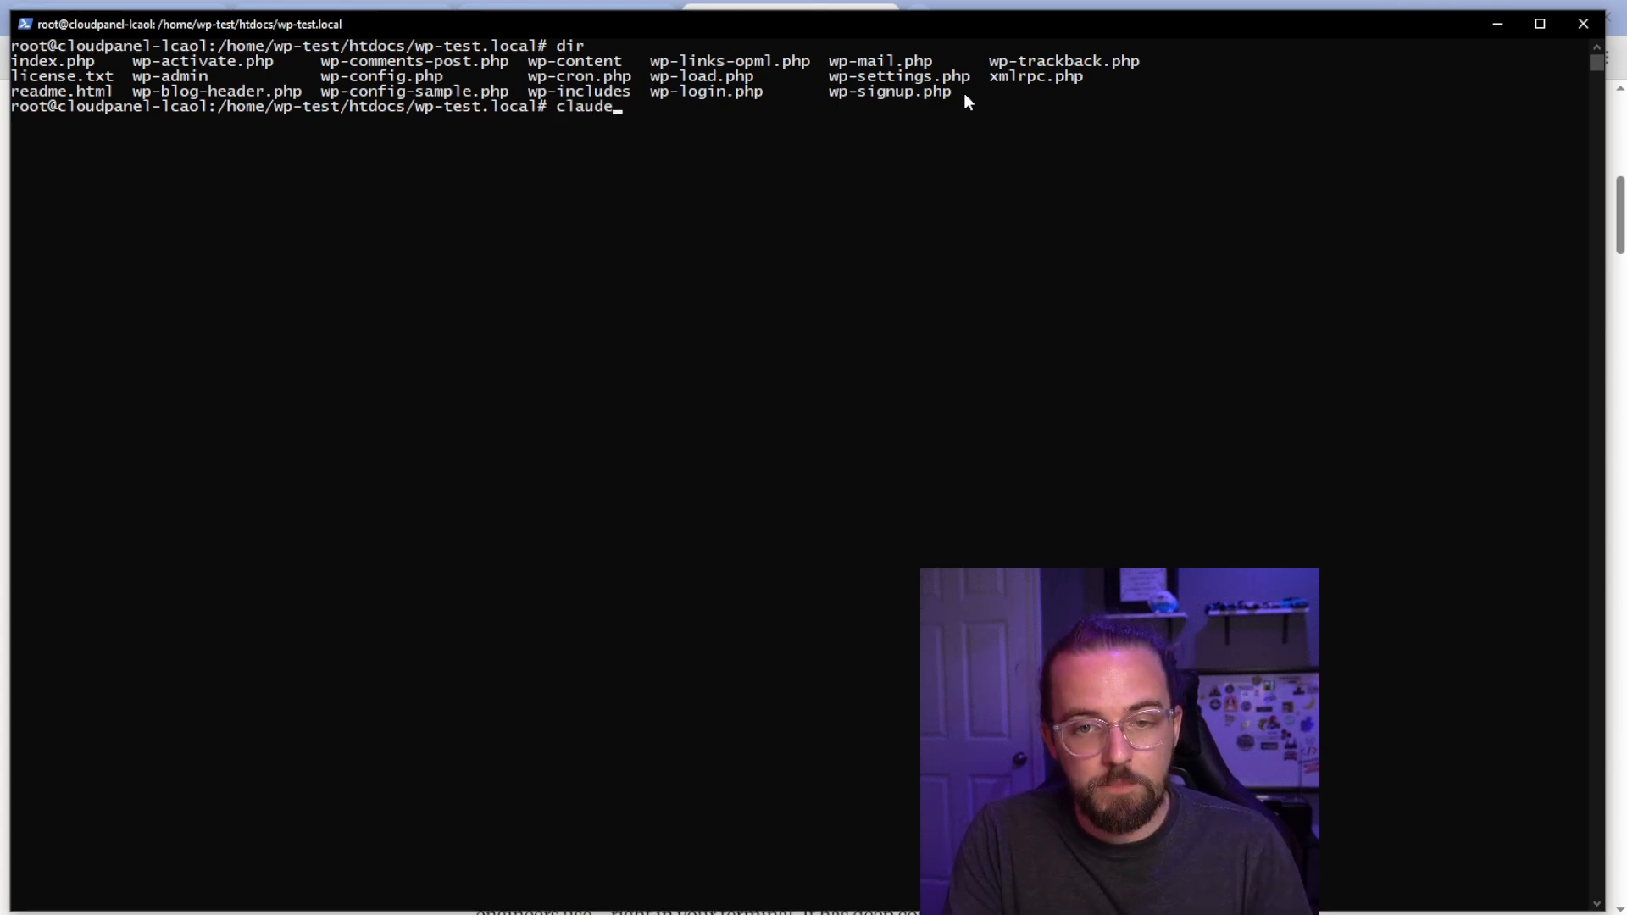
{"action": "key", "text": "Return"}
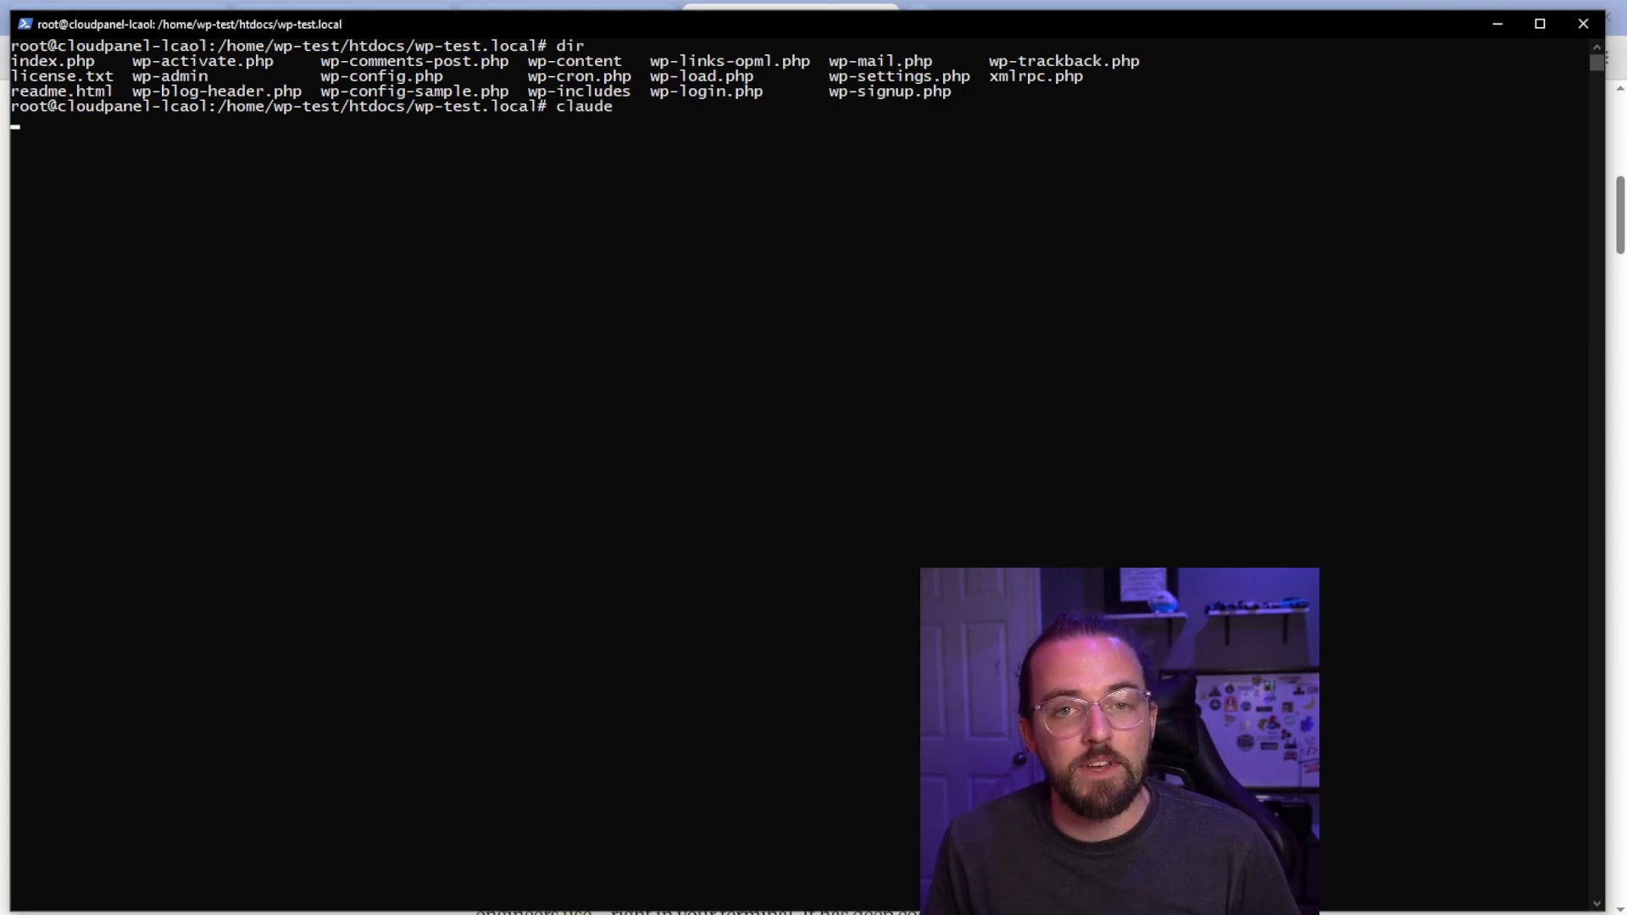
{"action": "key", "text": "Return"}
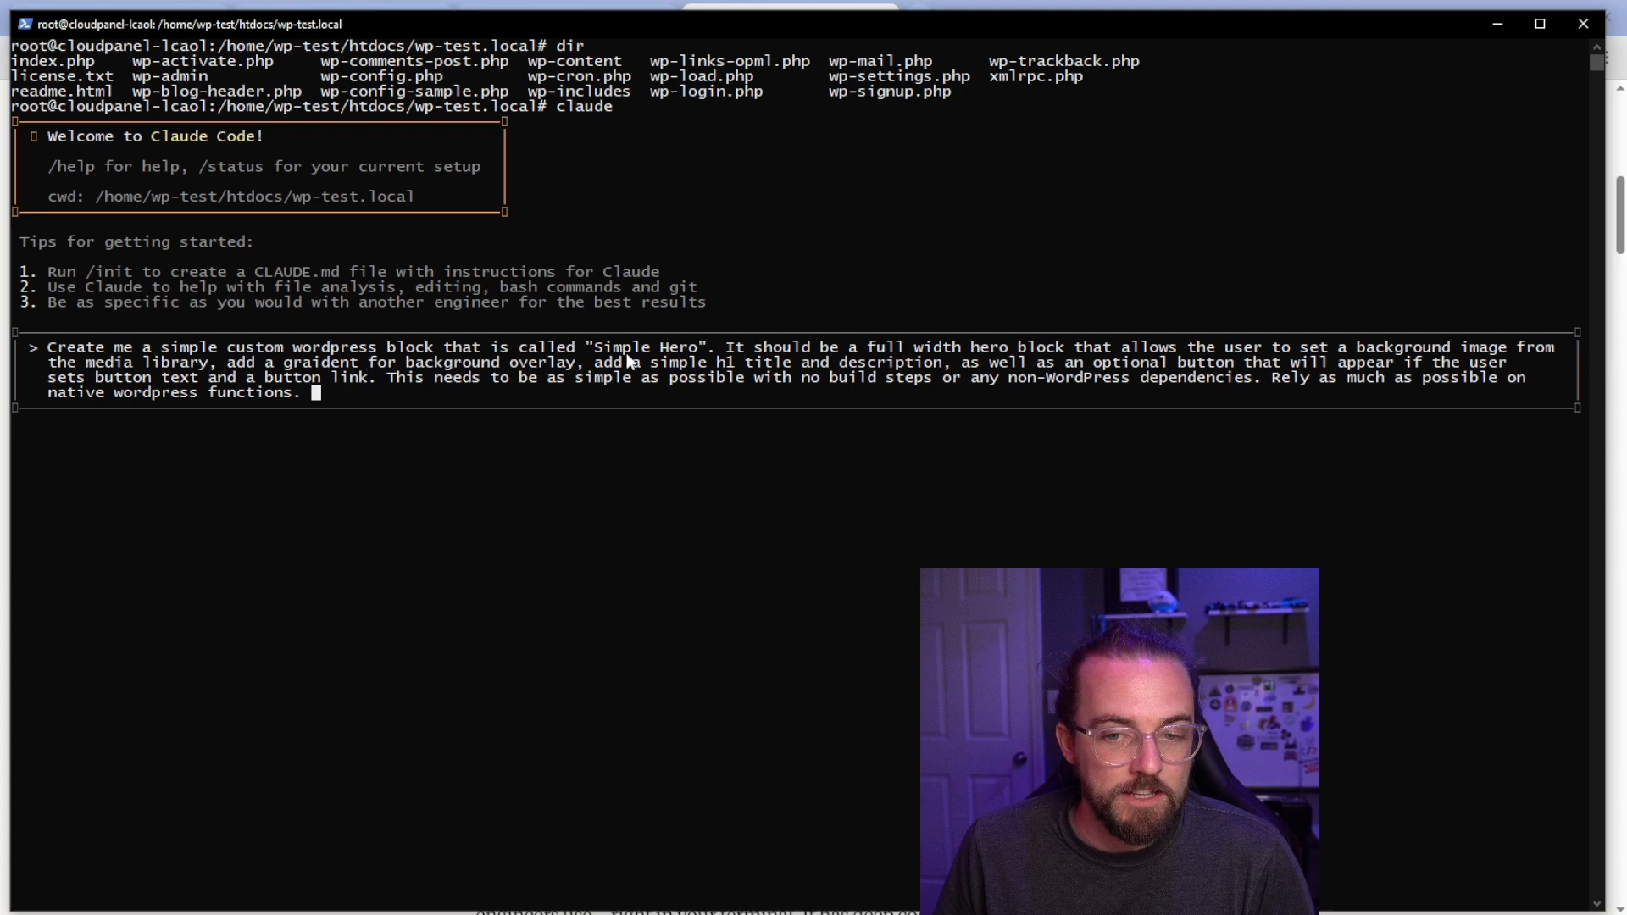
{"action": "mouse_move", "coordinate": [1410, 363]}
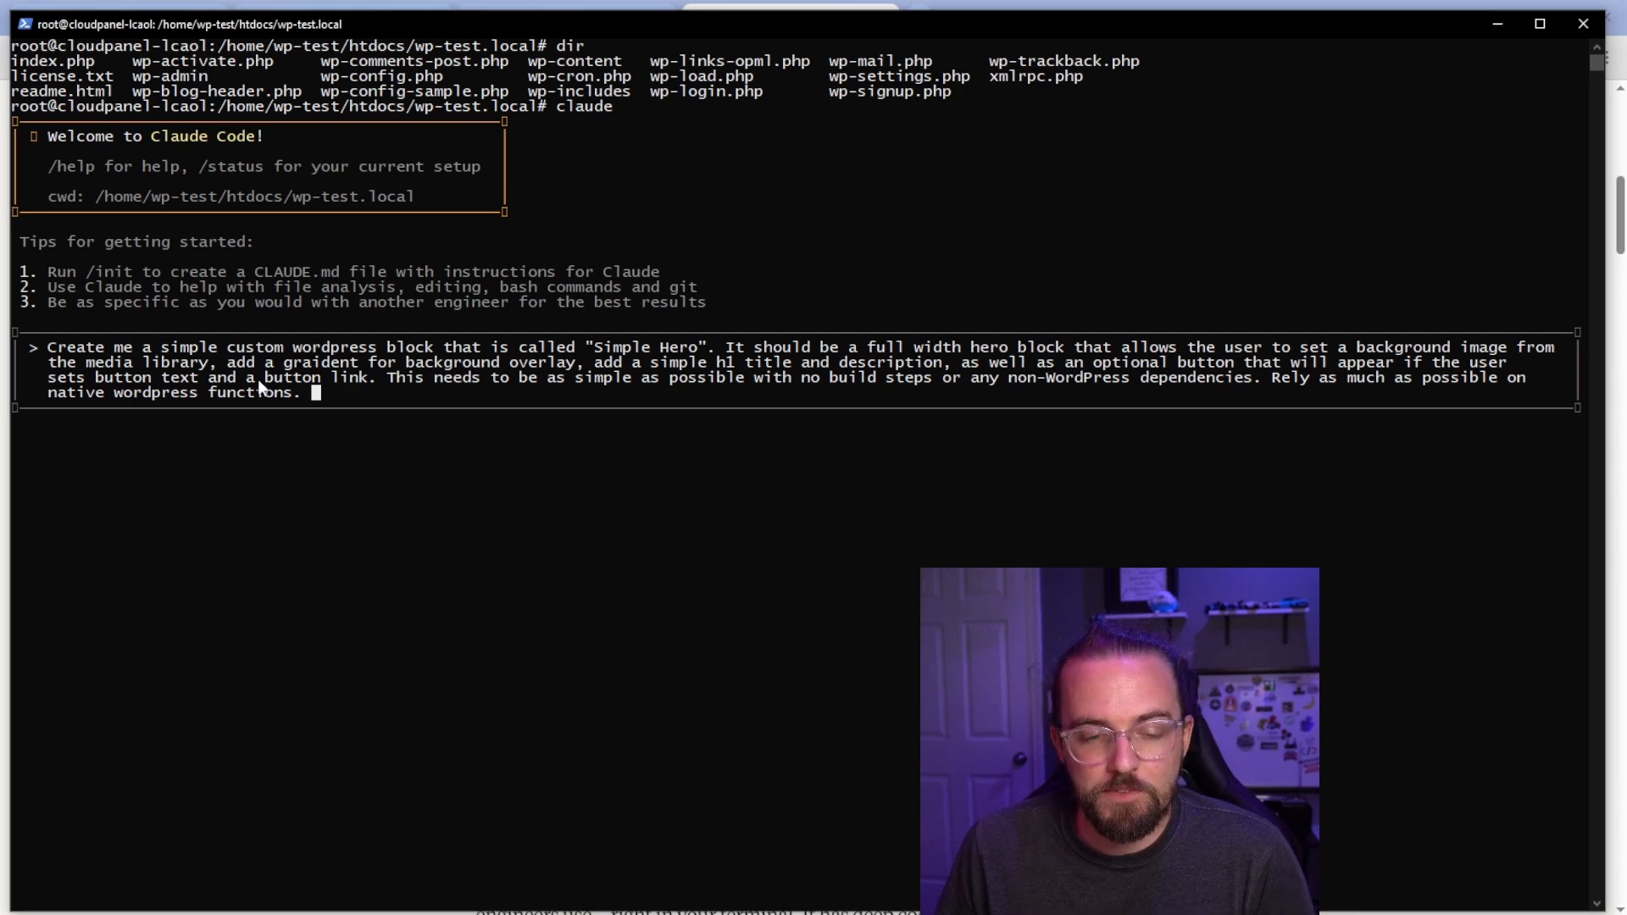
{"action": "mouse_move", "coordinate": [783, 376]}
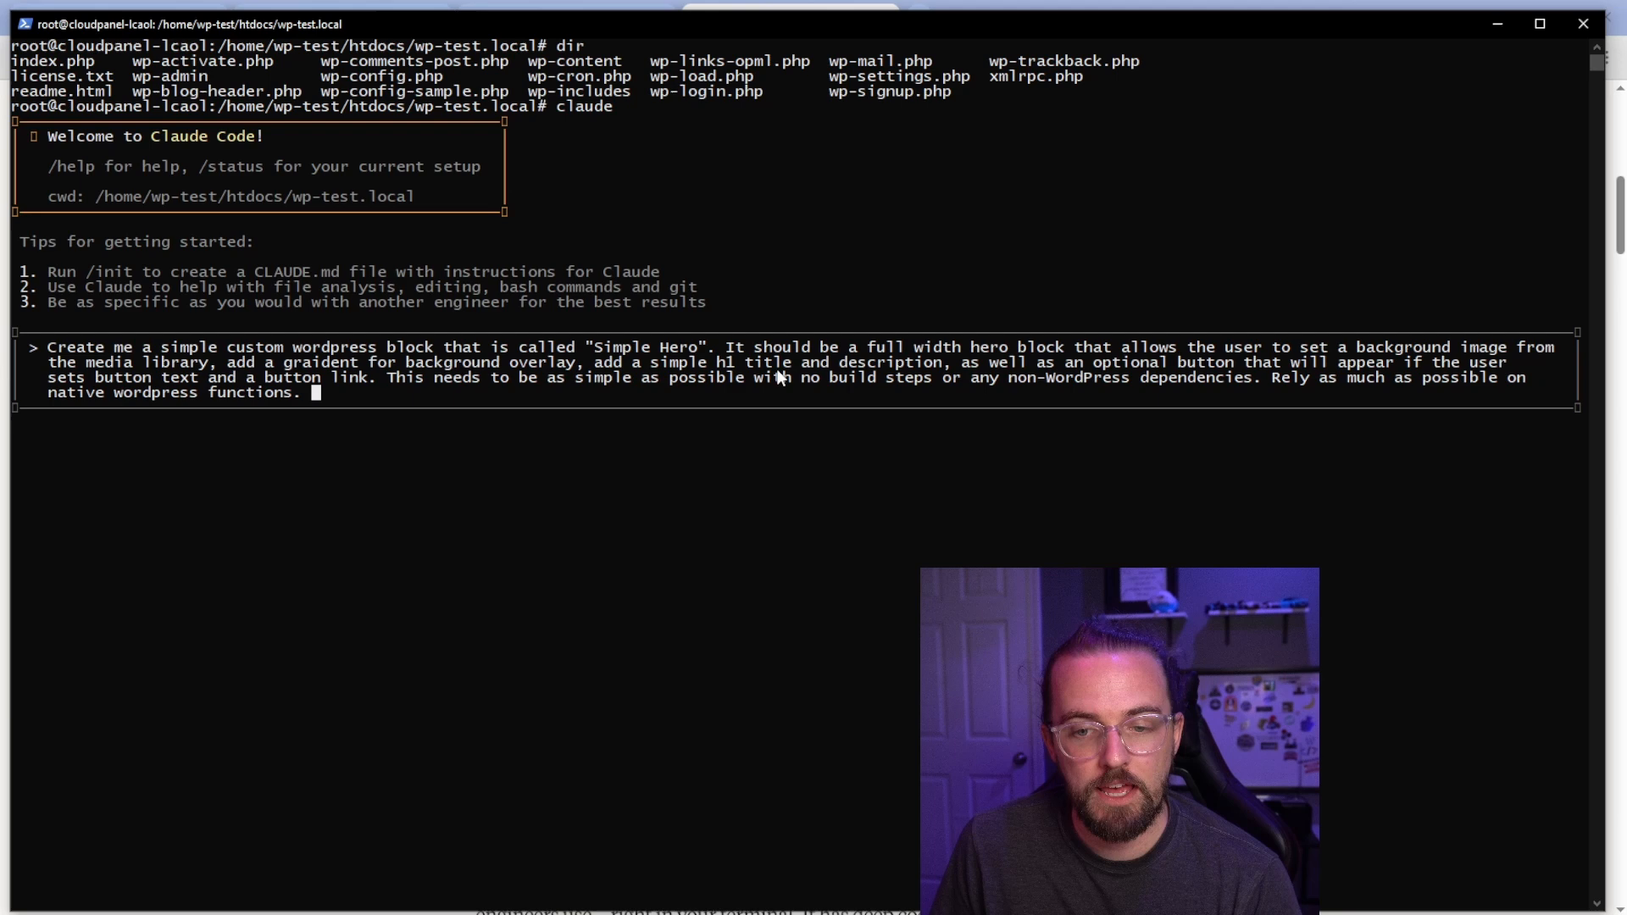
{"action": "mouse_move", "coordinate": [1170, 382]}
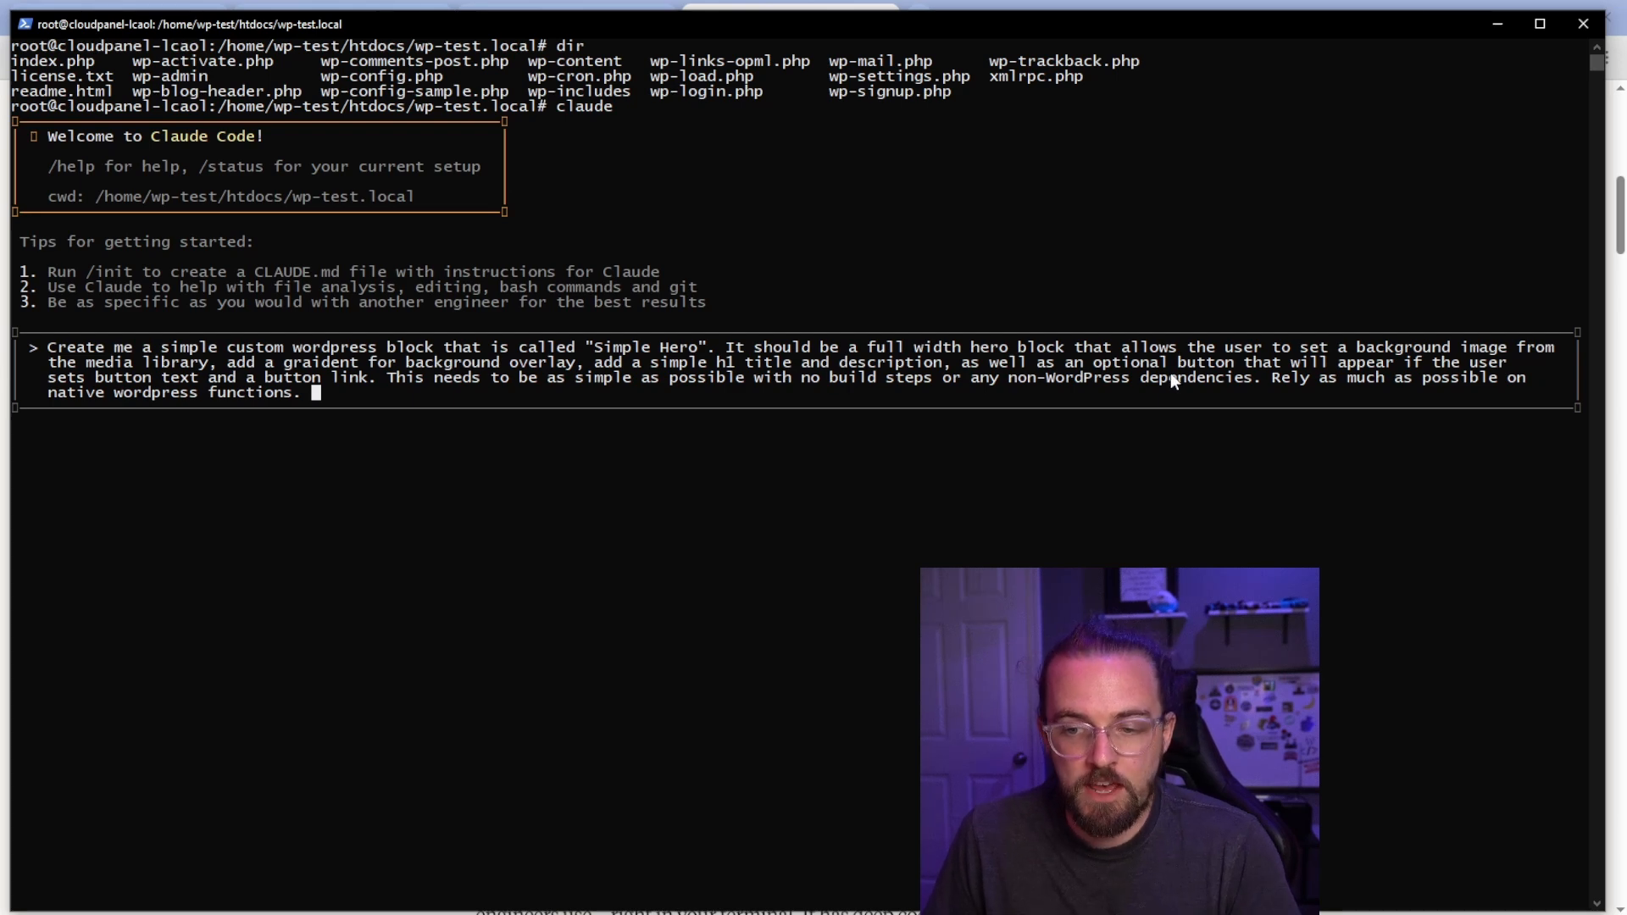
{"action": "mouse_move", "coordinate": [541, 420]}
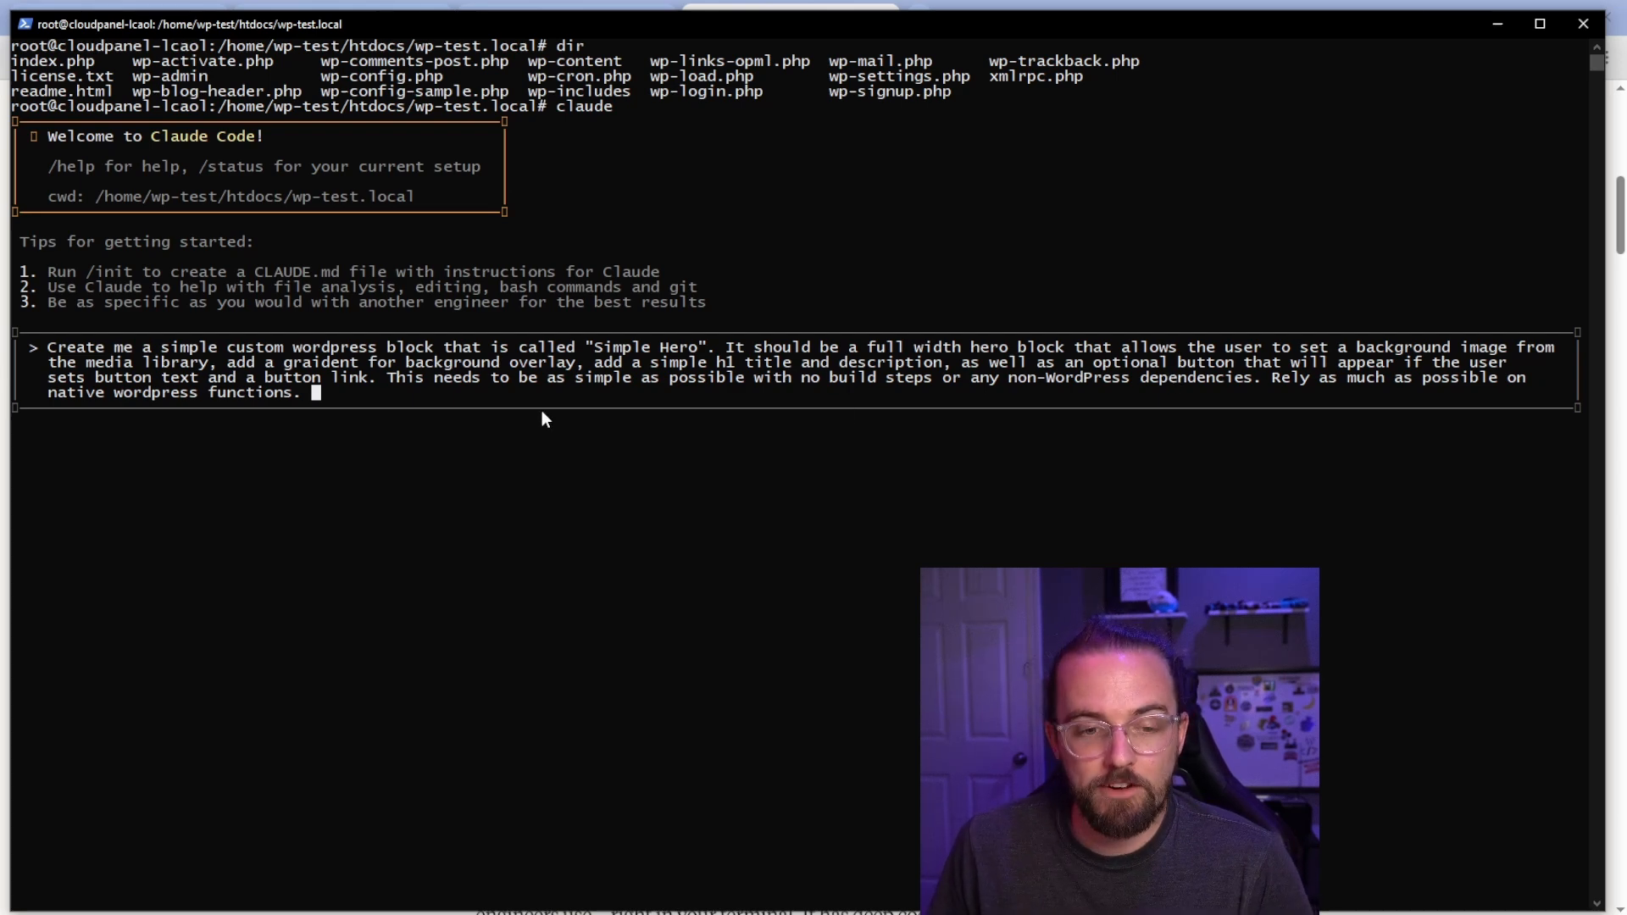
{"action": "mouse_move", "coordinate": [378, 389]}
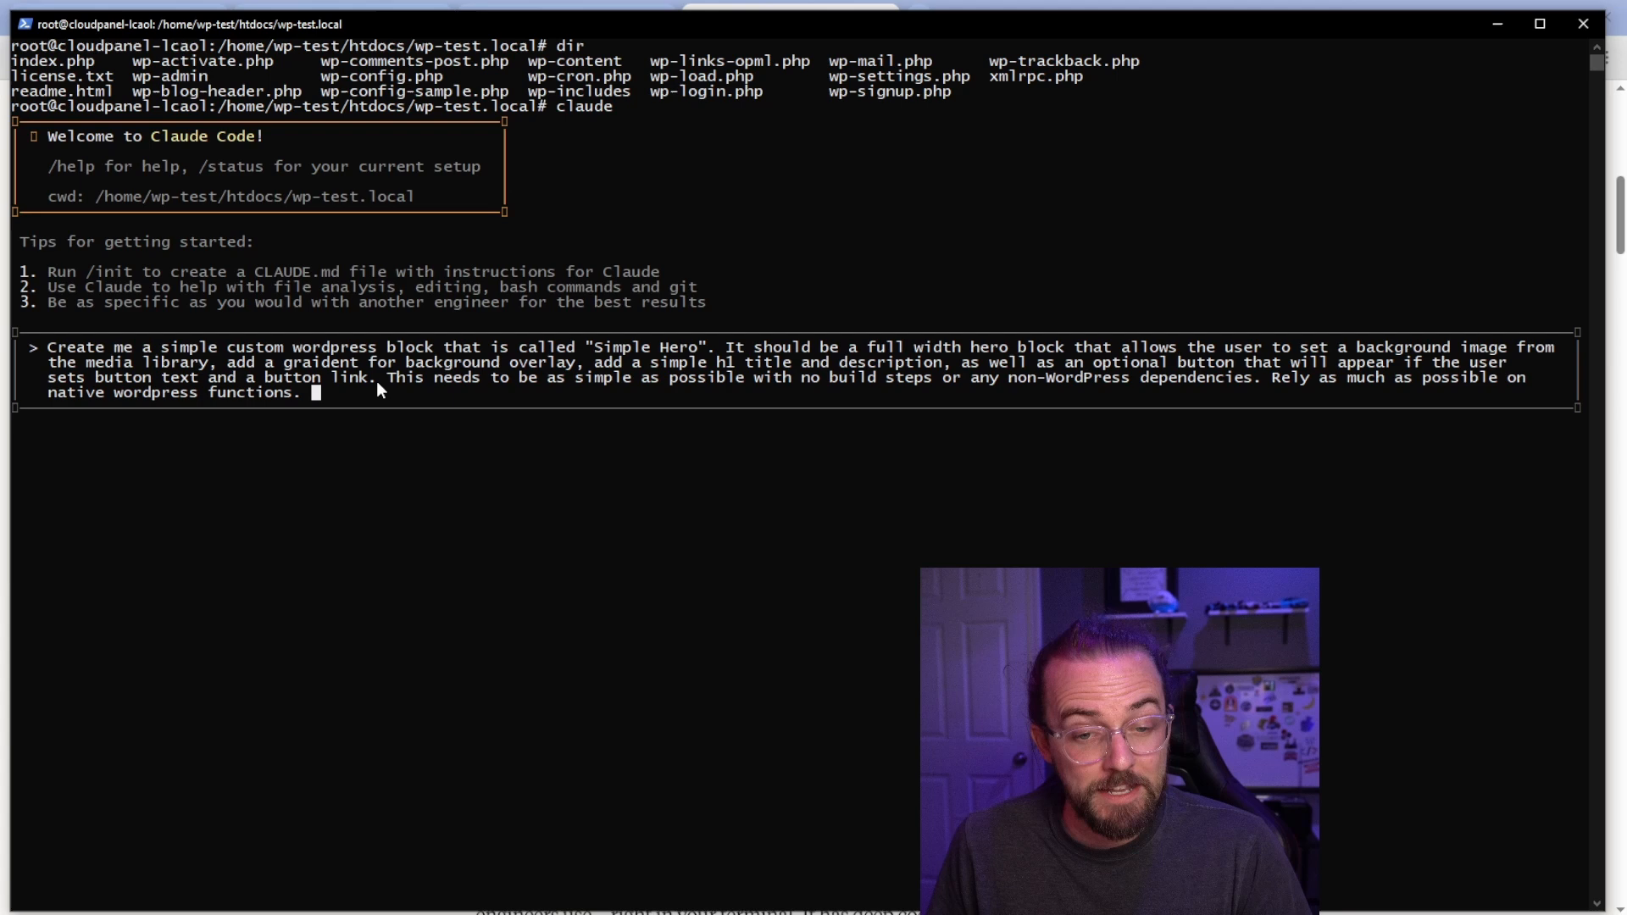
{"action": "mouse_move", "coordinate": [907, 388]}
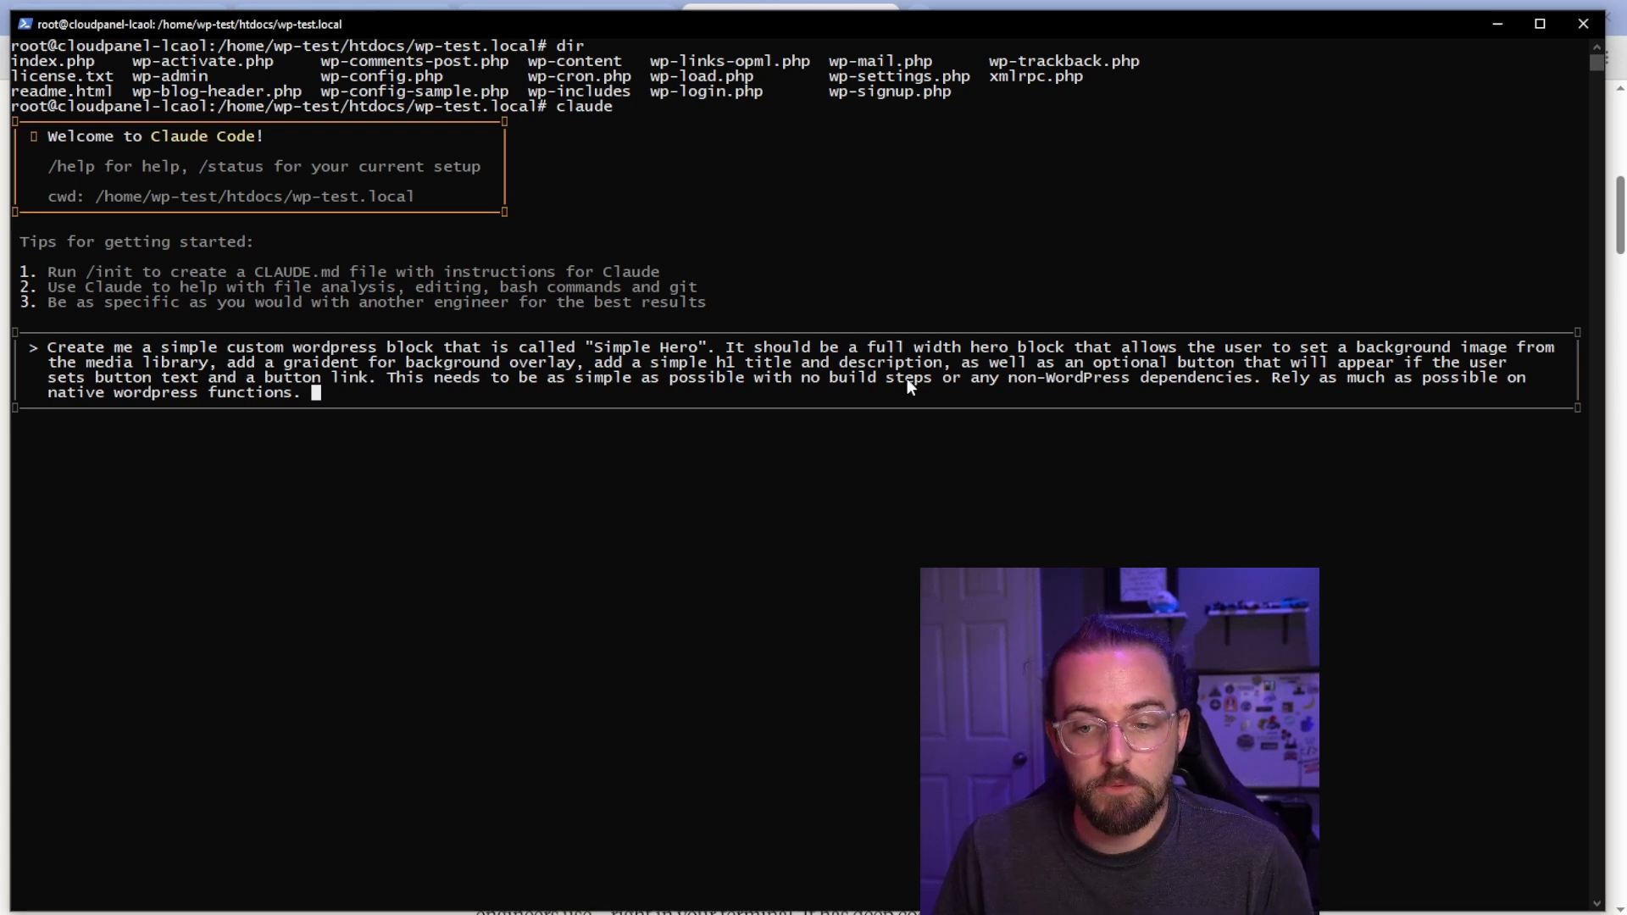
{"action": "mouse_move", "coordinate": [1090, 390]}
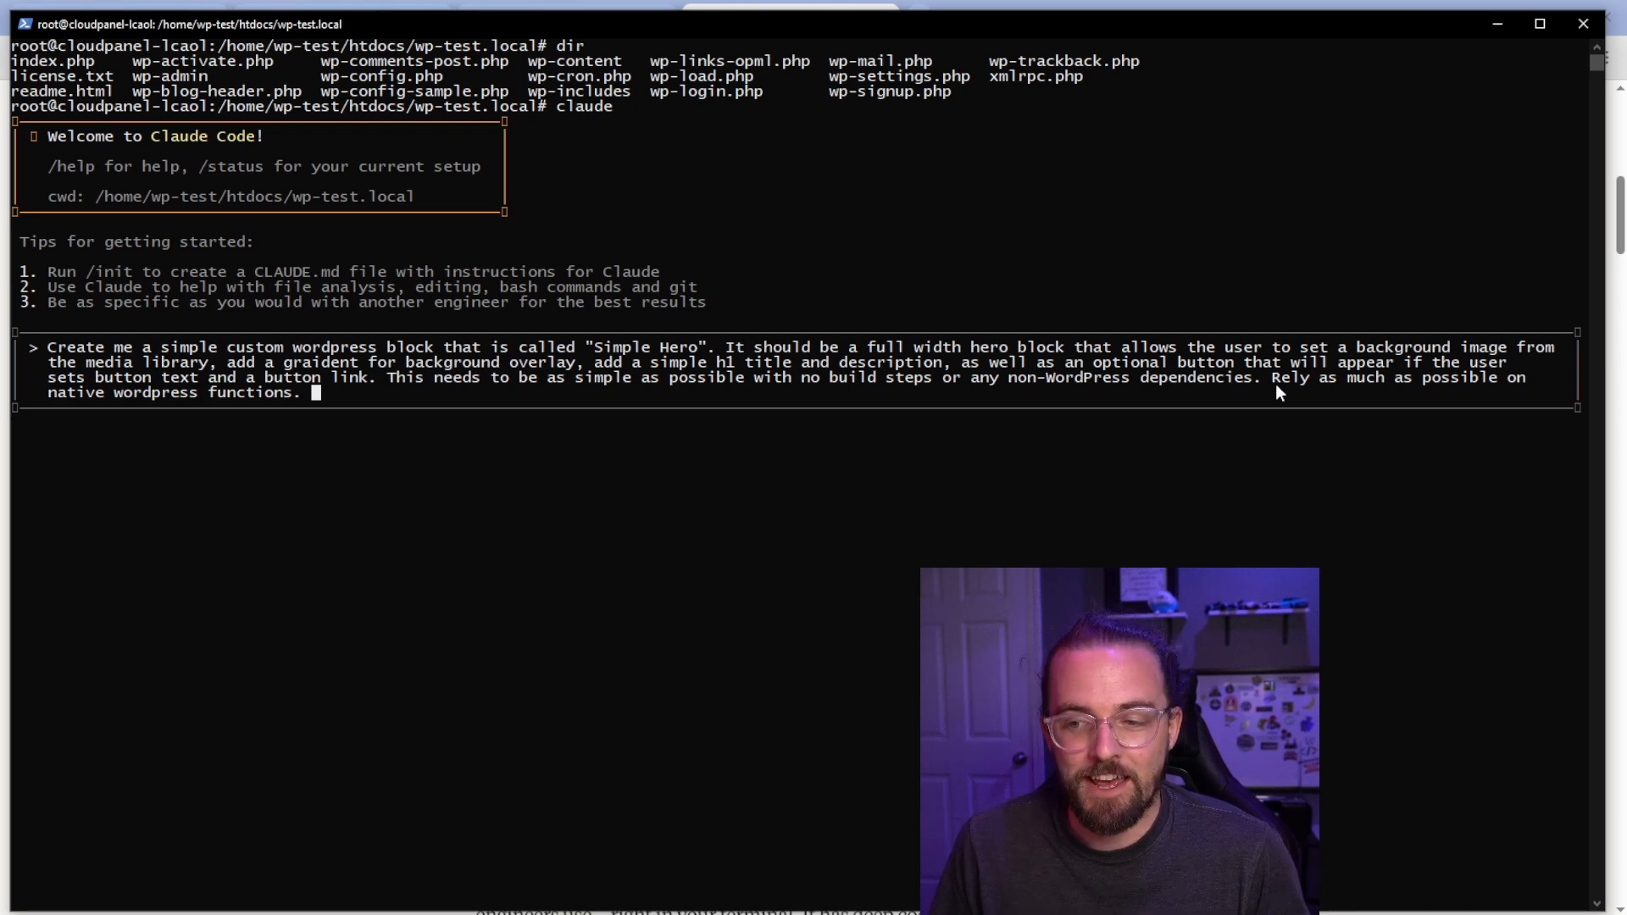
{"action": "mouse_move", "coordinate": [581, 400]}
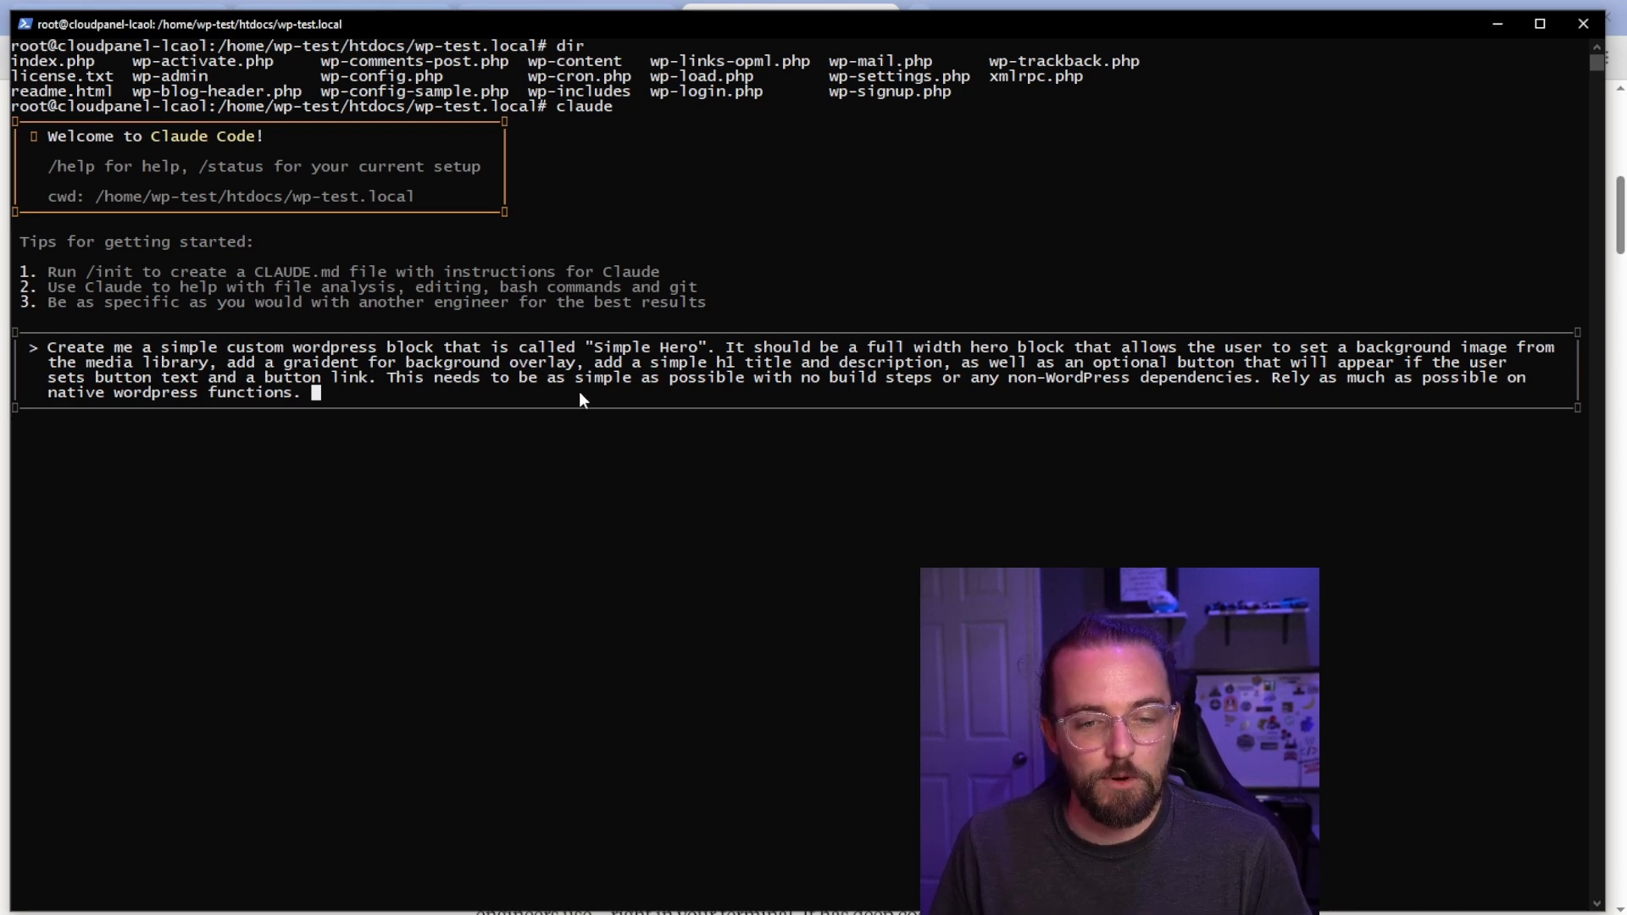
{"action": "key", "text": "Return"}
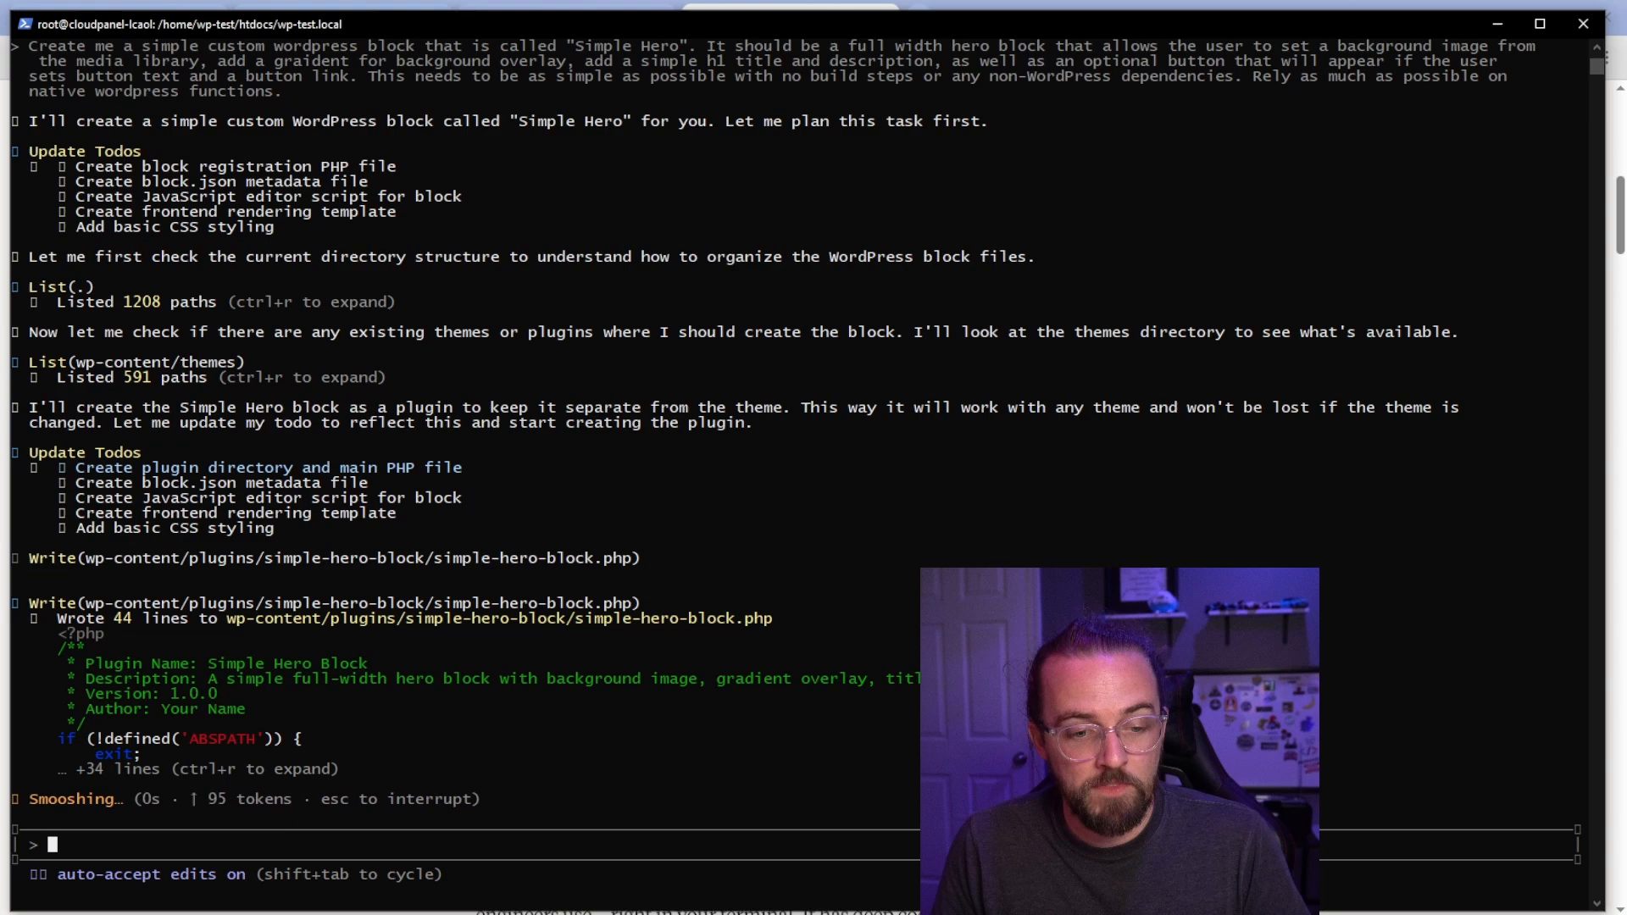
Step: Turn on auto-accept edits and review Claude writing simple-hero-block.php and block.json
{"action": "type", "text": "w"}
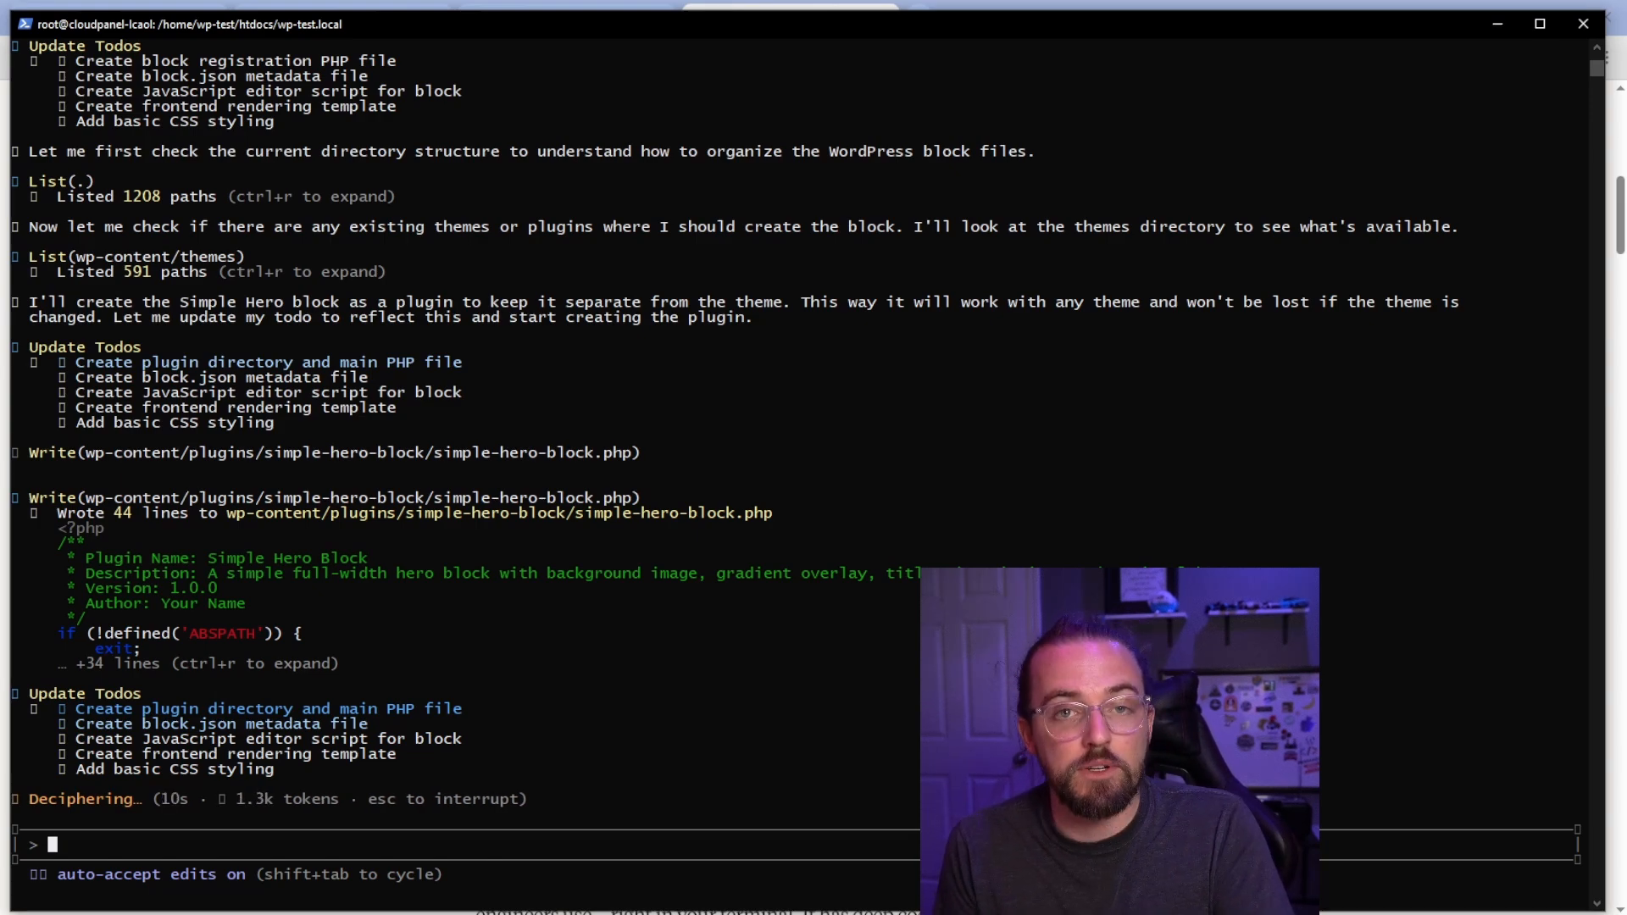
{"action": "scroll", "scroll_direction": "down", "scroll_amount": 3}
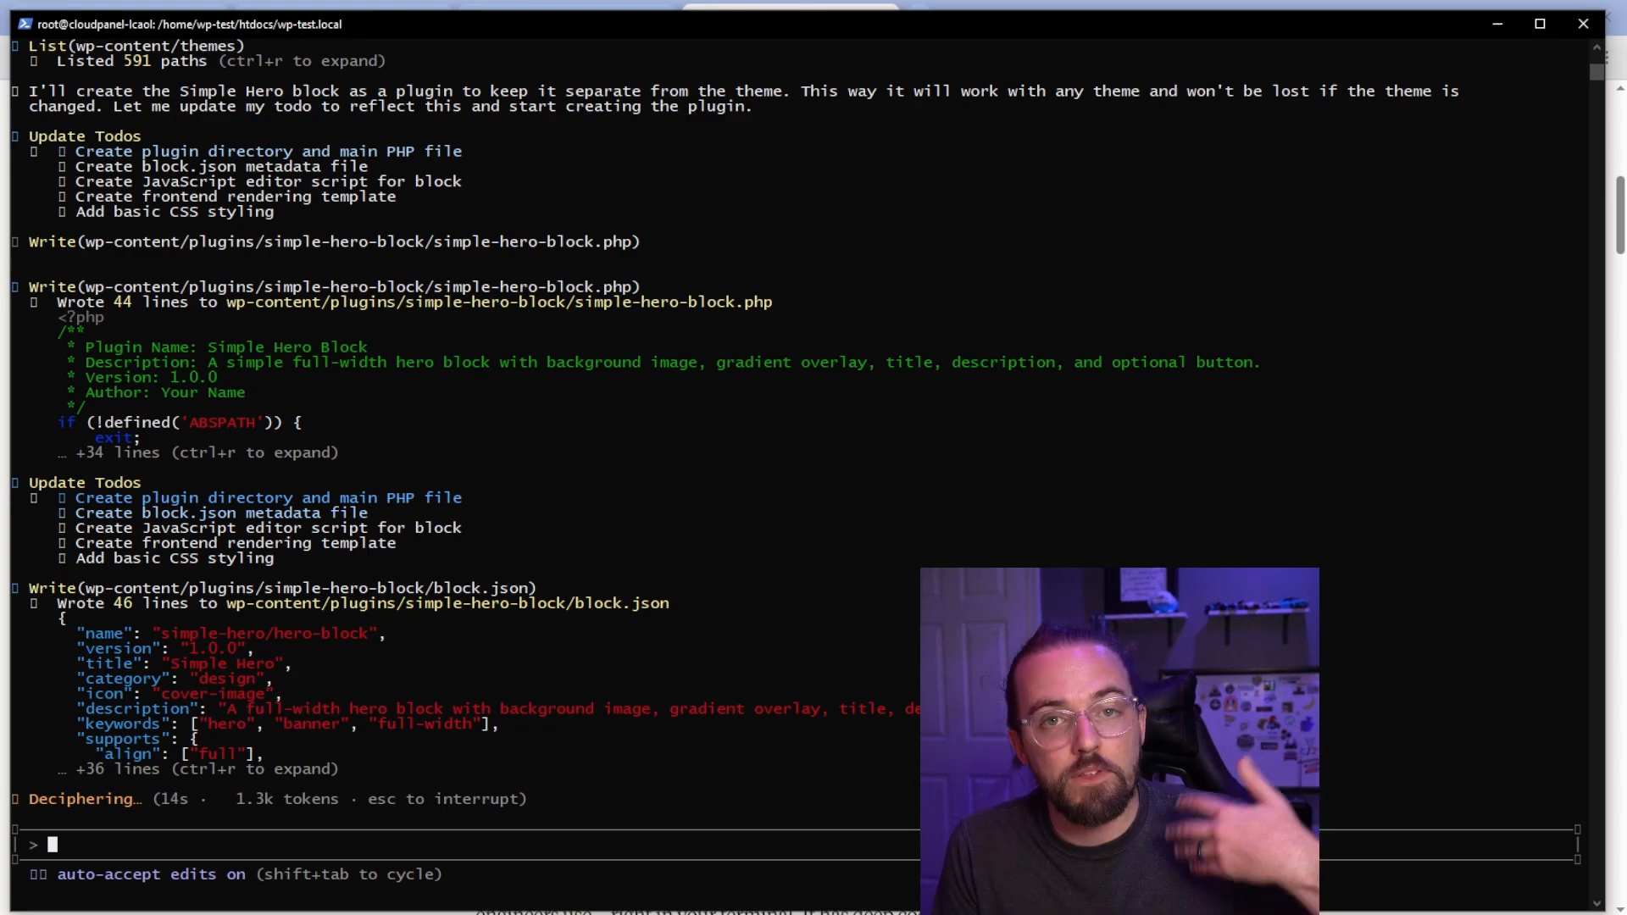
{"action": "scroll", "scroll_direction": "down", "scroll_amount": 3}
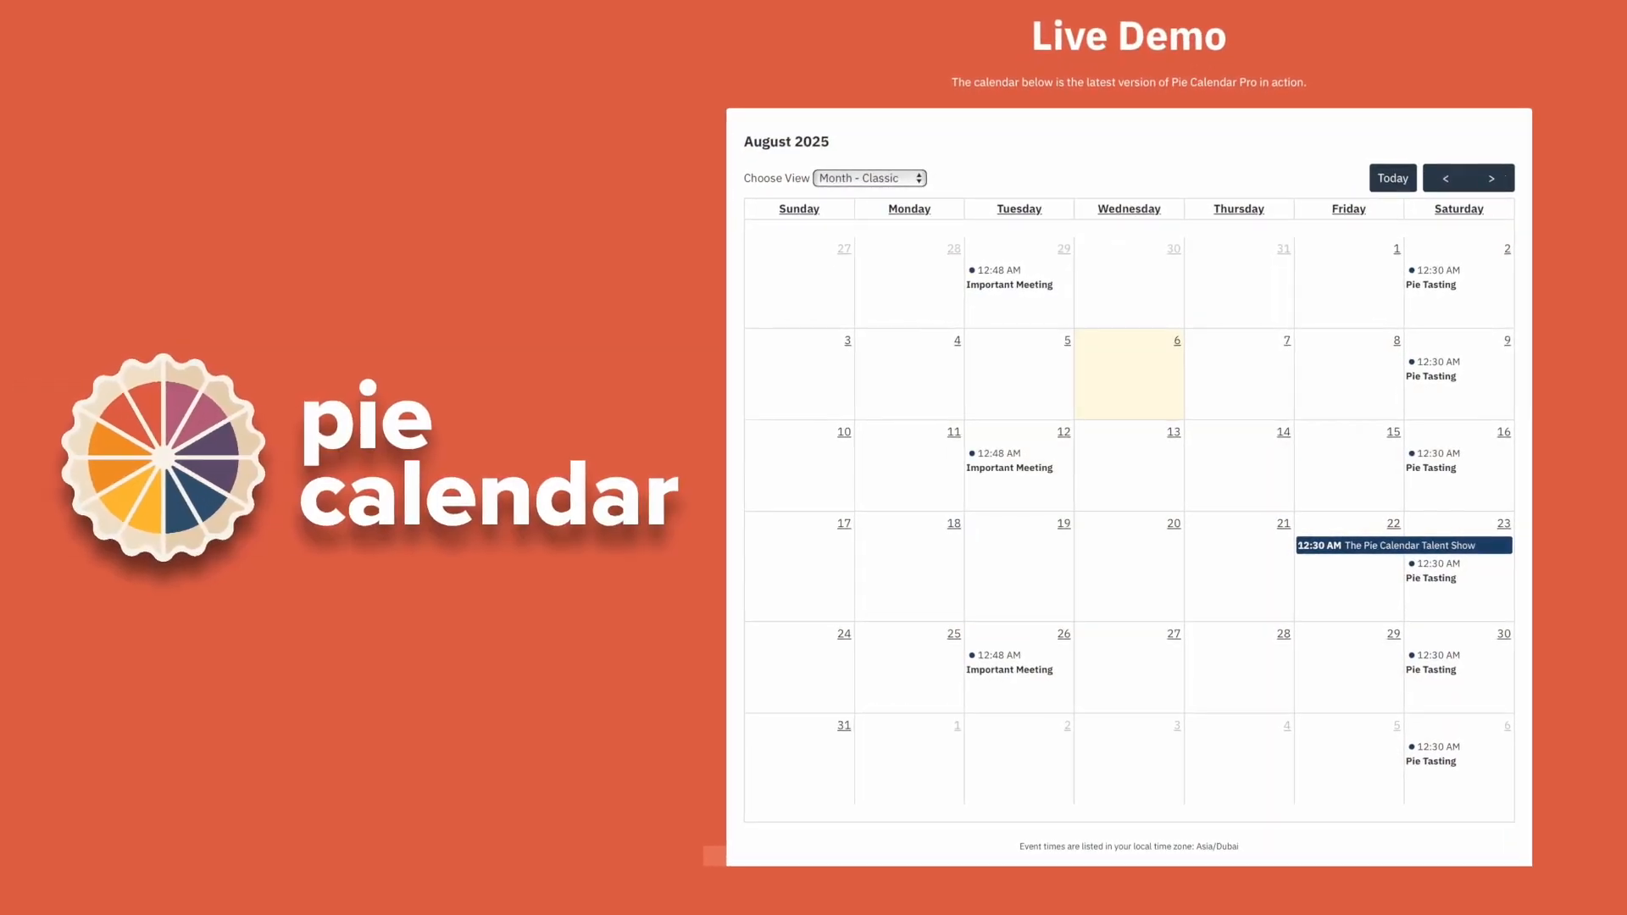
{"action": "scroll", "scroll_direction": "up", "scroll_amount": 3}
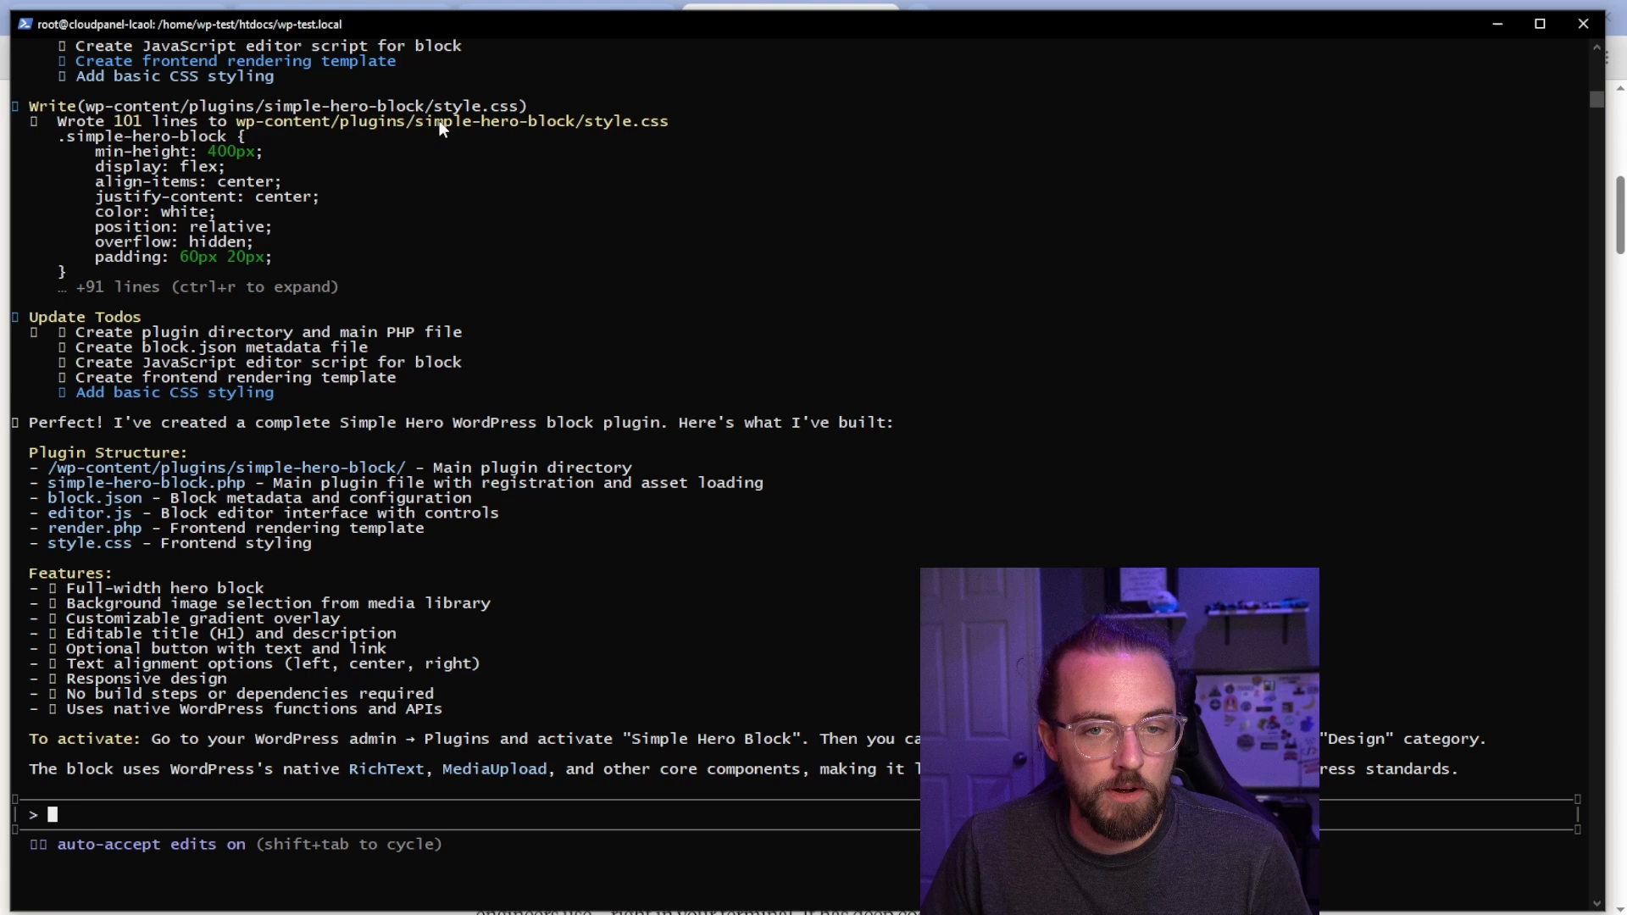
{"action": "mouse_move", "coordinate": [190, 401]}
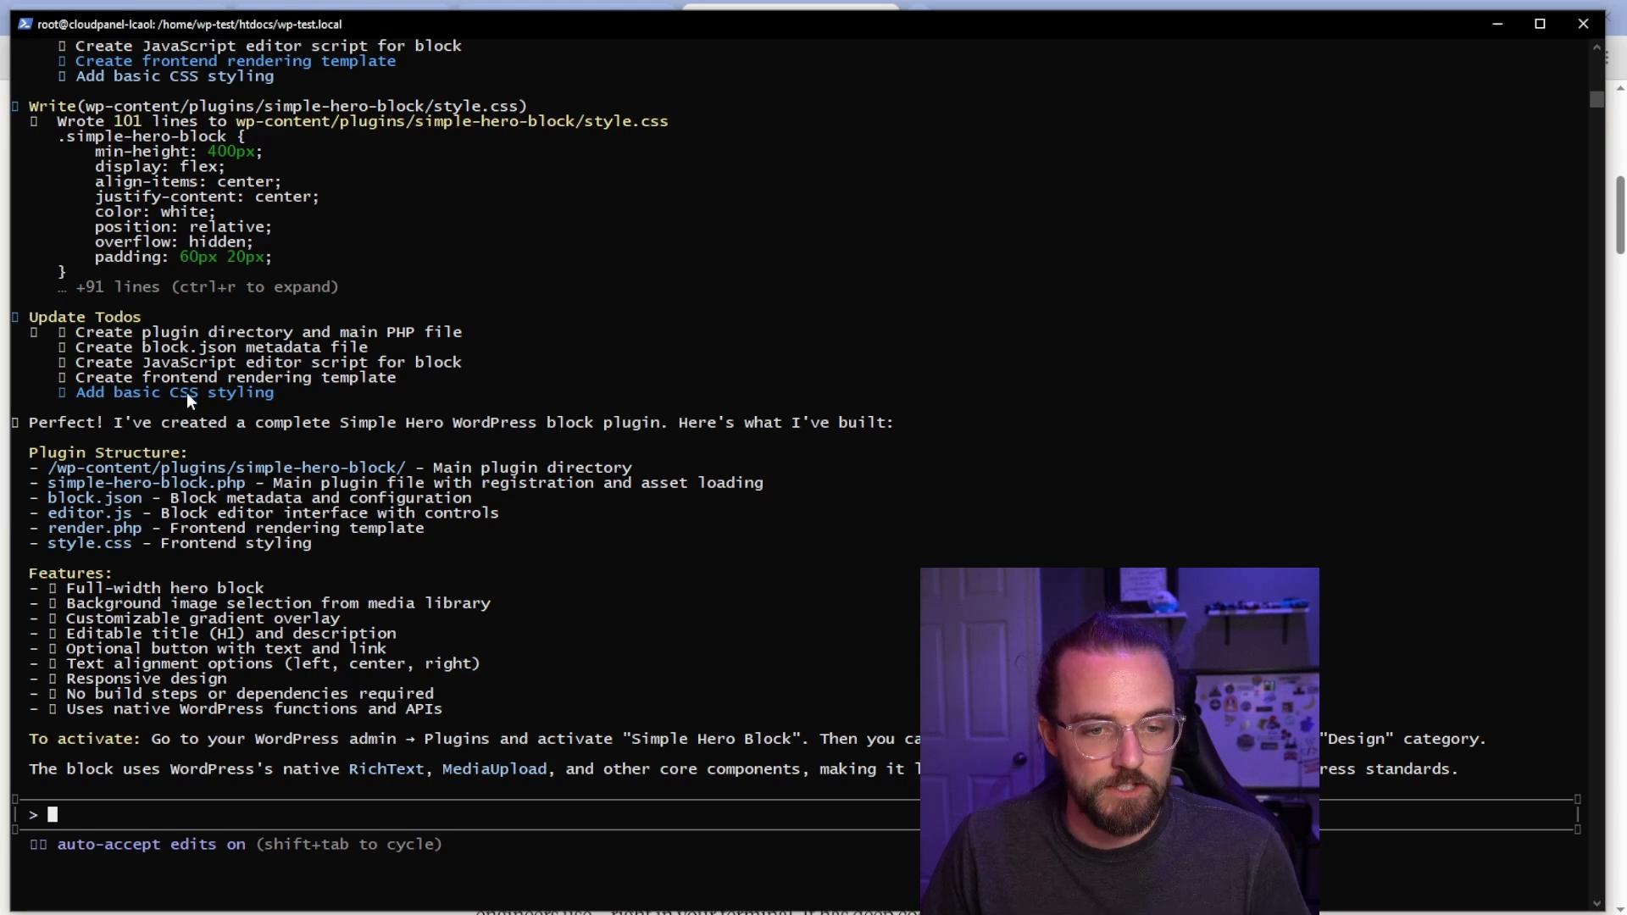
{"action": "mouse_move", "coordinate": [218, 477]}
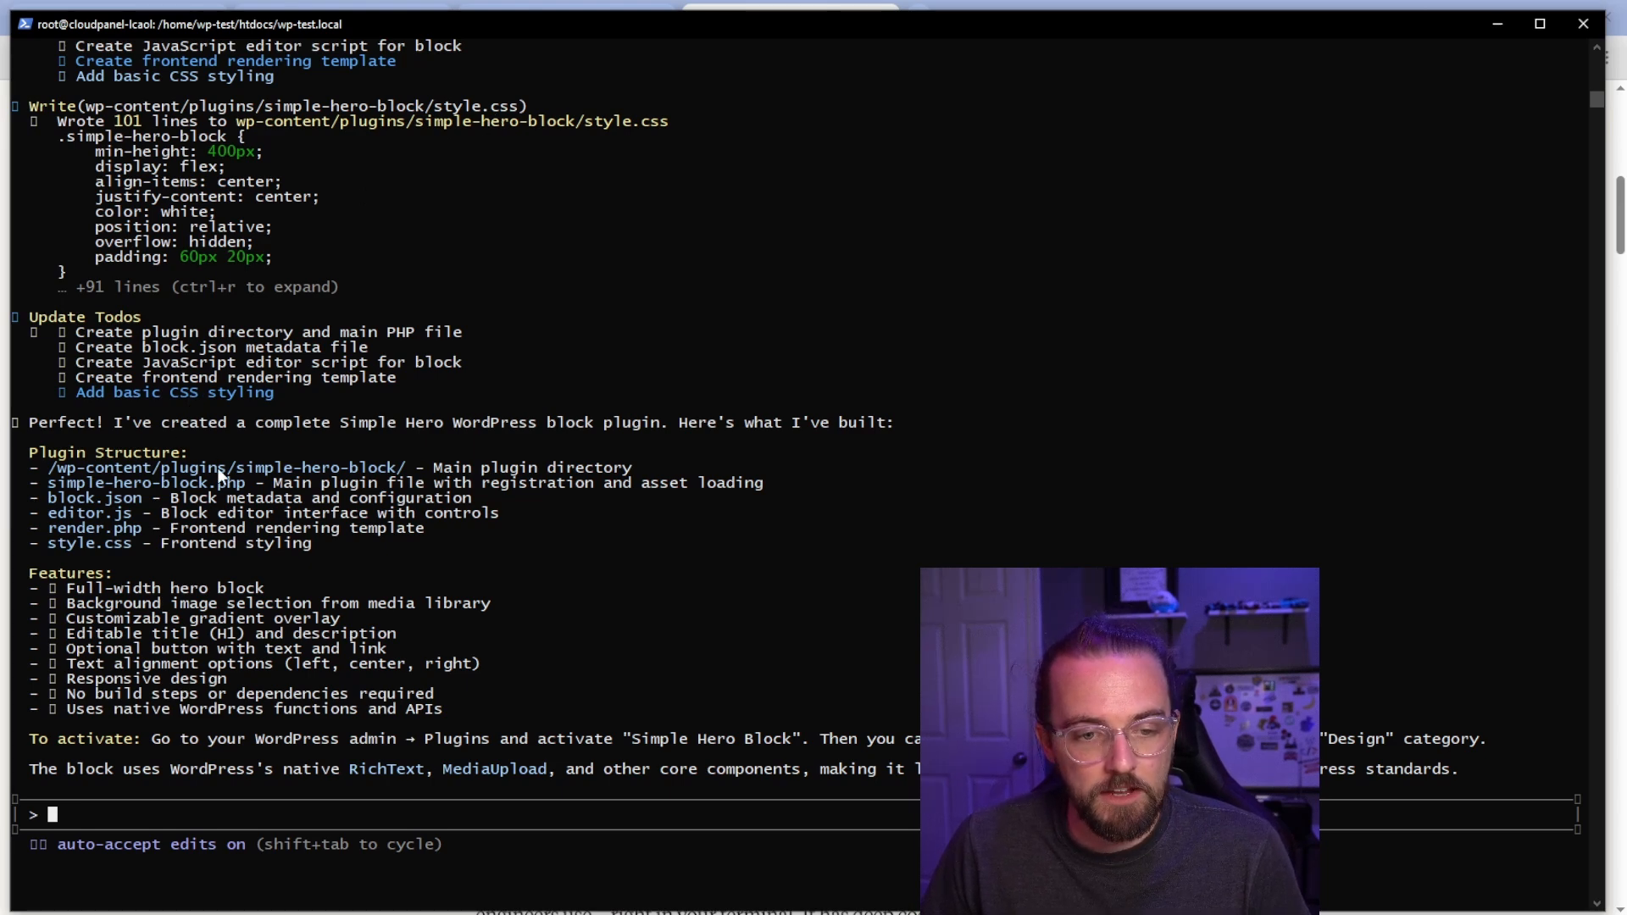
{"action": "mouse_move", "coordinate": [169, 600]}
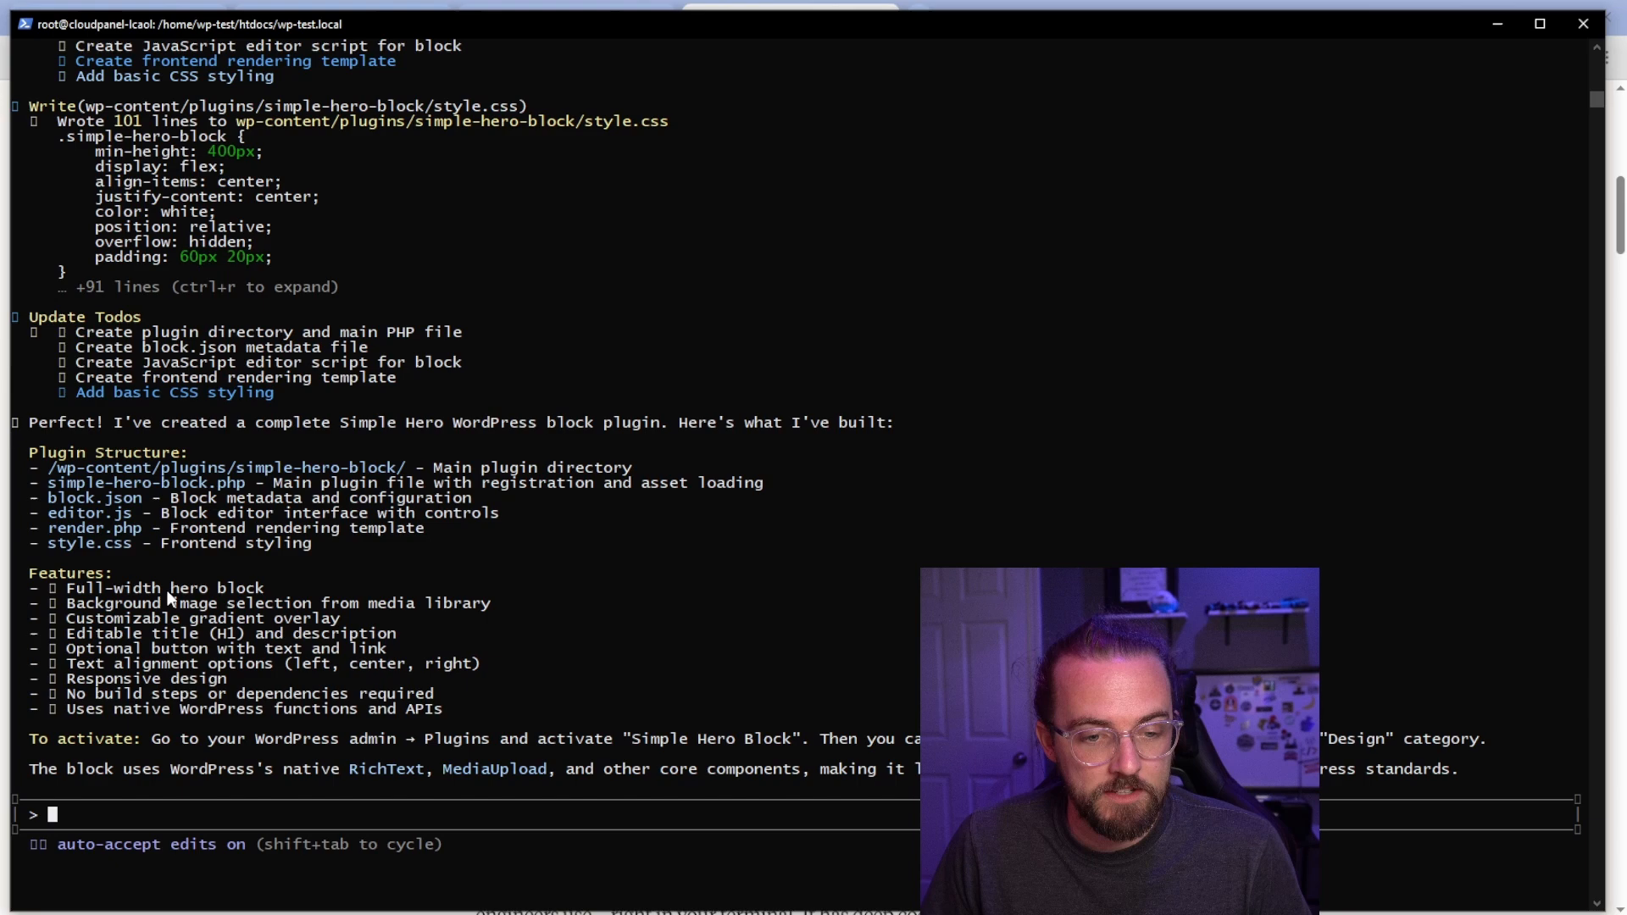
{"action": "mouse_move", "coordinate": [433, 772]}
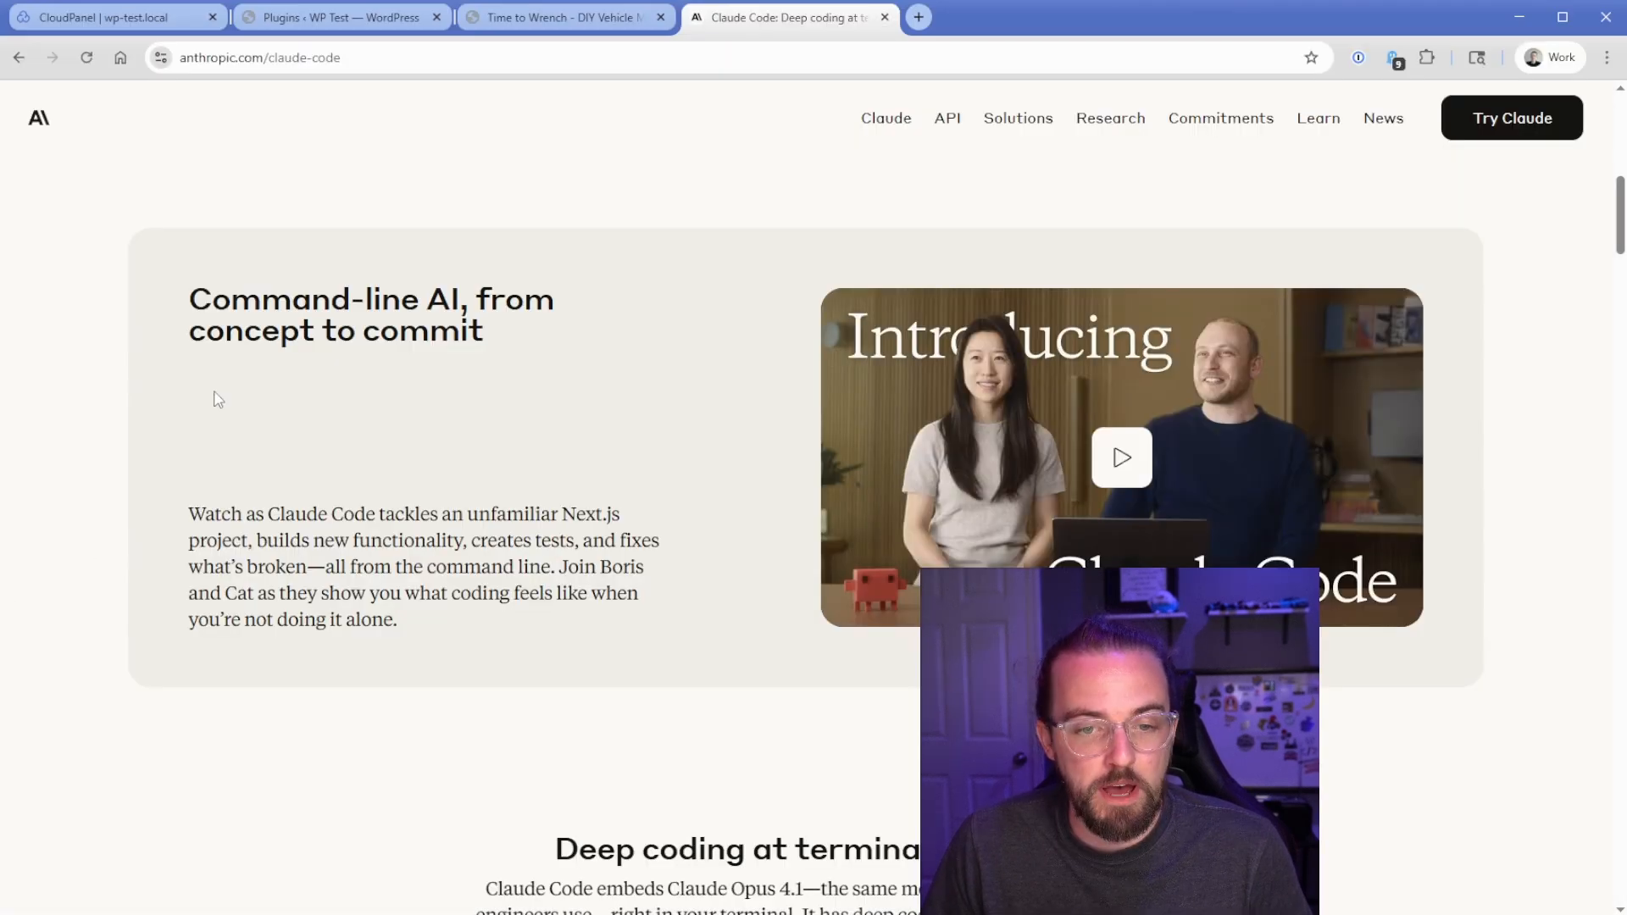
Step: Reload the plugins list and activate the Simple Hero Block plugin
{"action": "left_click", "coordinate": [341, 17]}
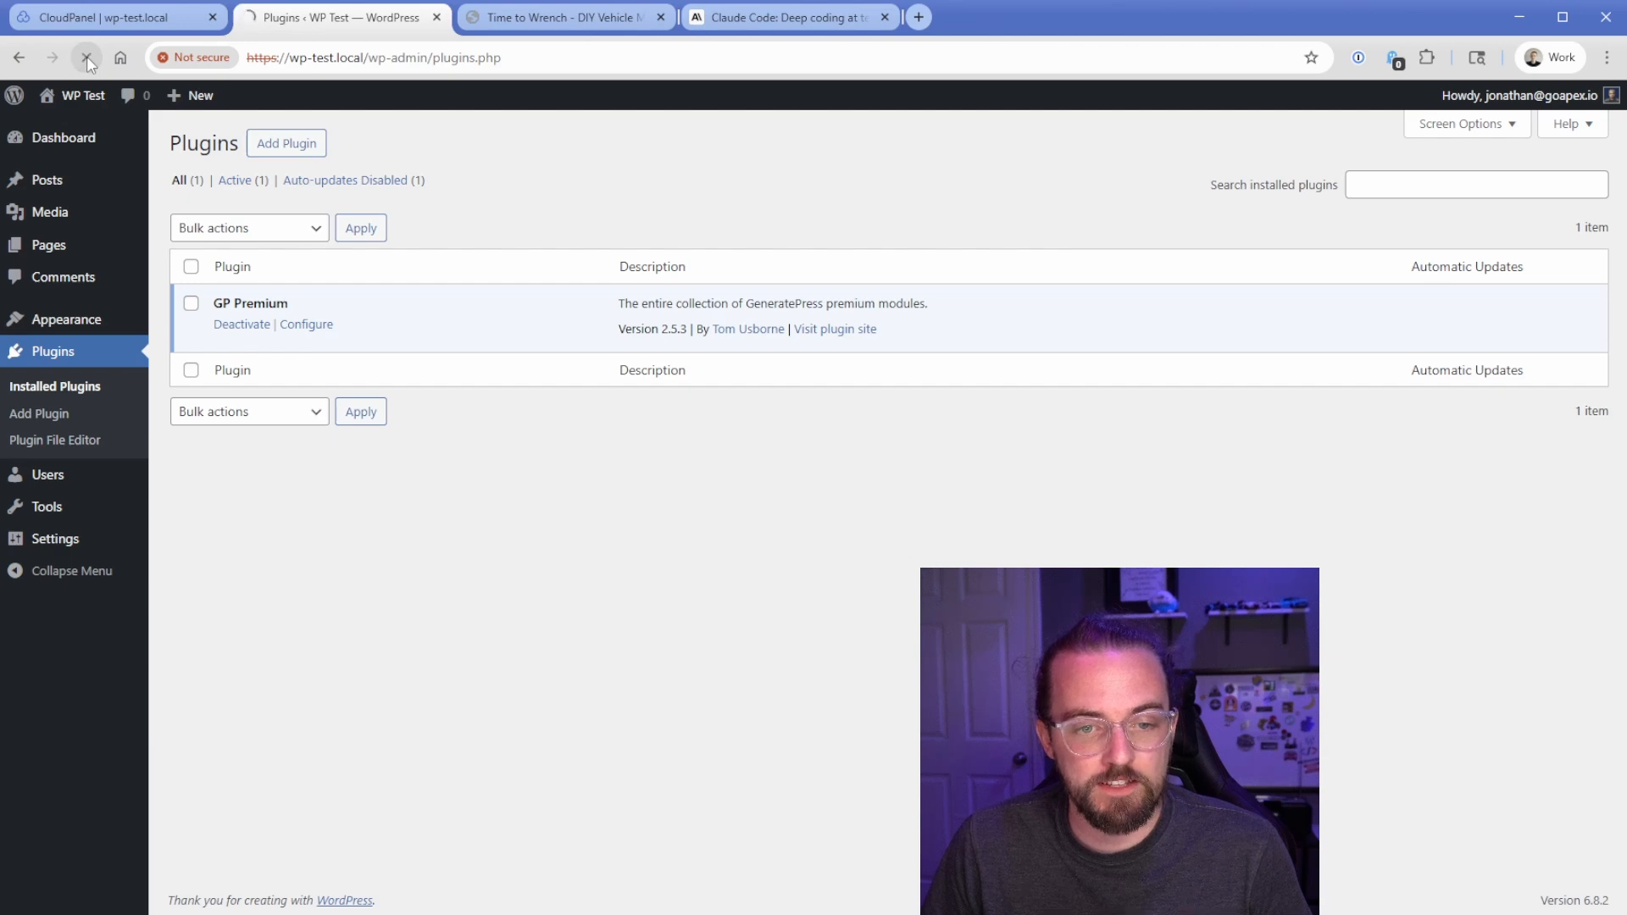
{"action": "left_click", "coordinate": [87, 57]}
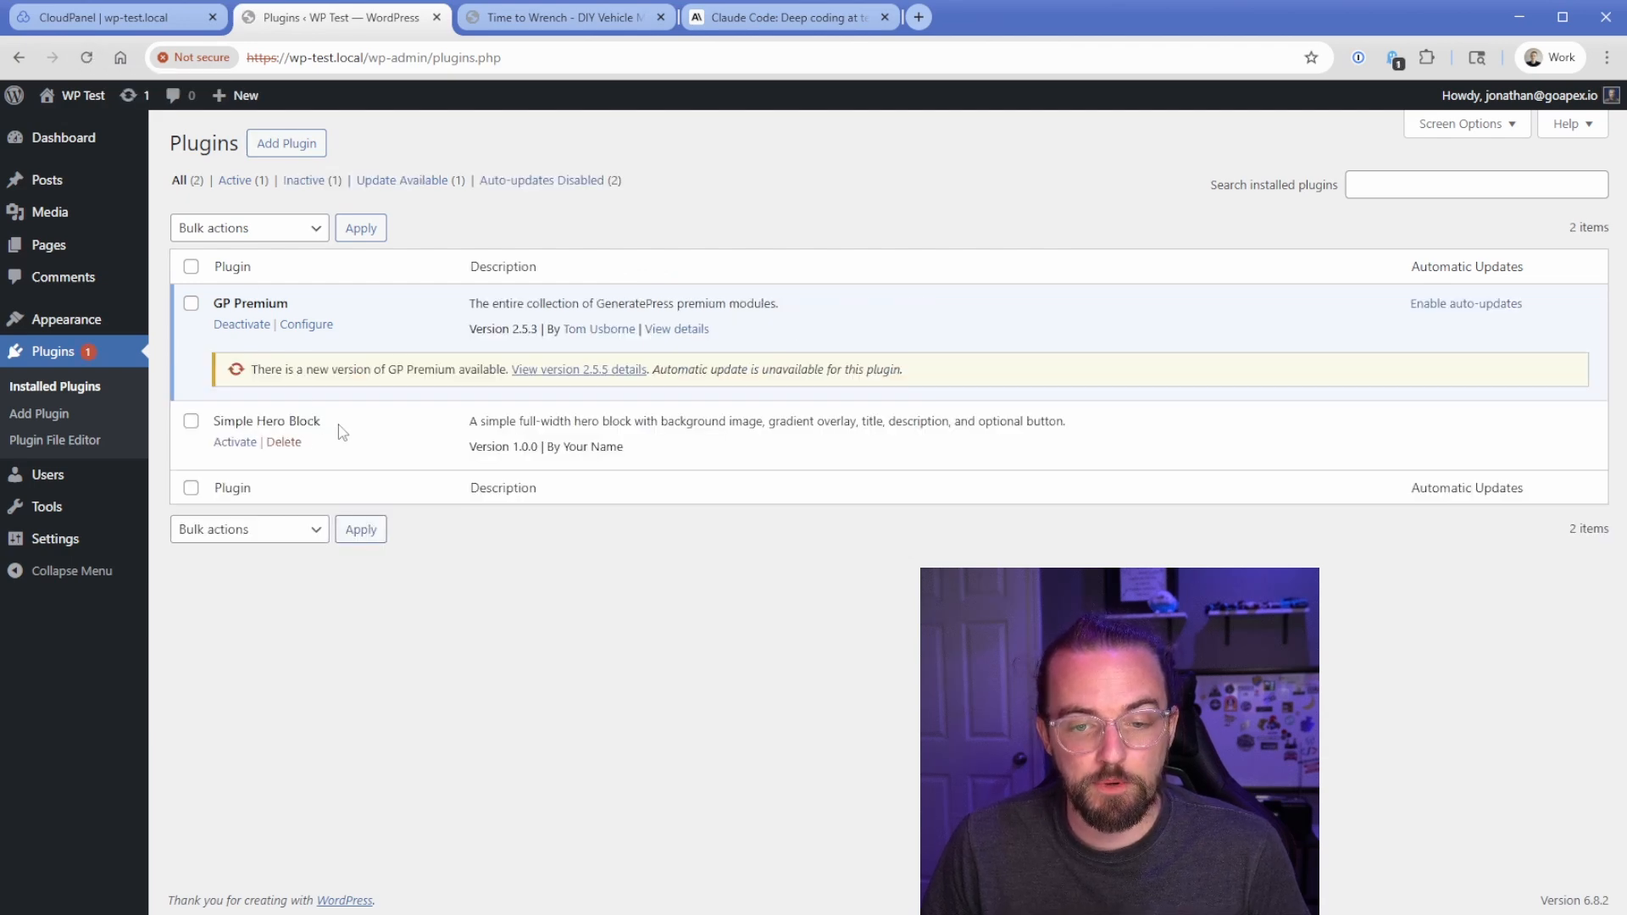
{"action": "left_click", "coordinate": [234, 440]}
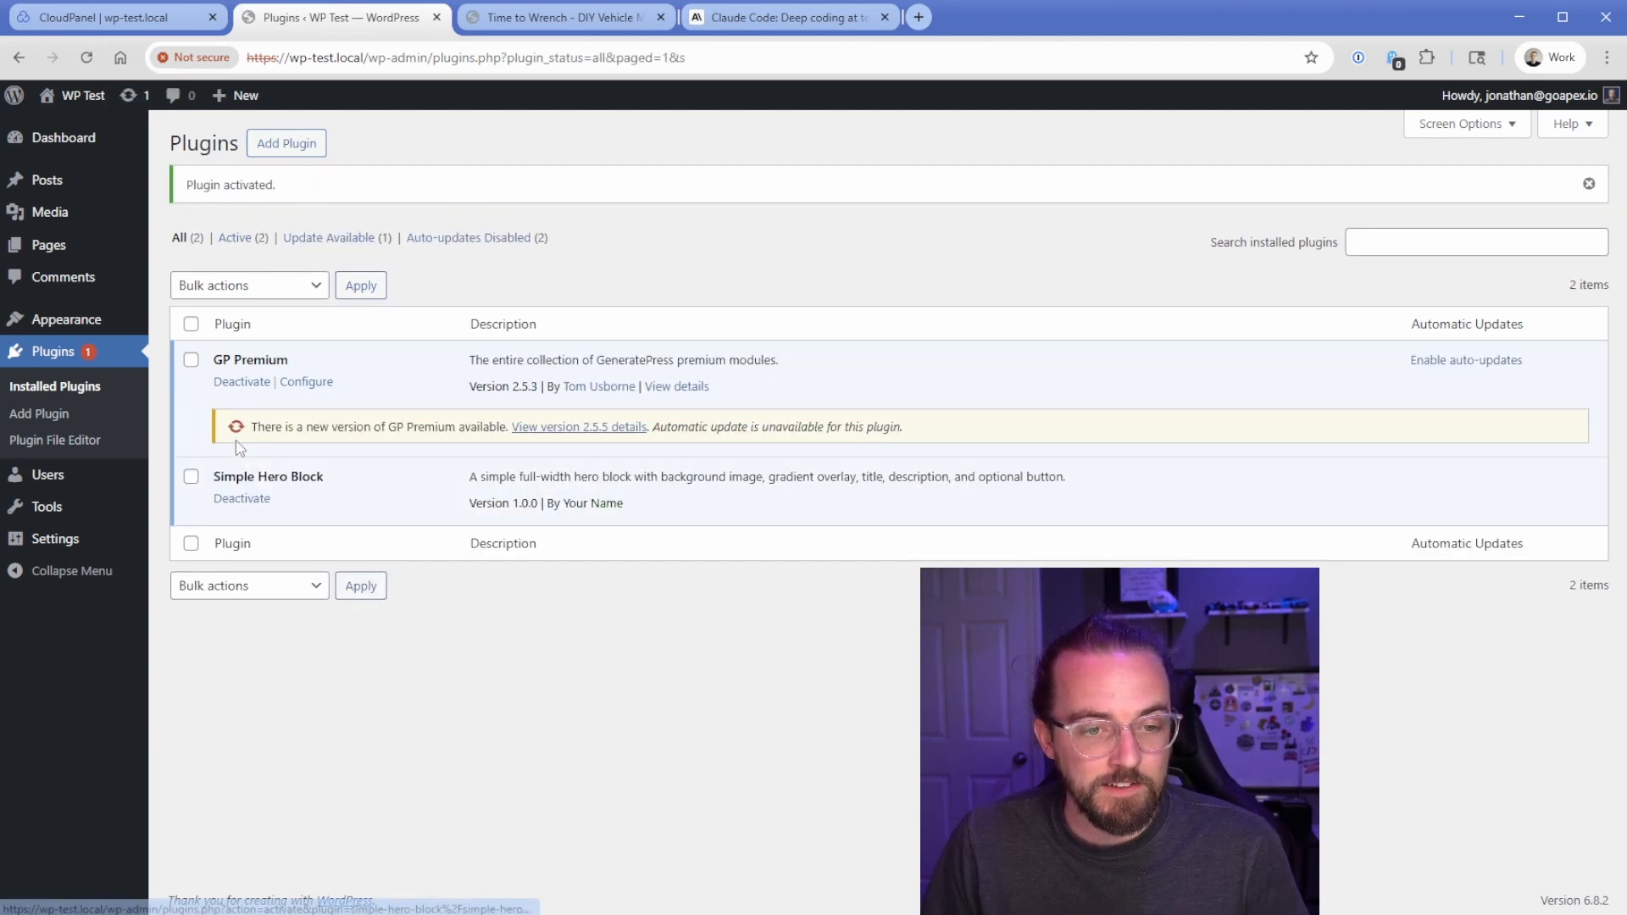
Step: Edit the Home page and search the block inserter for '/sim'
{"action": "left_click", "coordinate": [48, 245]}
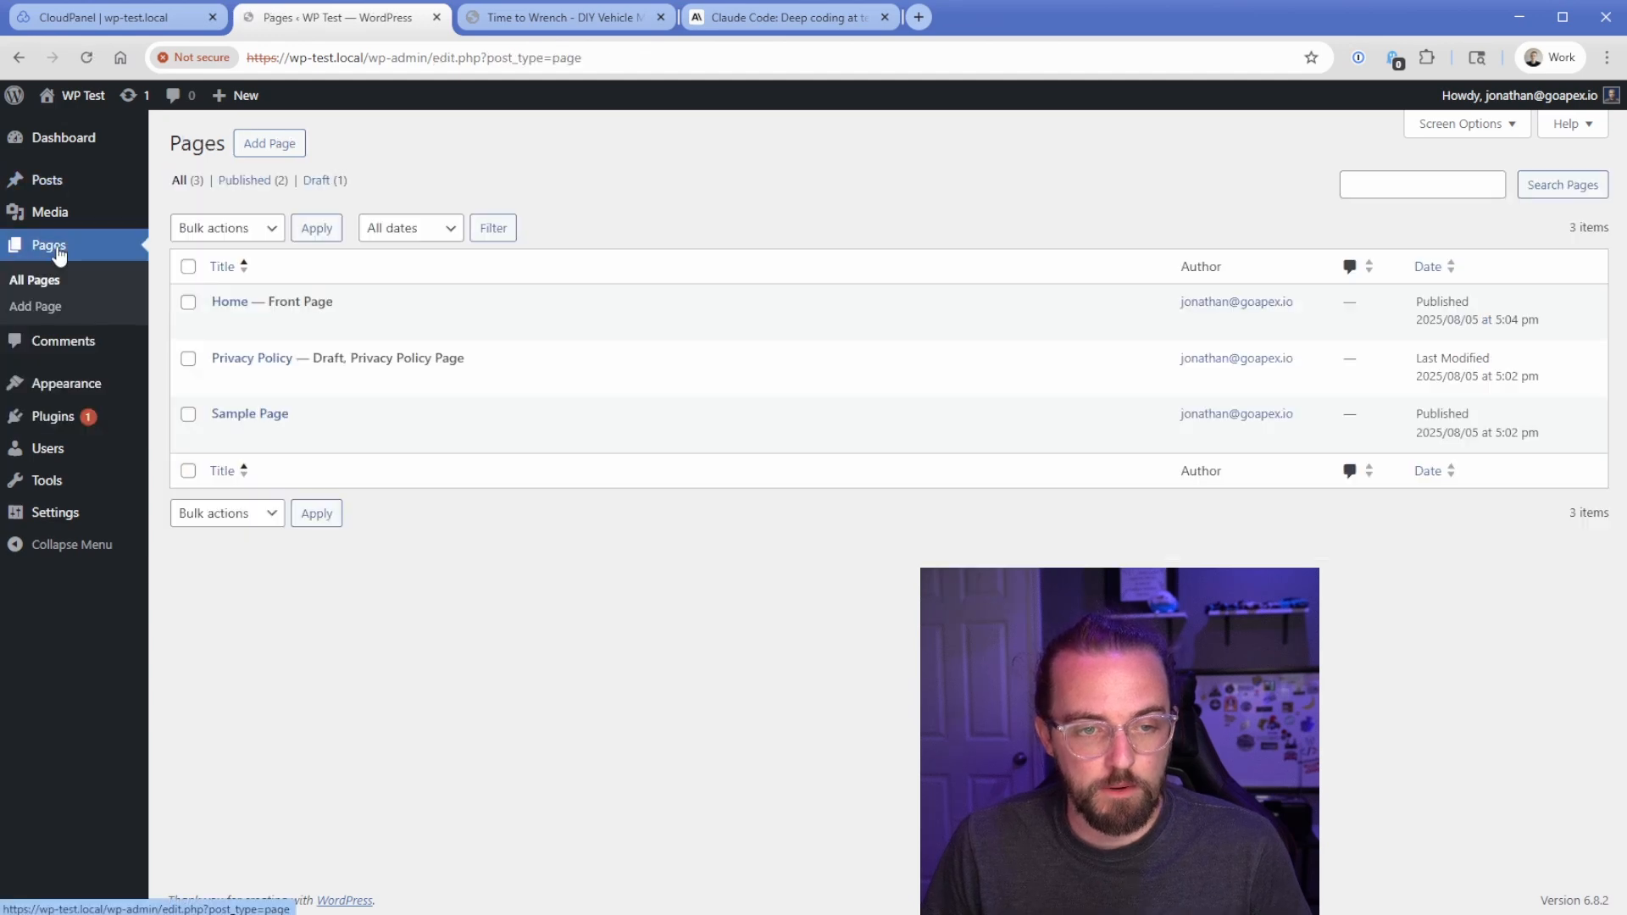
{"action": "left_click", "coordinate": [229, 301]}
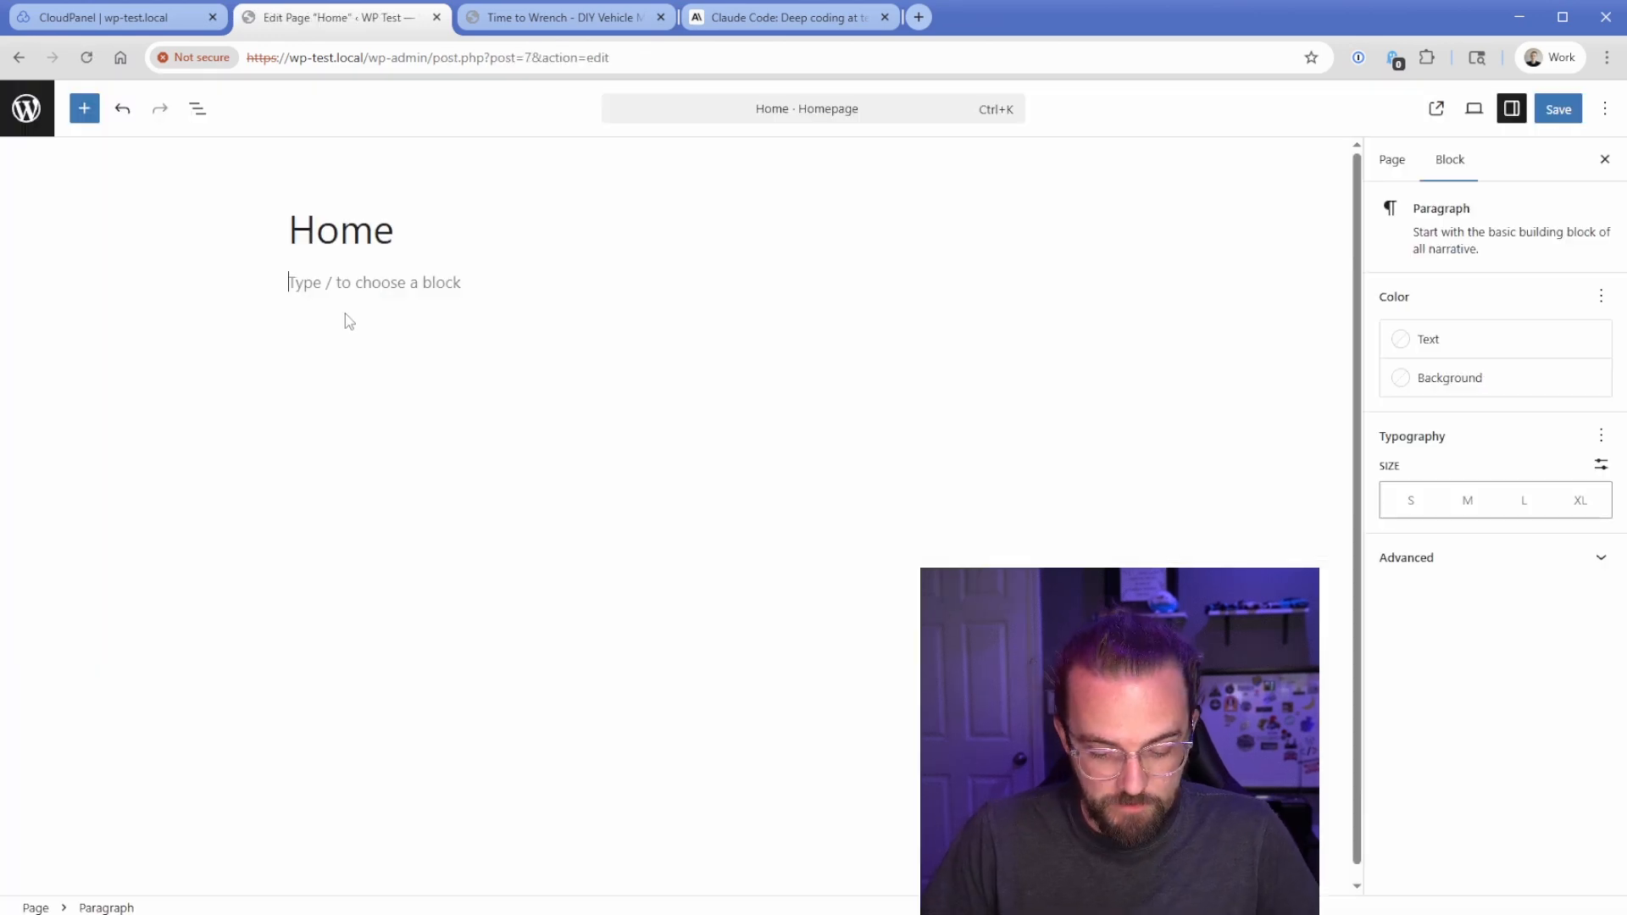
{"action": "type", "text": "/sim"}
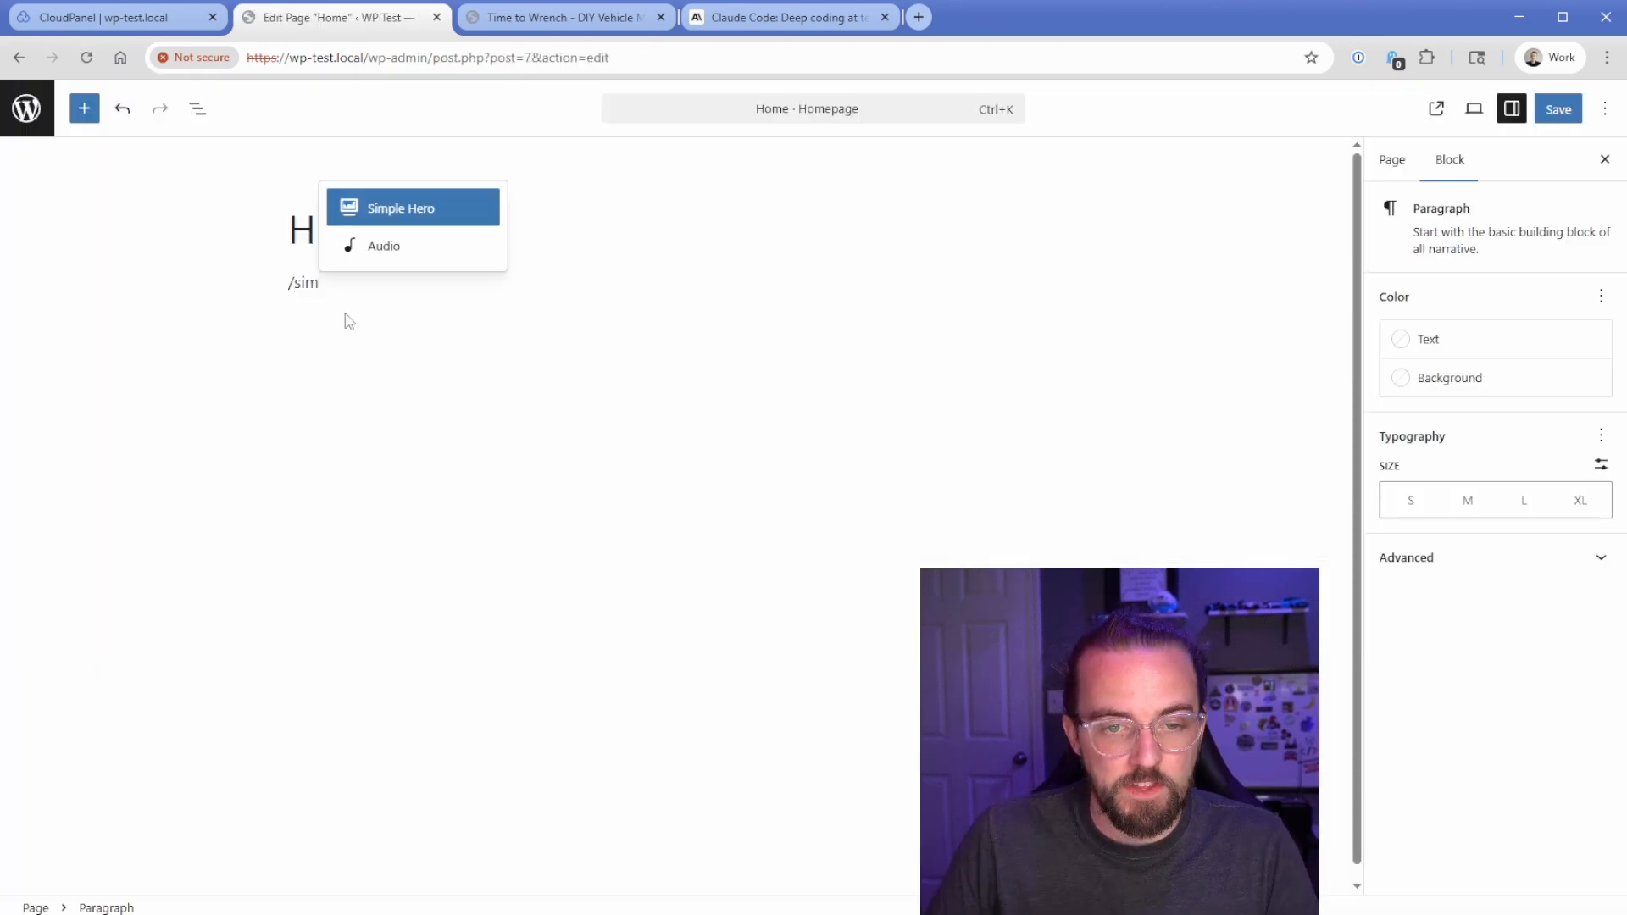
Step: Insert a Simple Hero block using the building photo as its background
{"action": "left_click", "coordinate": [401, 208]}
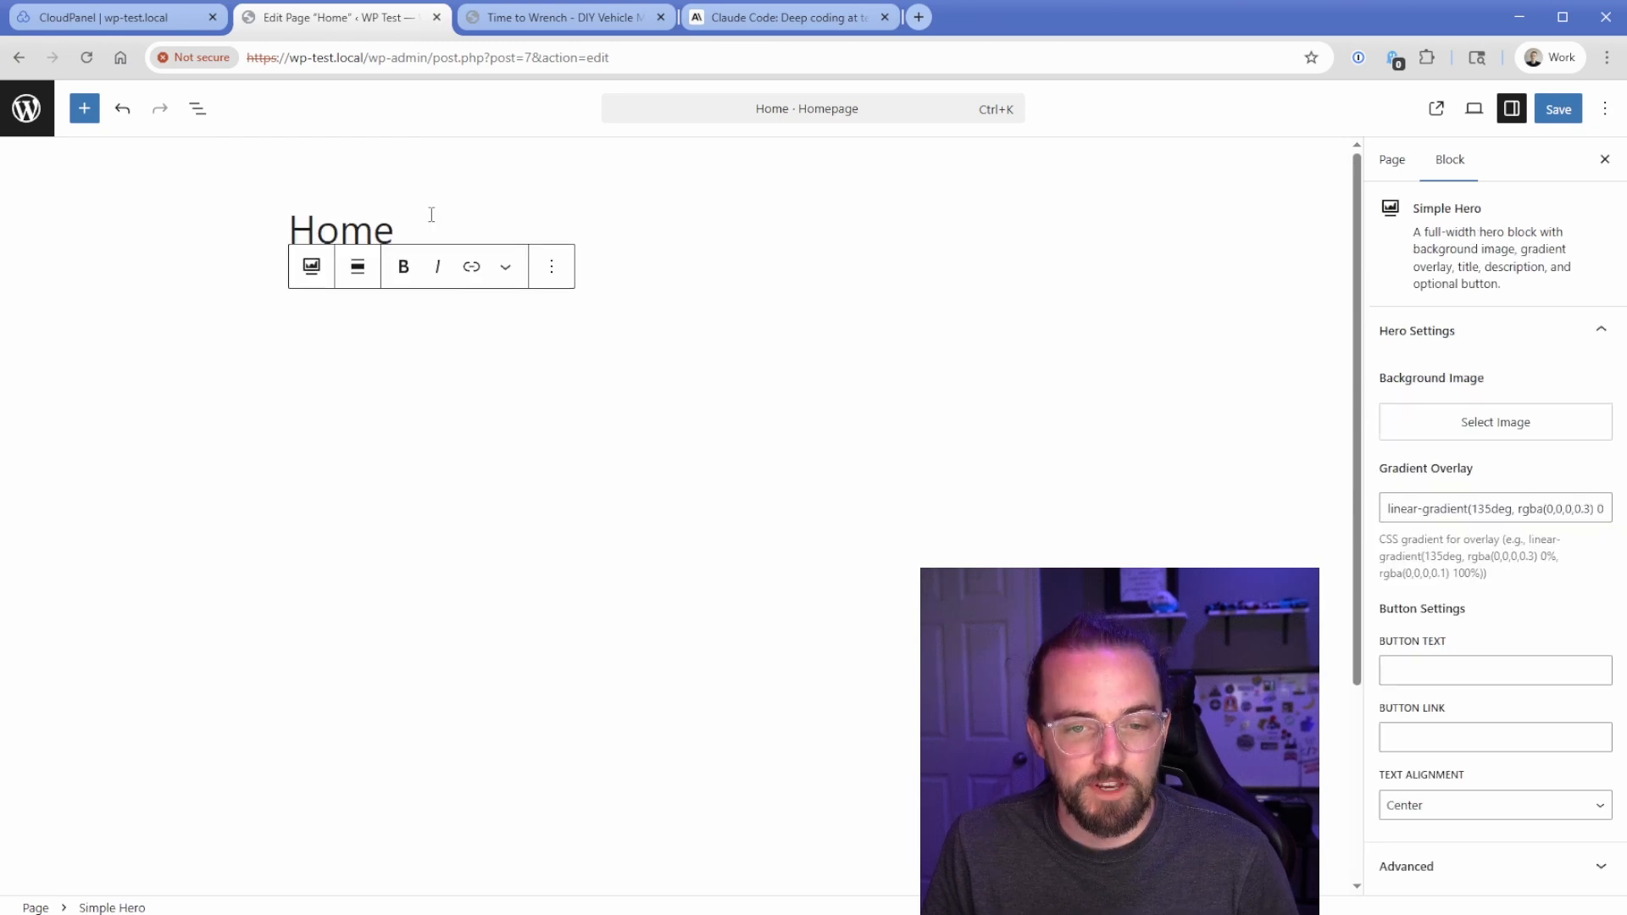
{"action": "mouse_move", "coordinate": [986, 394]}
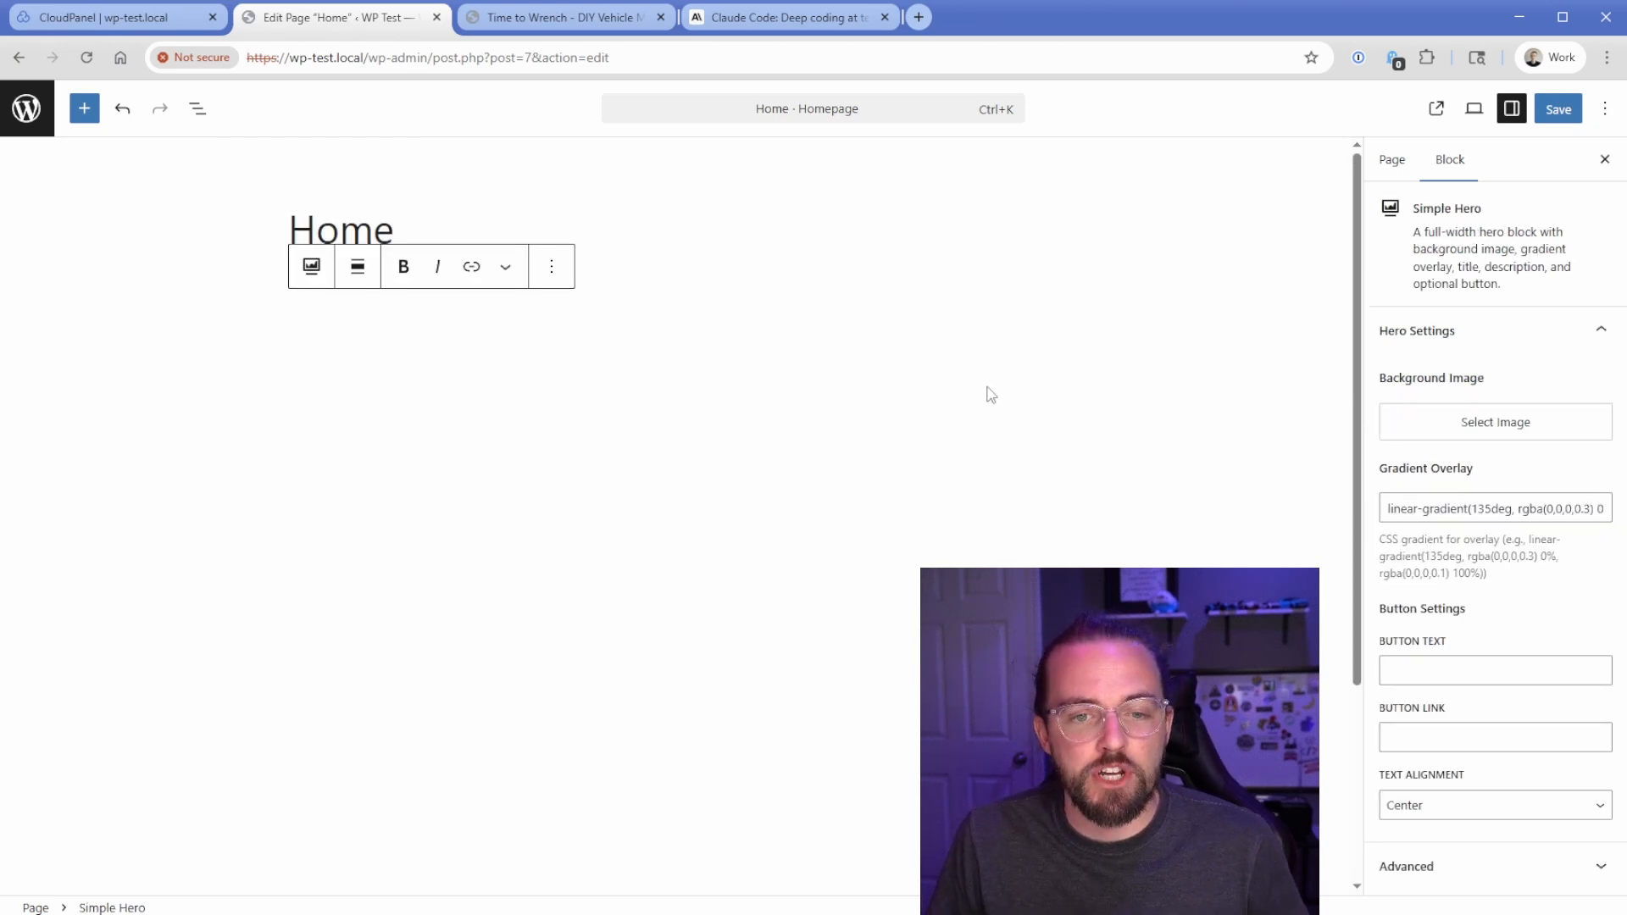
{"action": "left_click", "coordinate": [1494, 421]}
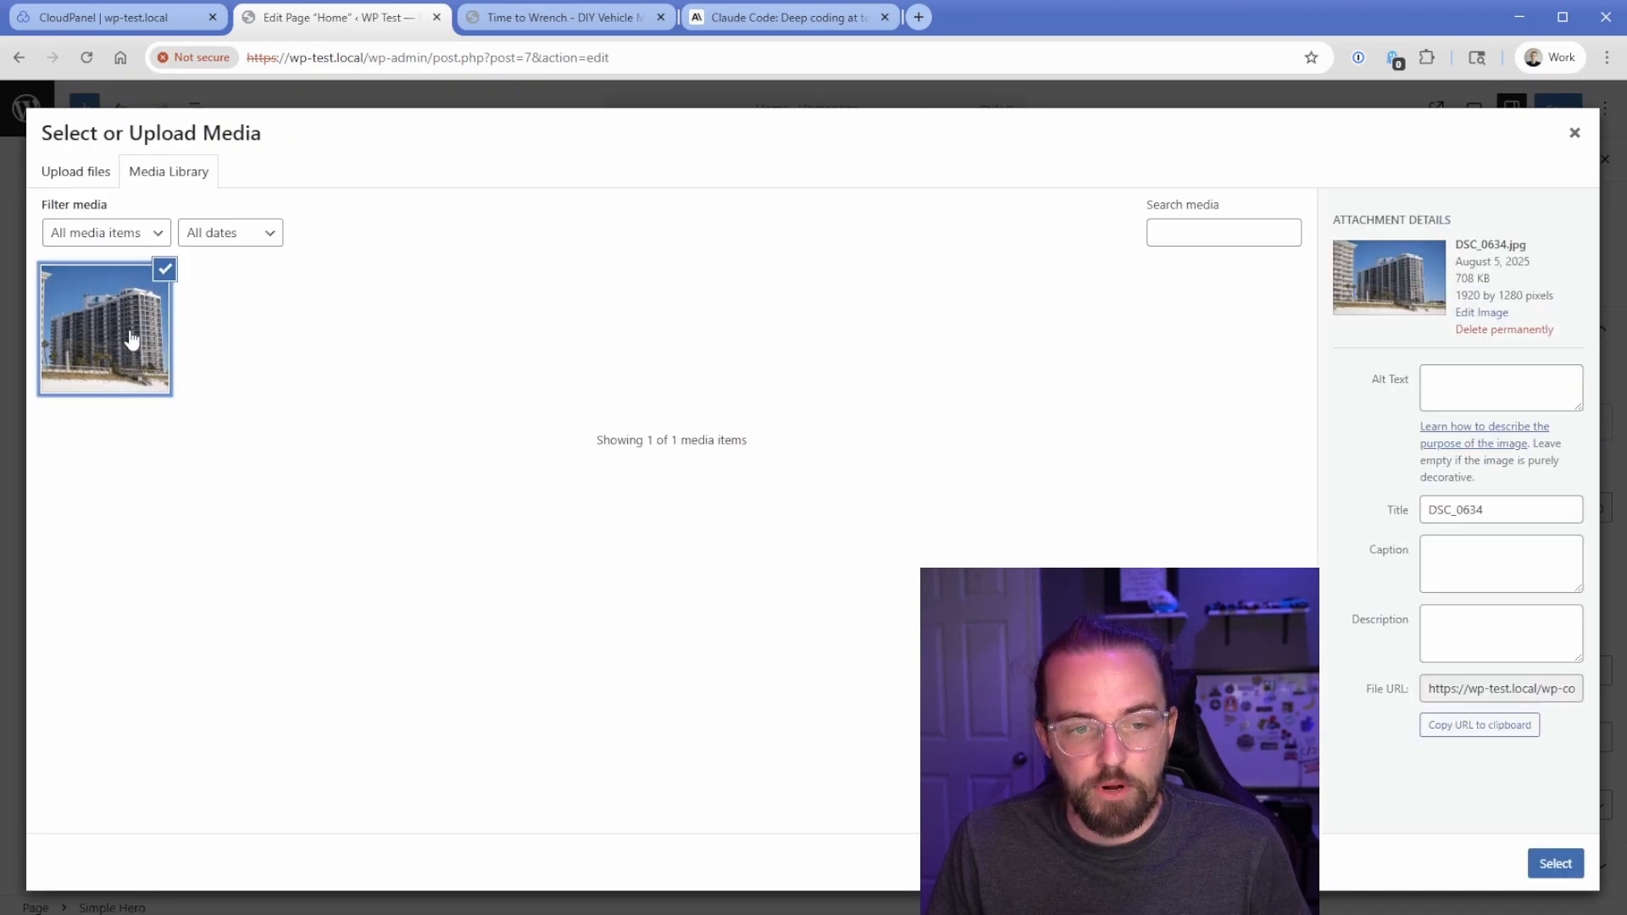
{"action": "left_click", "coordinate": [1555, 863]}
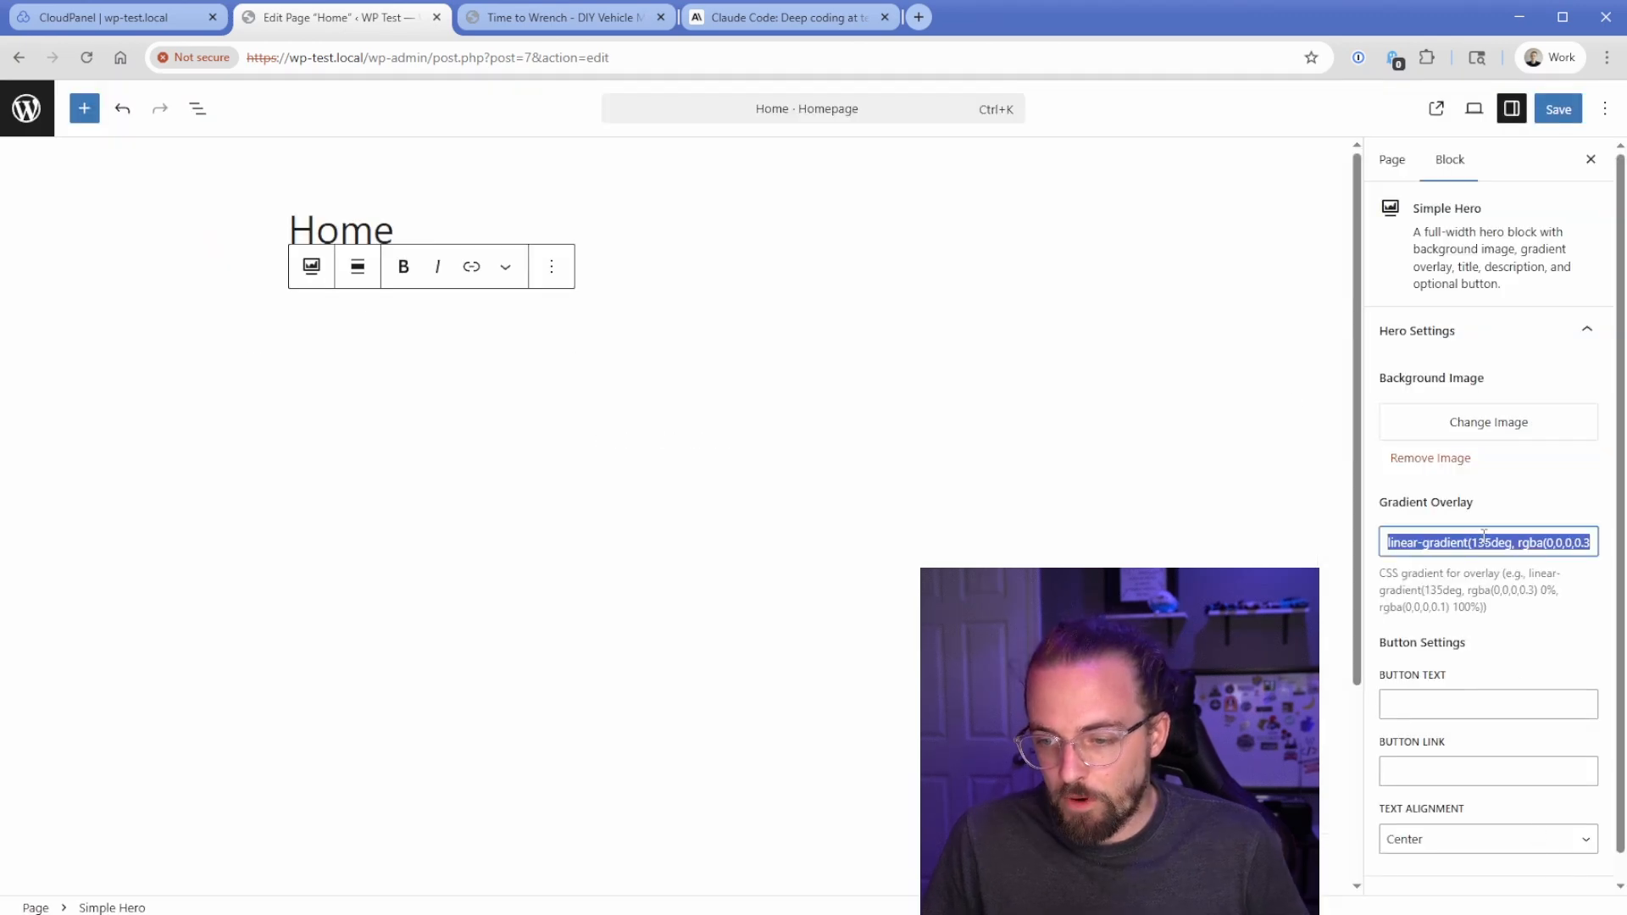
{"action": "scroll", "scroll_direction": "down", "scroll_amount": 3}
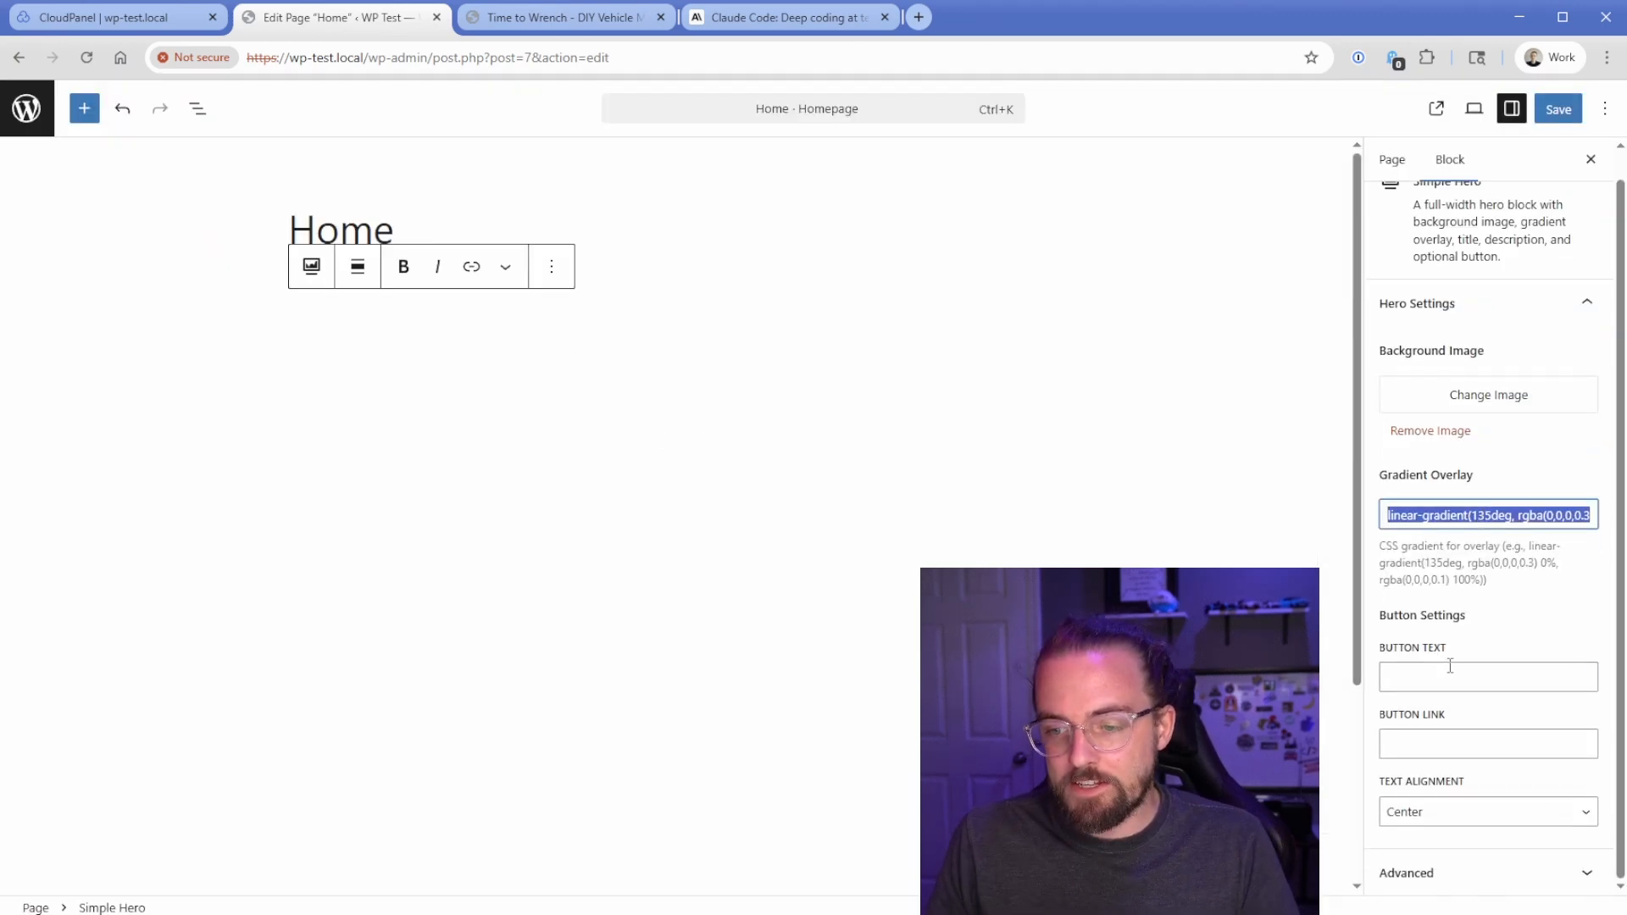
{"action": "type", "text": "Learn More"}
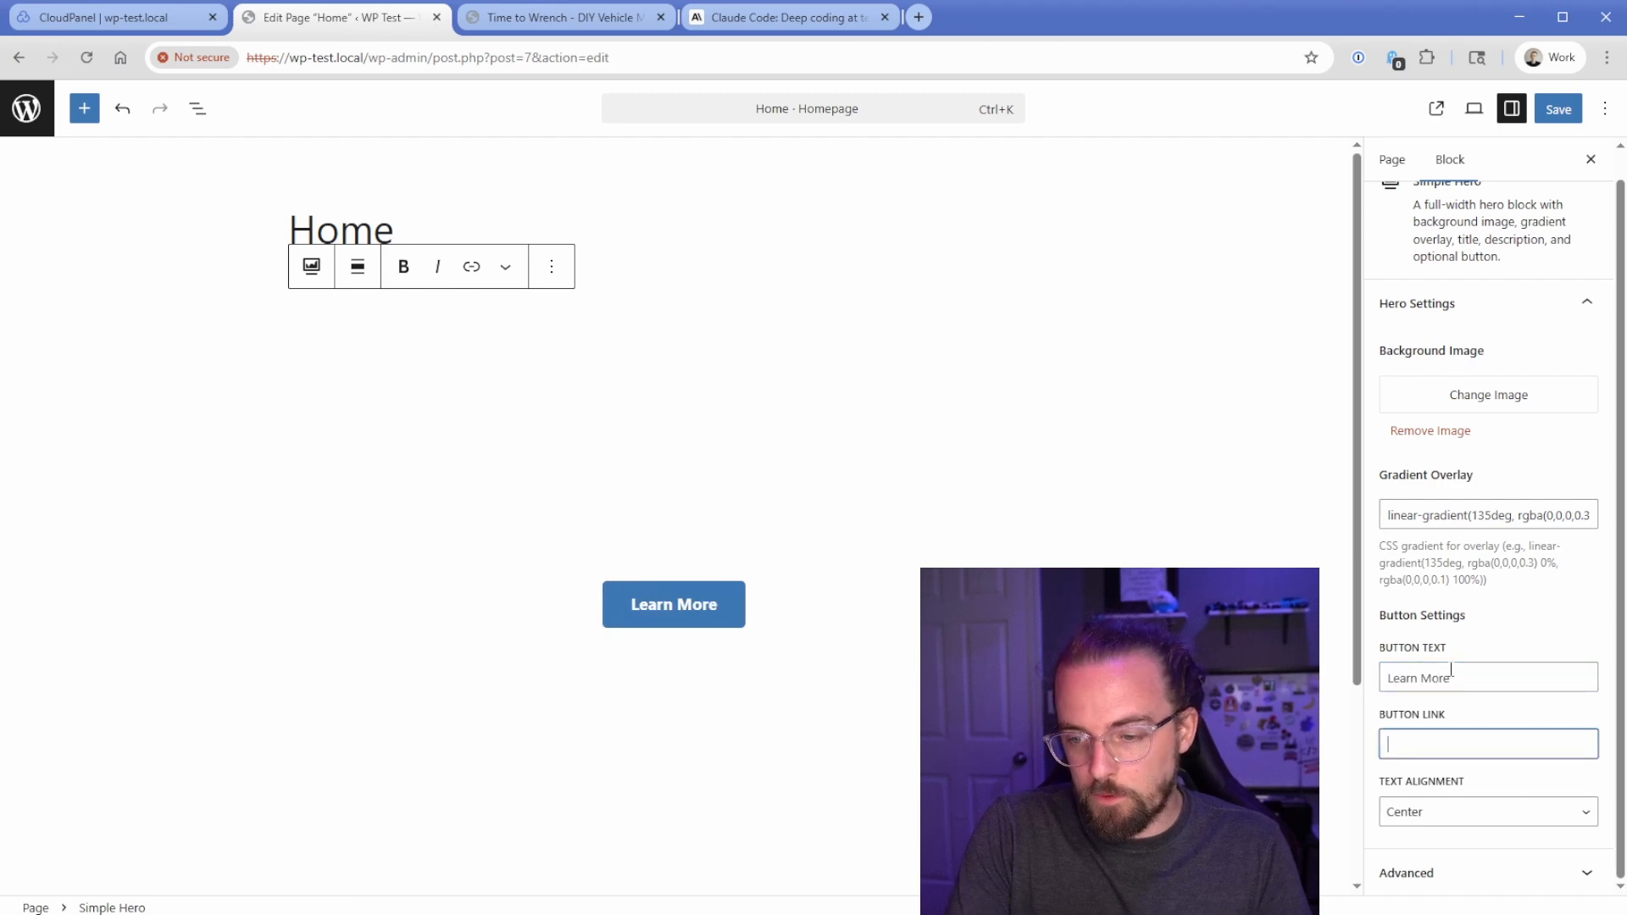
{"action": "type", "text": "https://goo"}
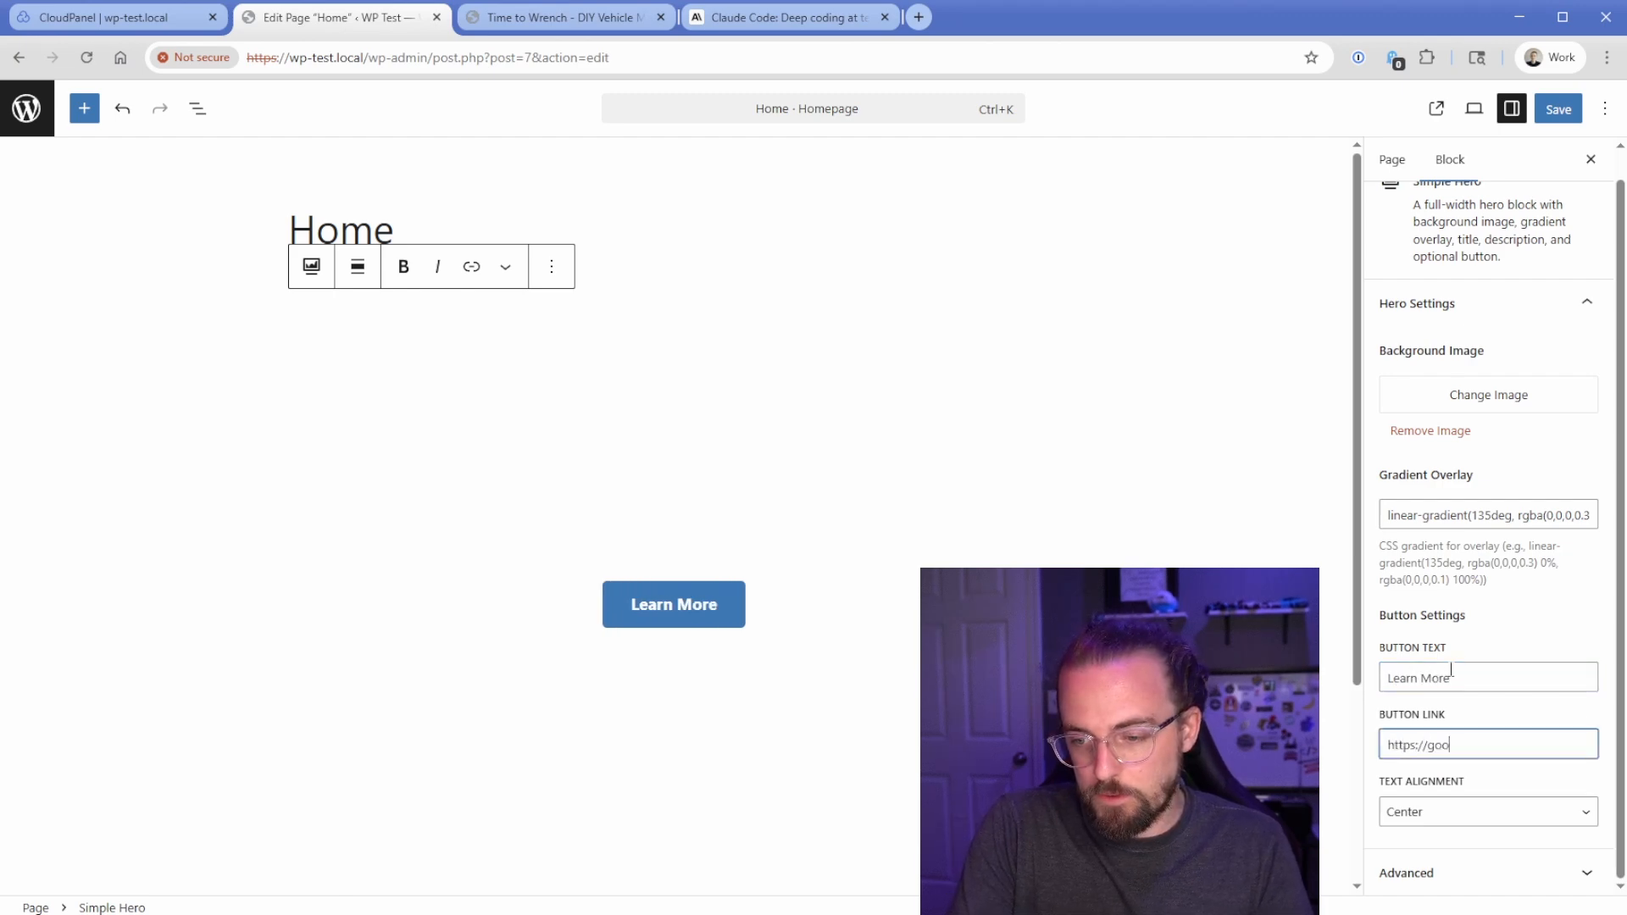
{"action": "type", "text": "gle.com"}
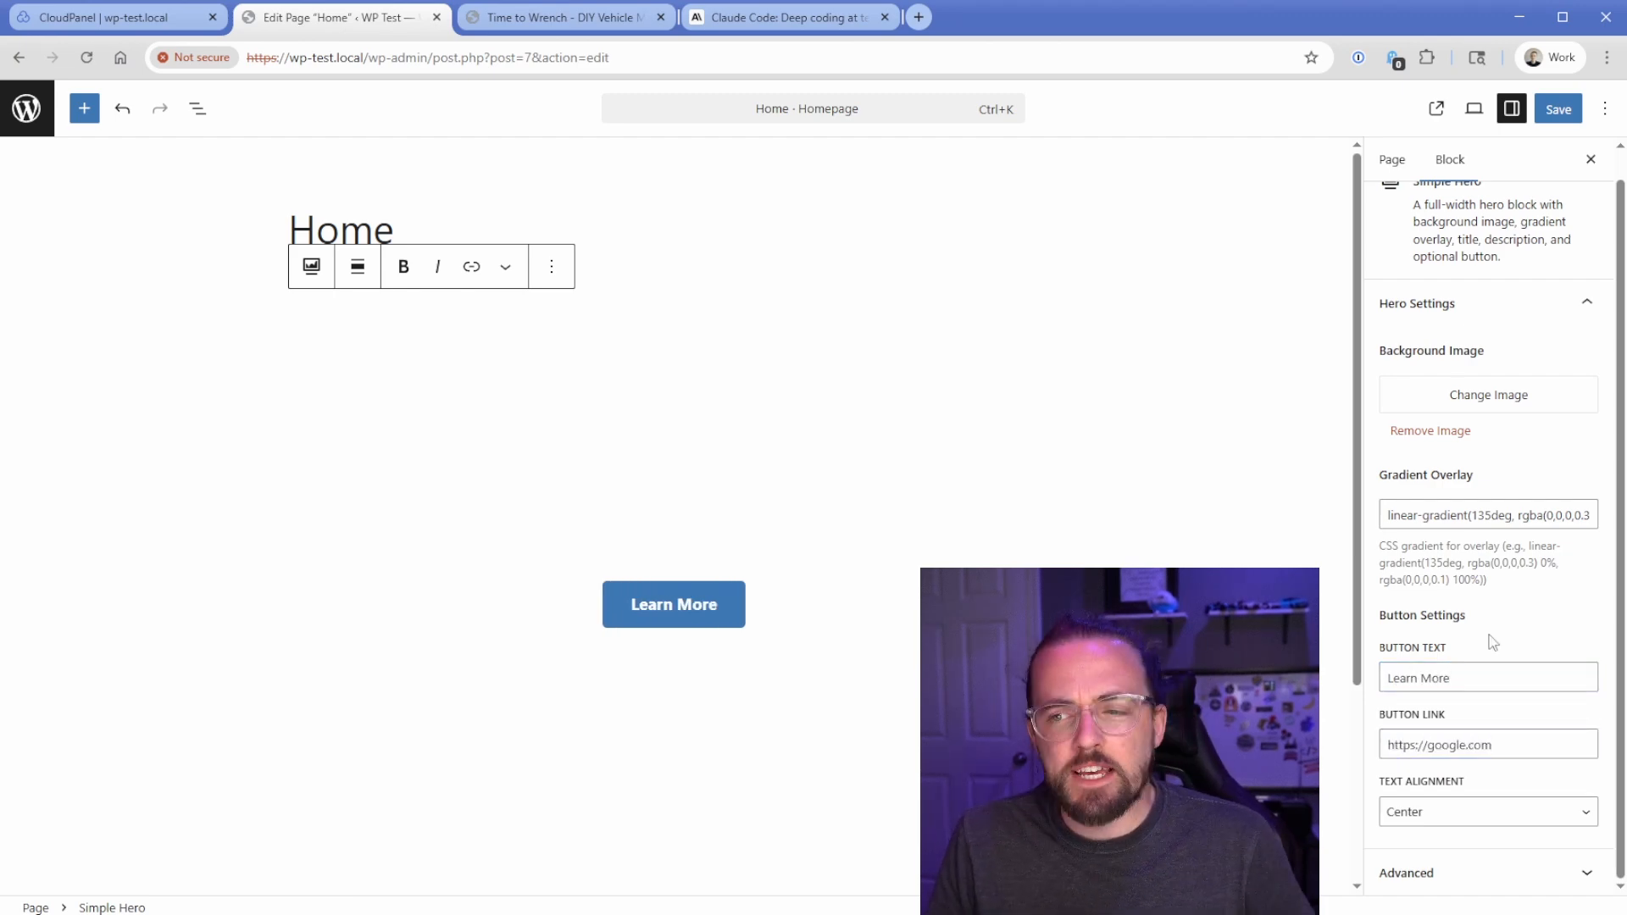
{"action": "left_click", "coordinate": [572, 444]}
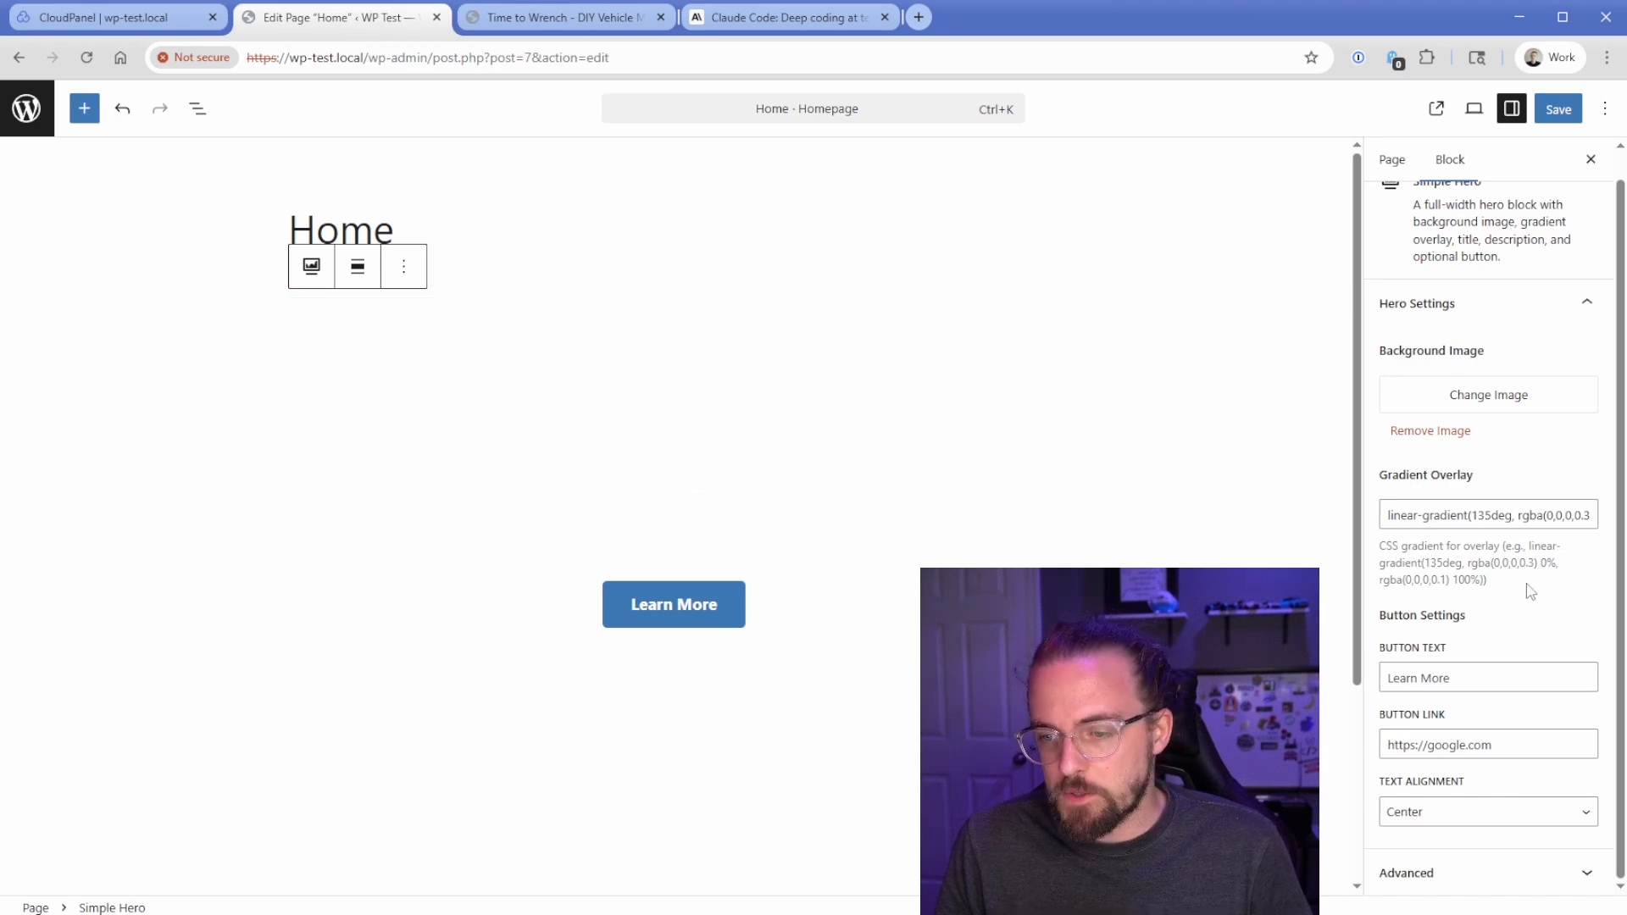
{"action": "scroll", "scroll_direction": "up", "scroll_amount": 3}
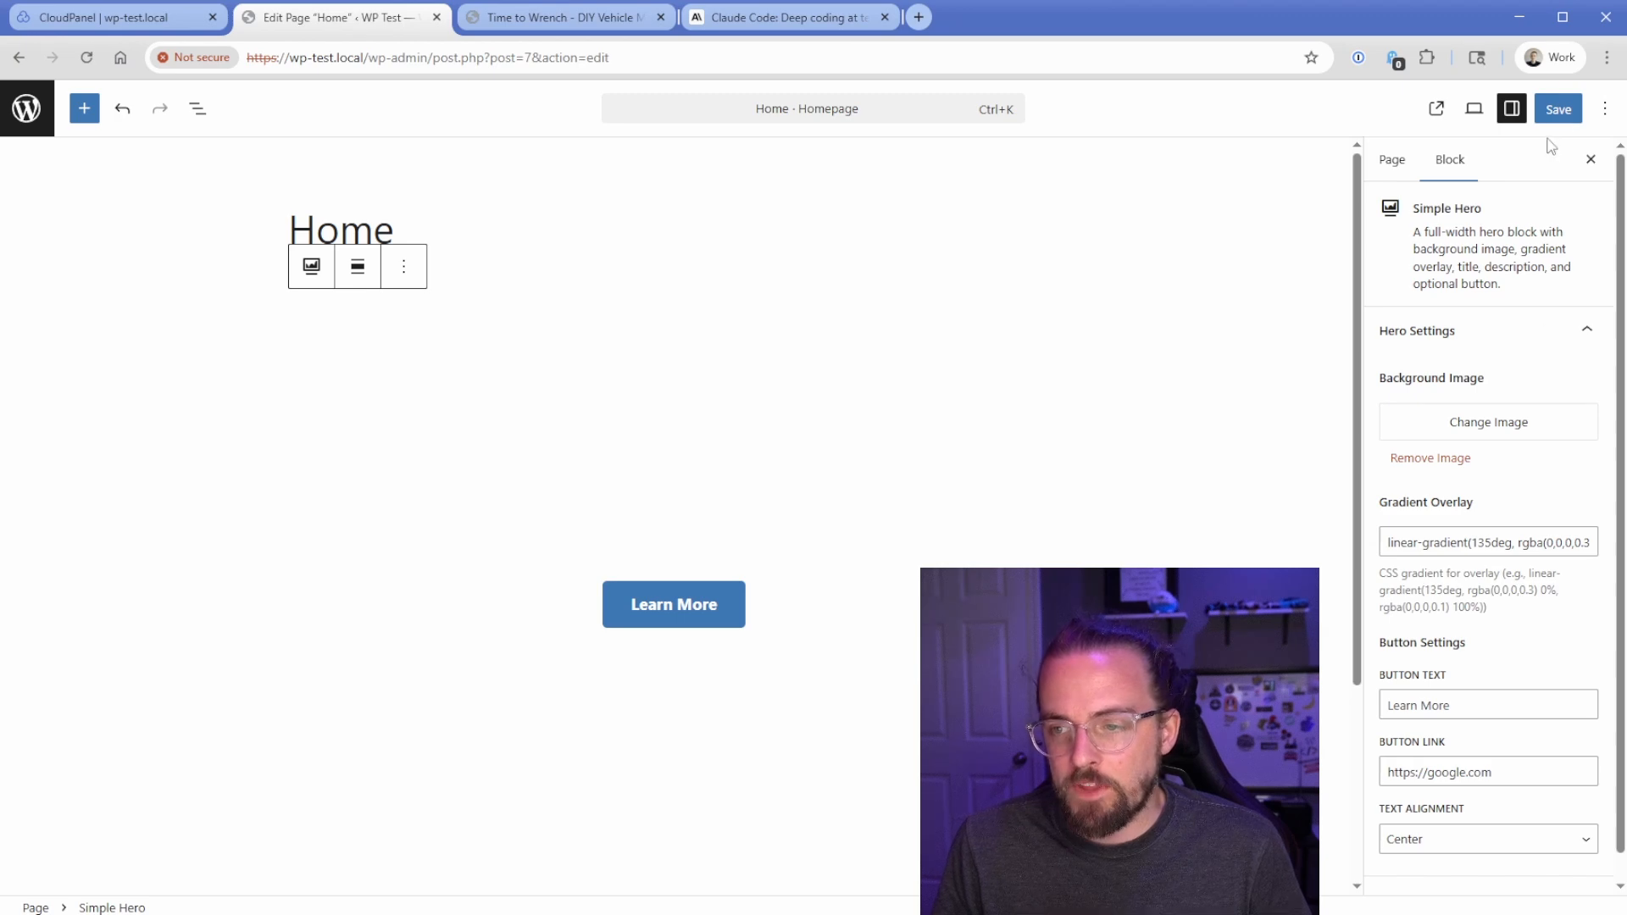
{"action": "left_click", "coordinate": [565, 17]}
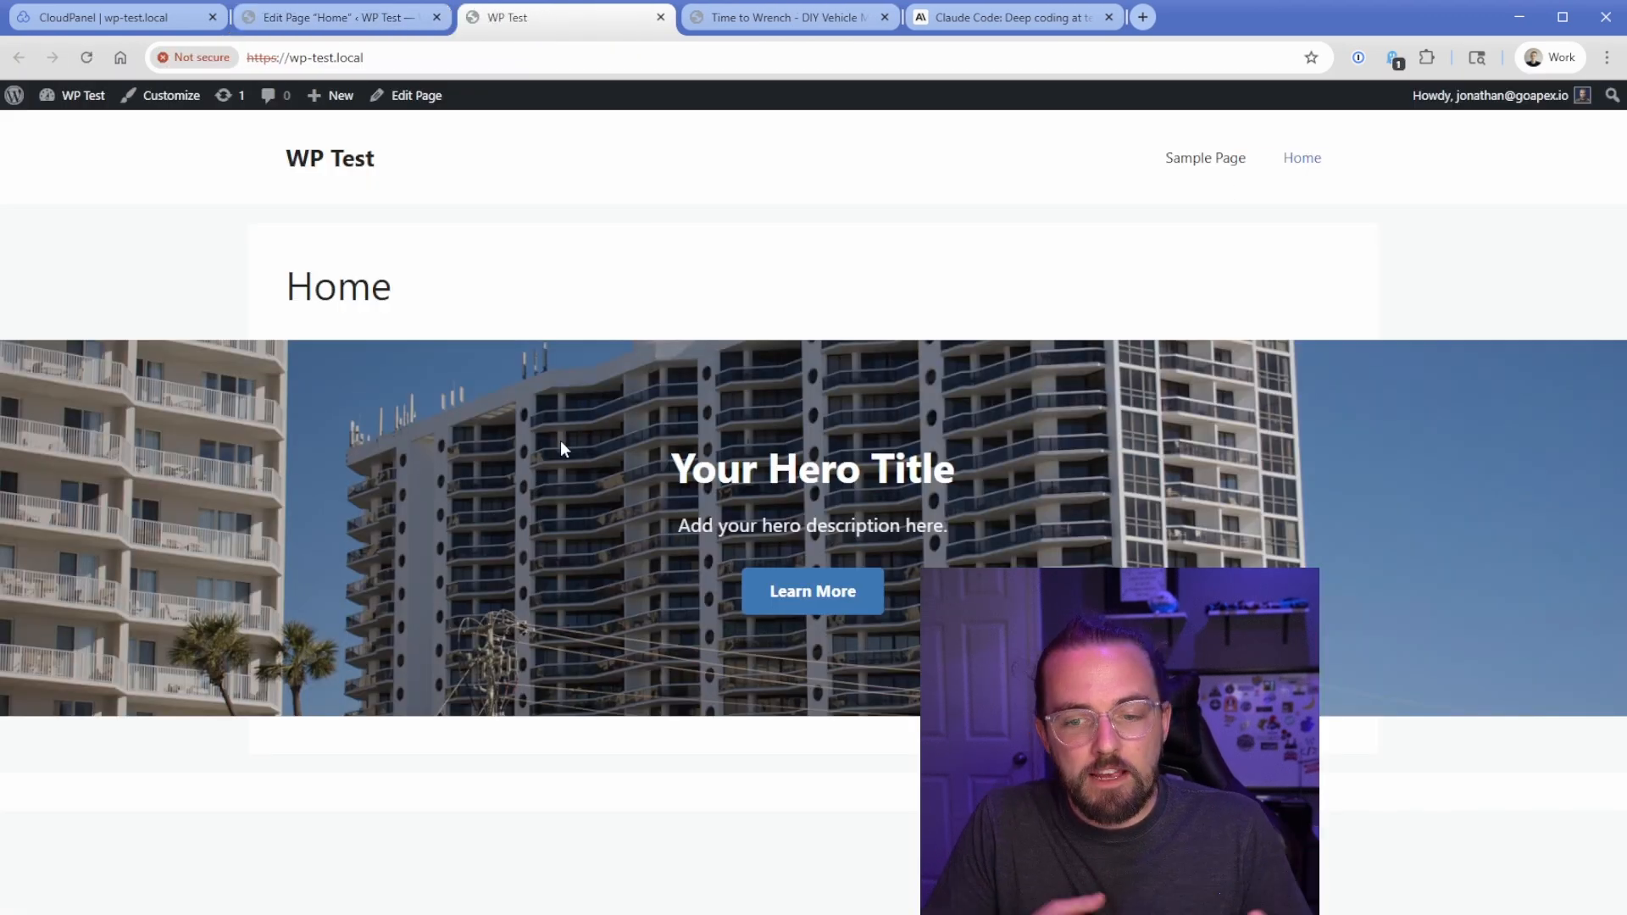
{"action": "mouse_move", "coordinate": [611, 321]}
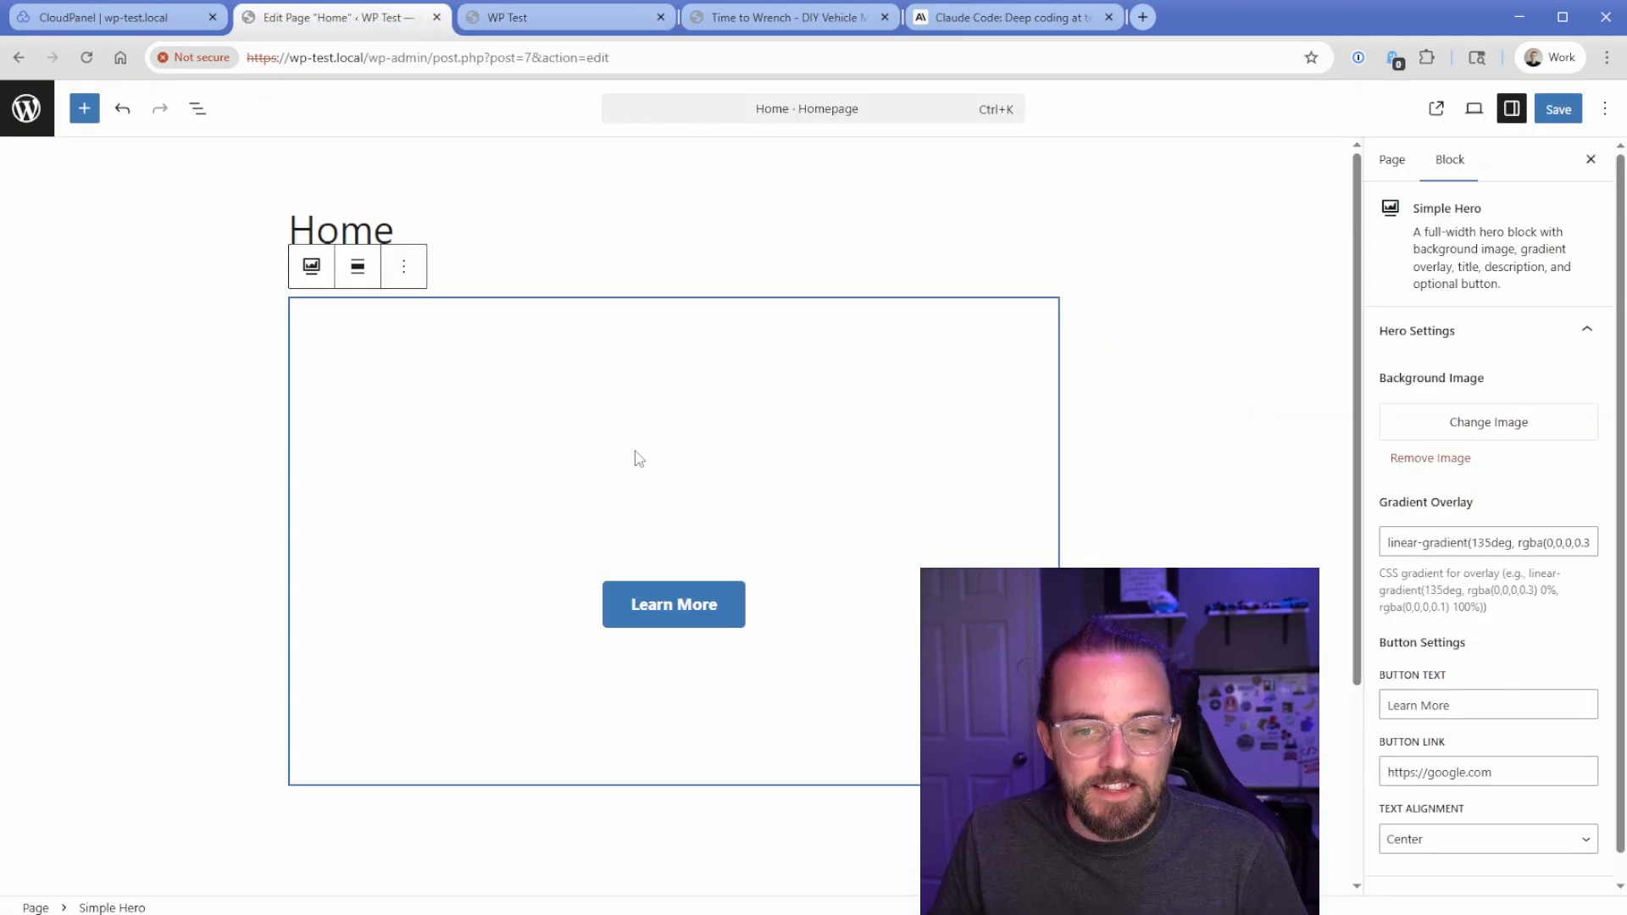
{"action": "mouse_move", "coordinate": [1487, 509]}
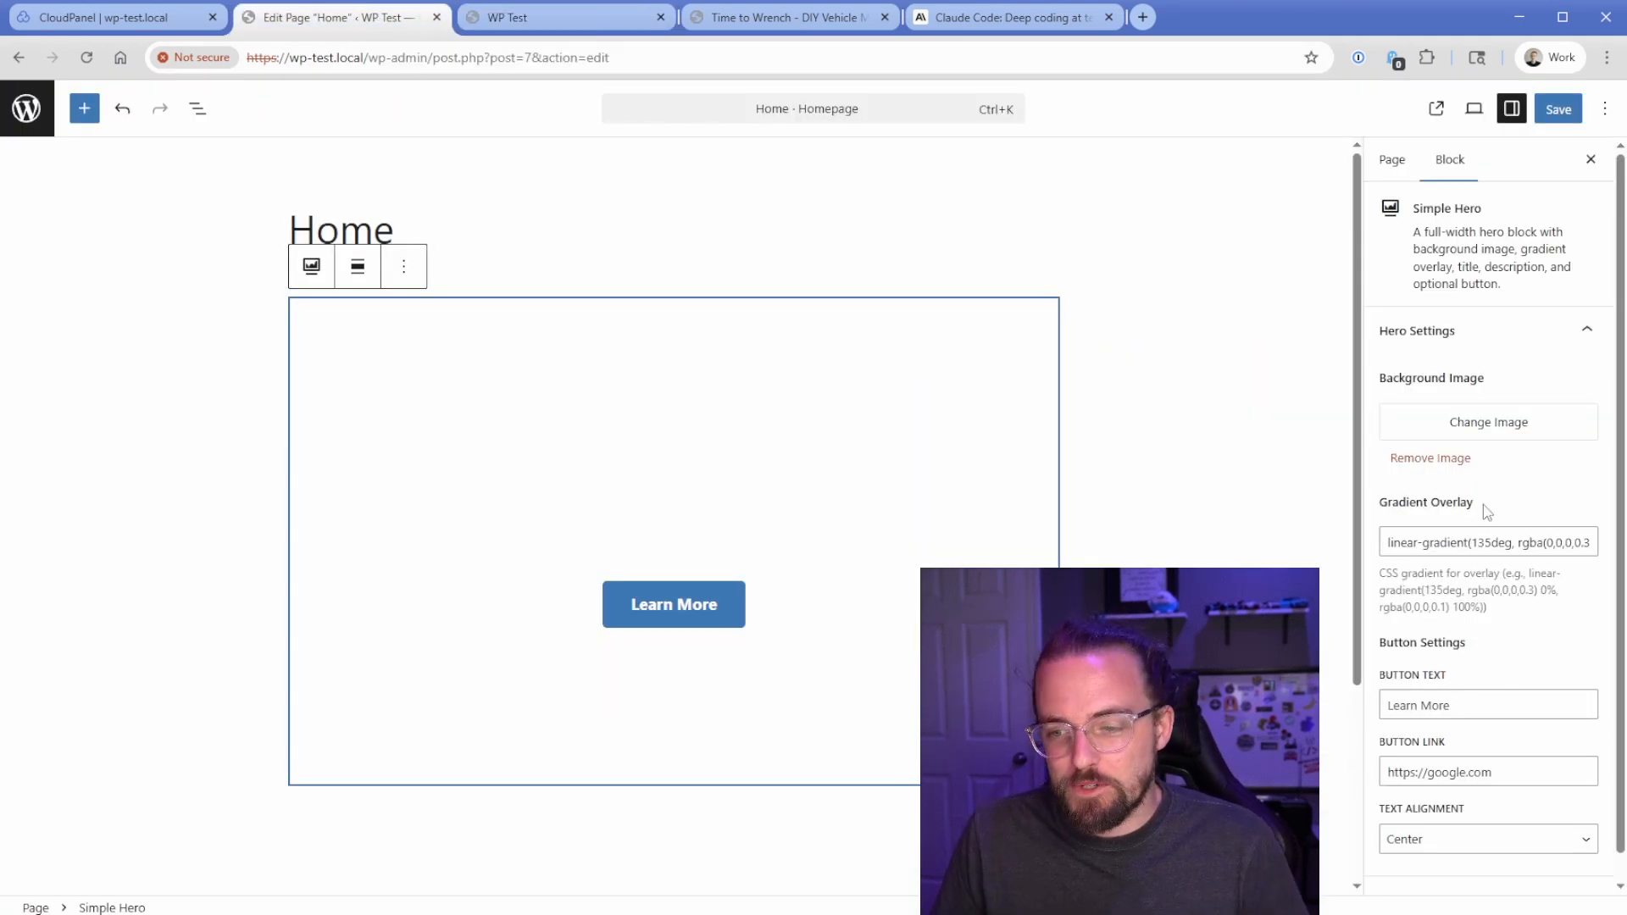
{"action": "mouse_move", "coordinate": [1493, 508]}
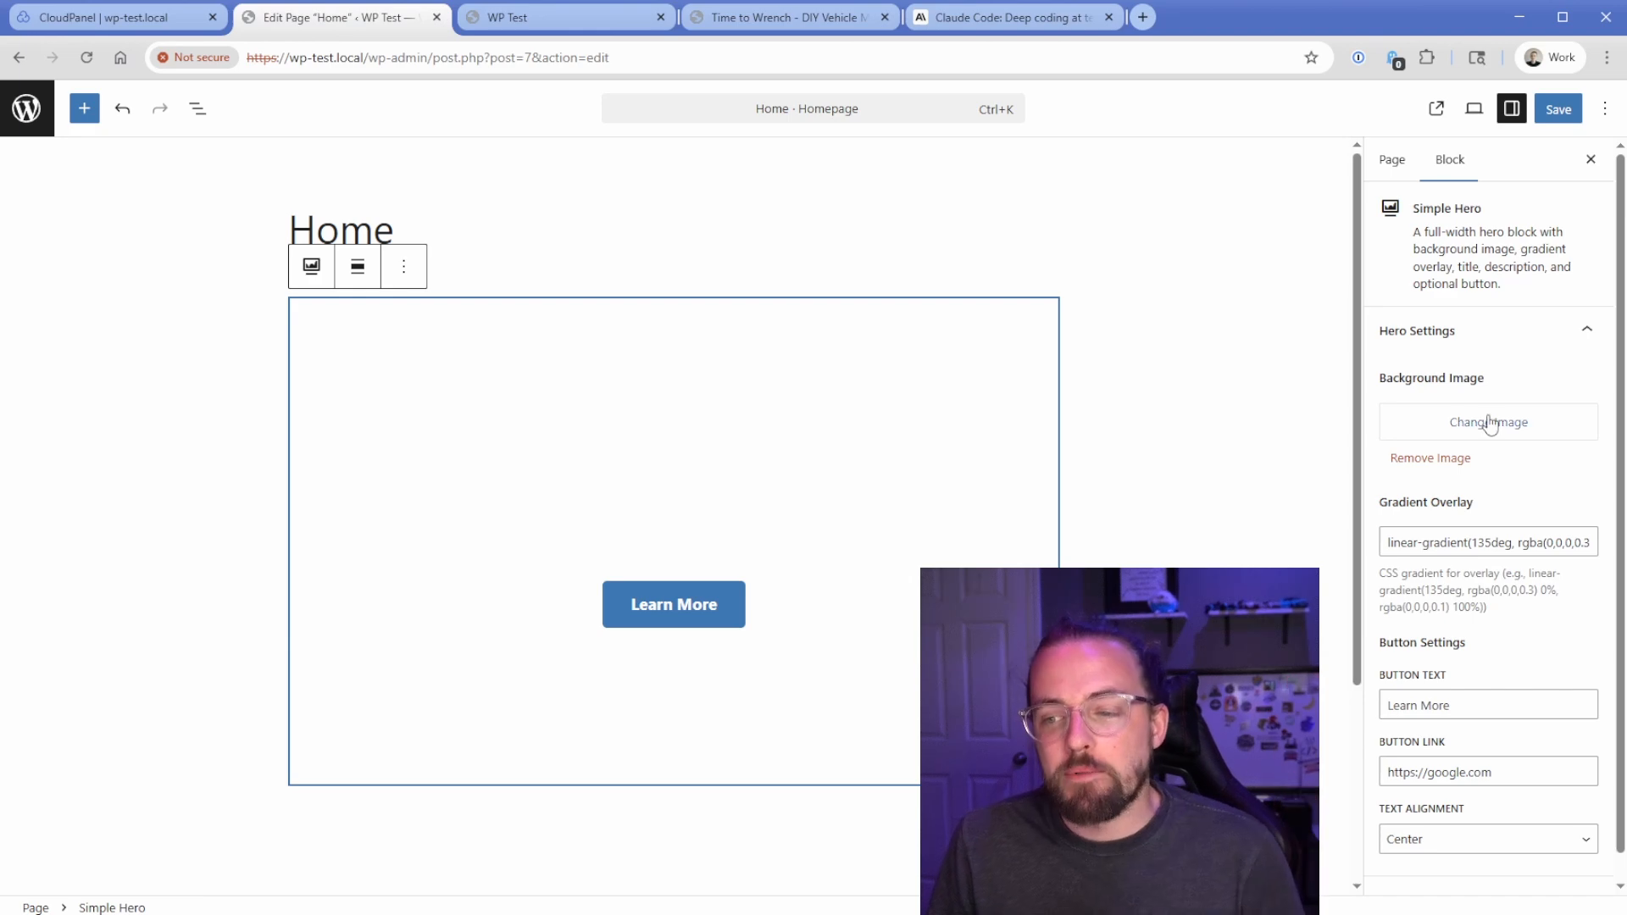
{"action": "mouse_move", "coordinate": [1505, 397]}
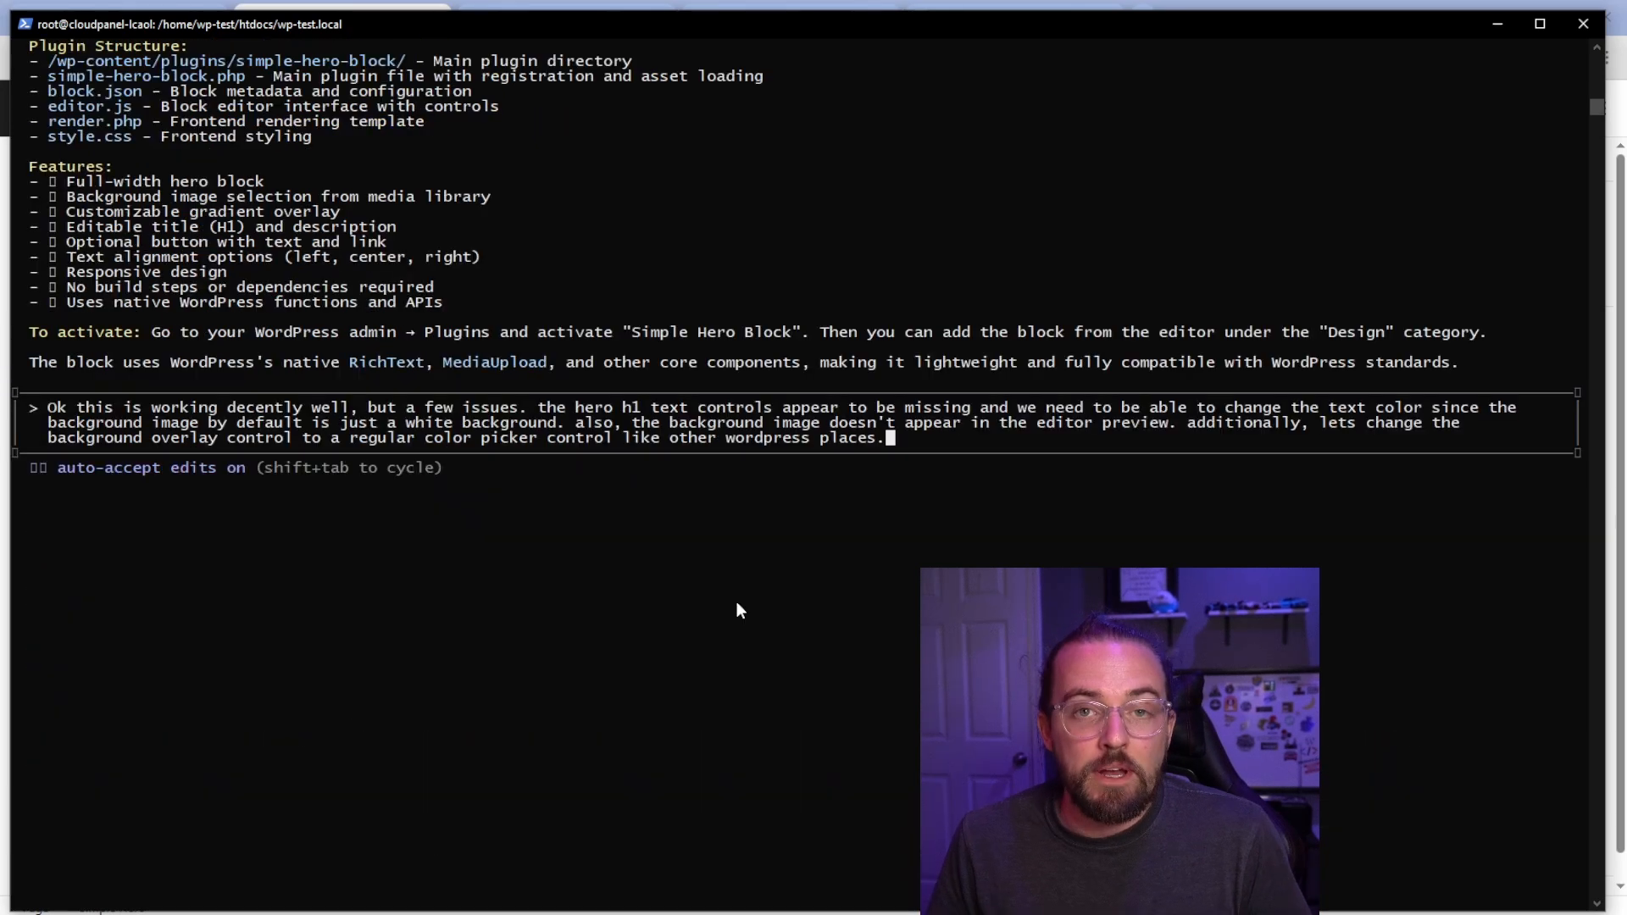
{"action": "mouse_move", "coordinate": [429, 415]}
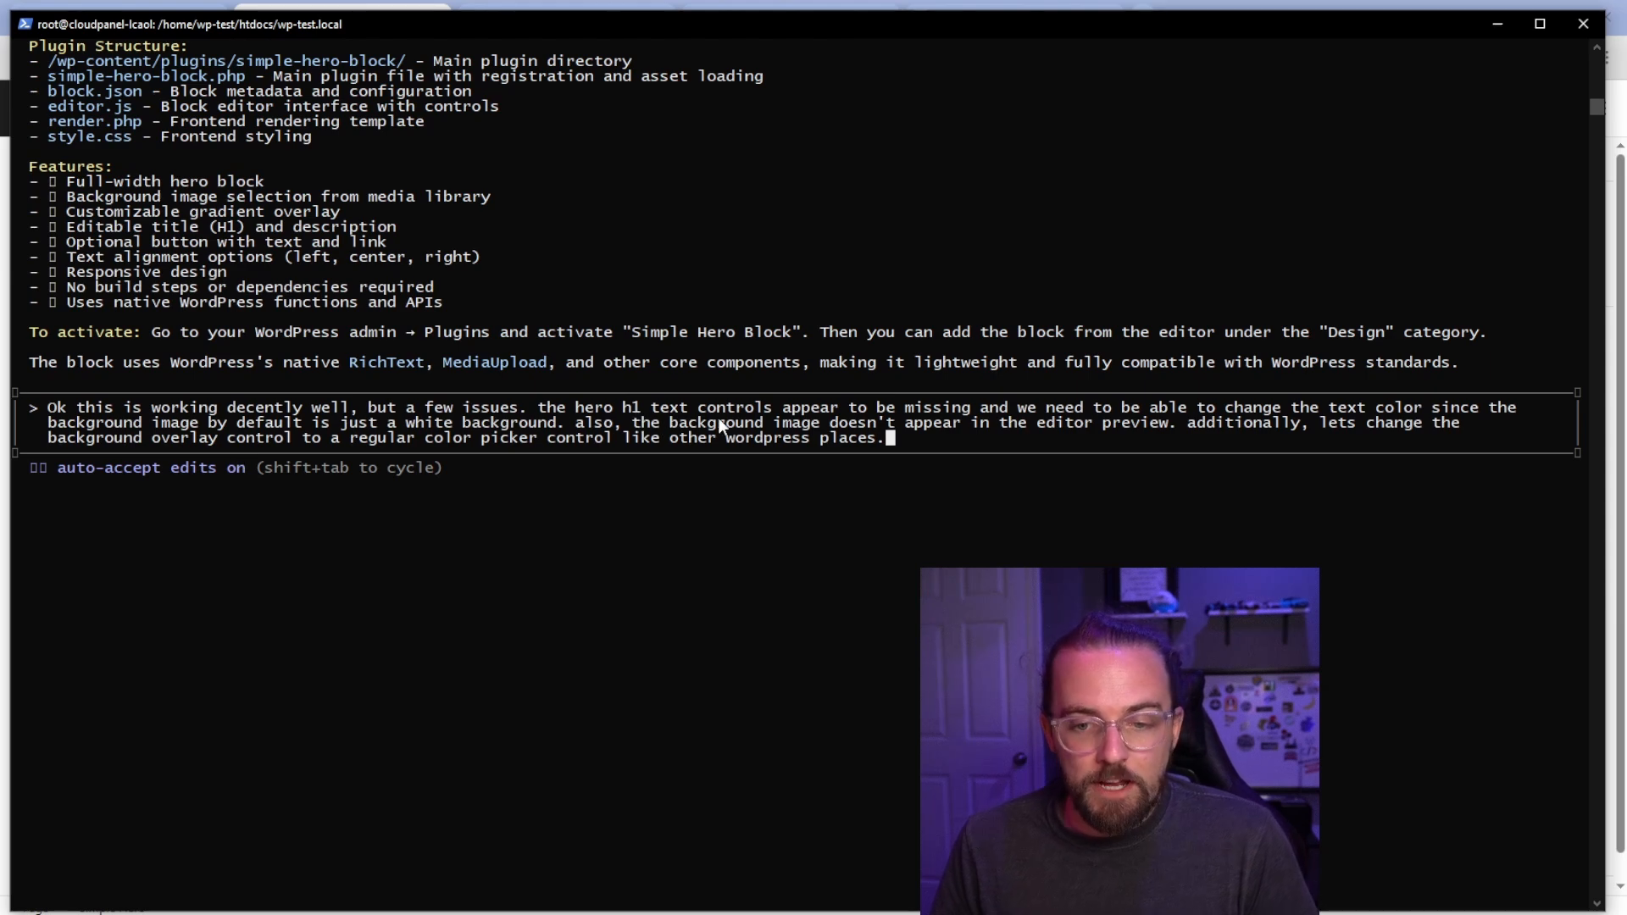
{"action": "mouse_move", "coordinate": [1250, 417]}
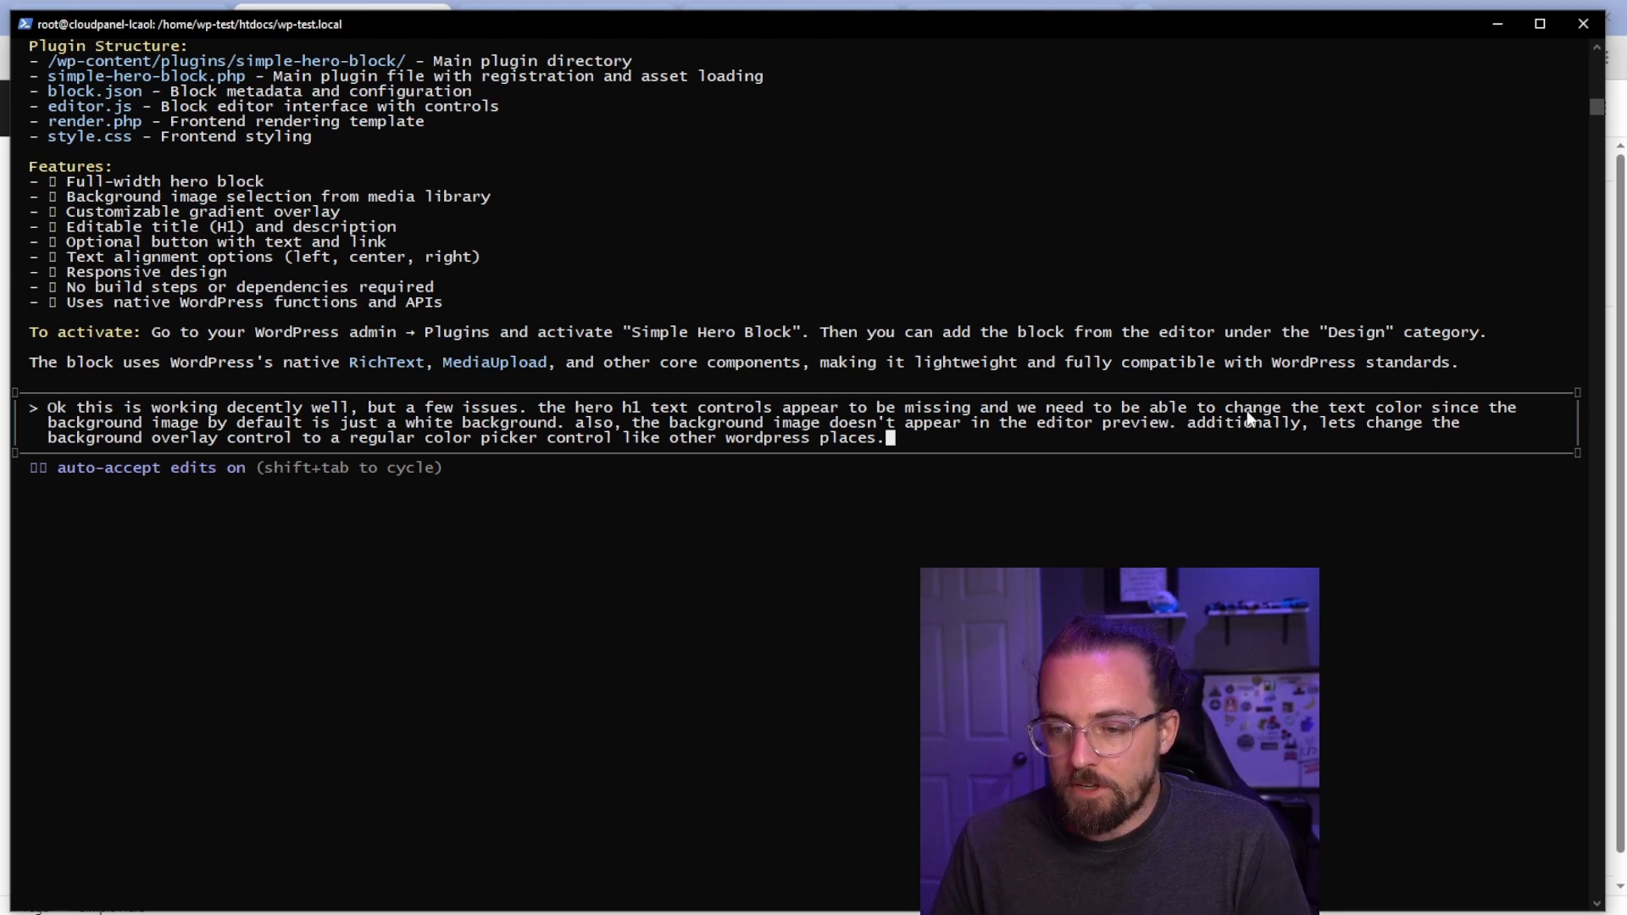
{"action": "mouse_move", "coordinate": [819, 431]}
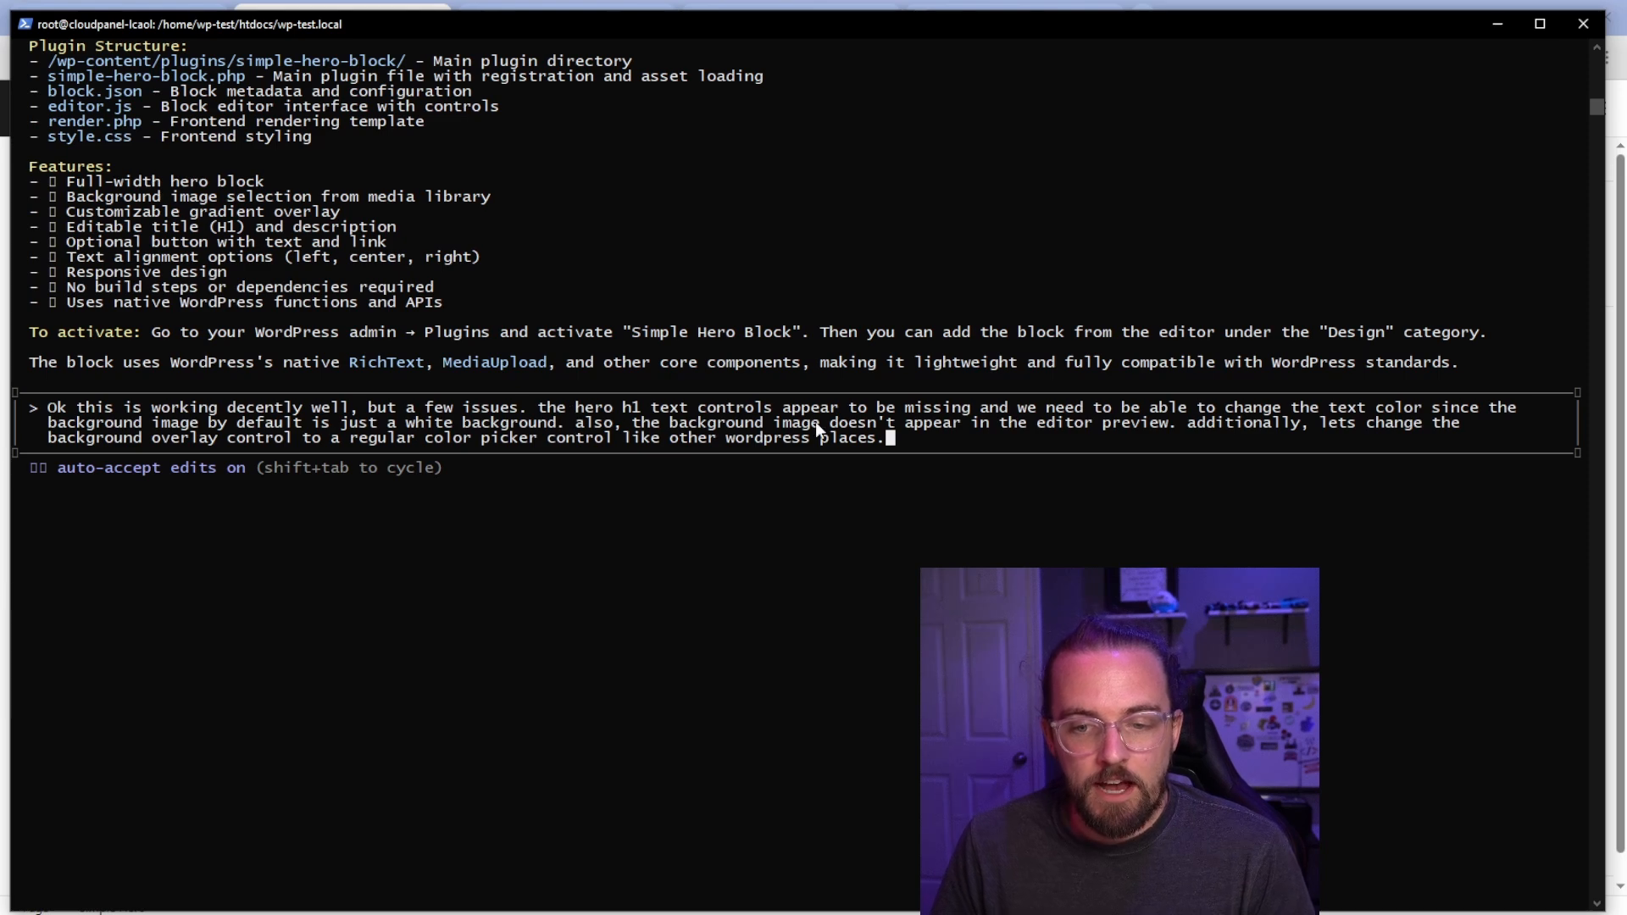
{"action": "mouse_move", "coordinate": [1274, 440]}
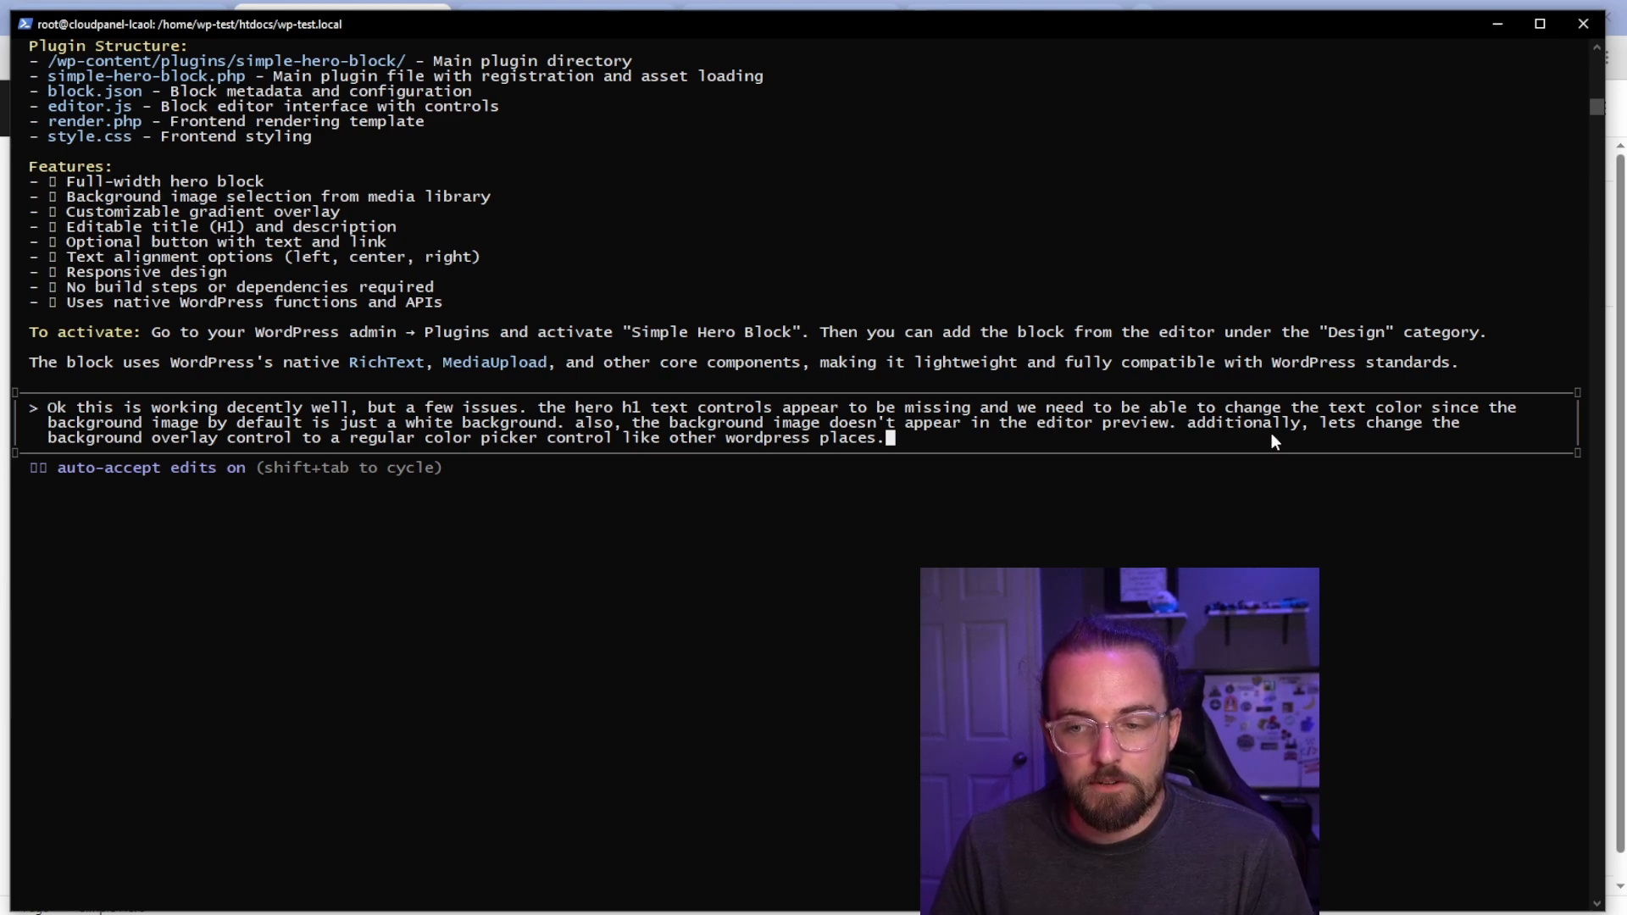
{"action": "mouse_move", "coordinate": [277, 447]}
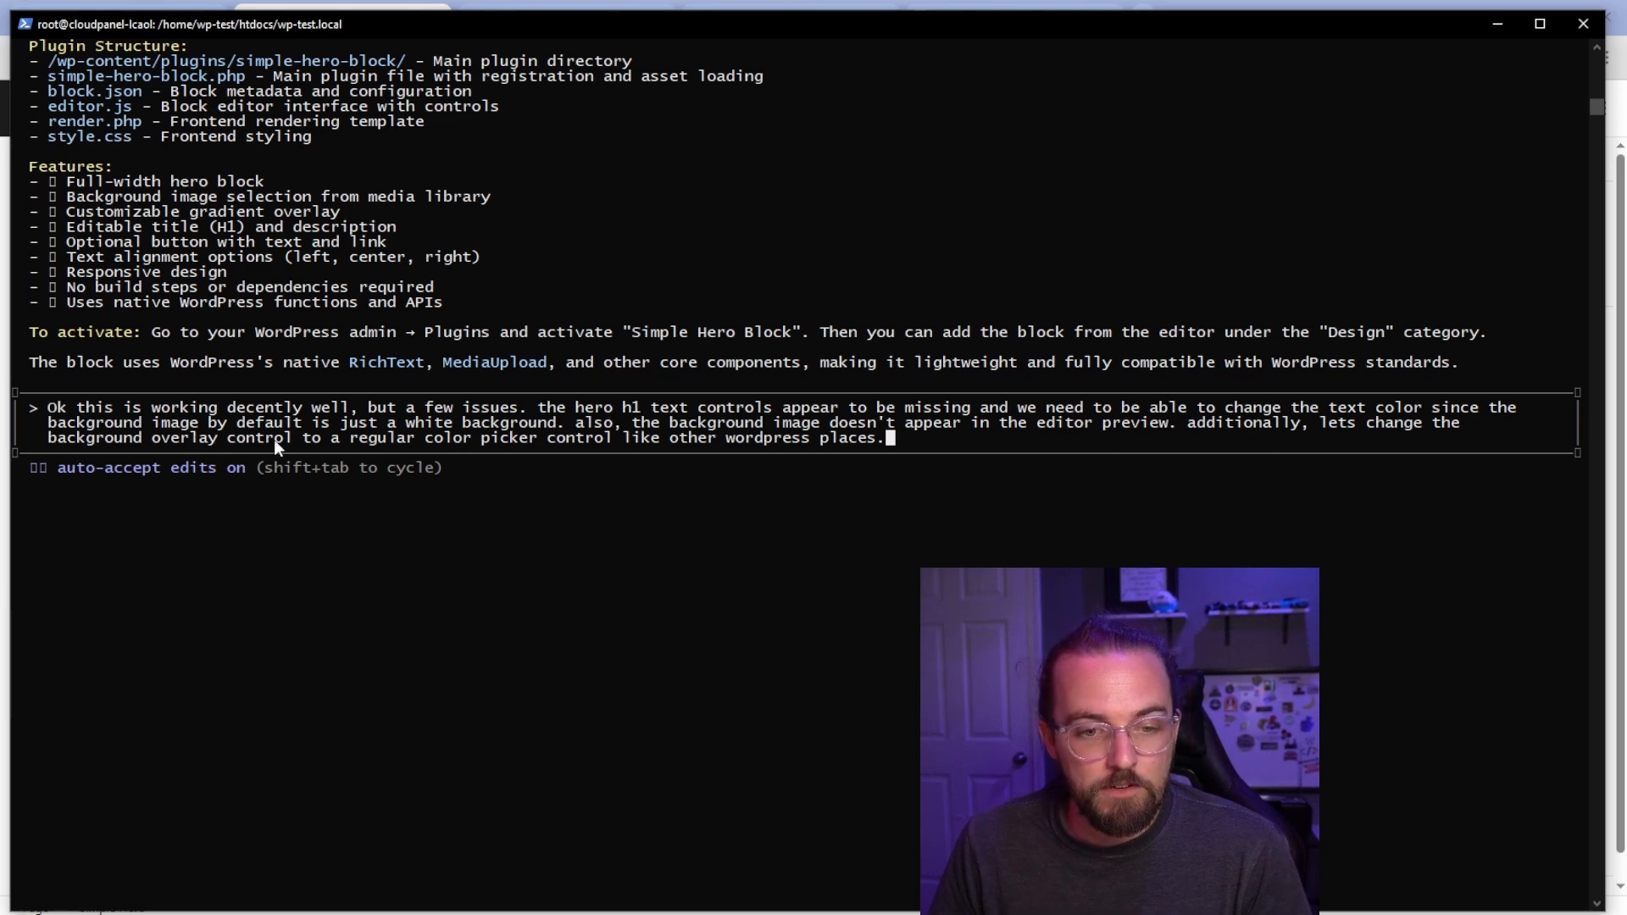
{"action": "mouse_move", "coordinate": [596, 443]}
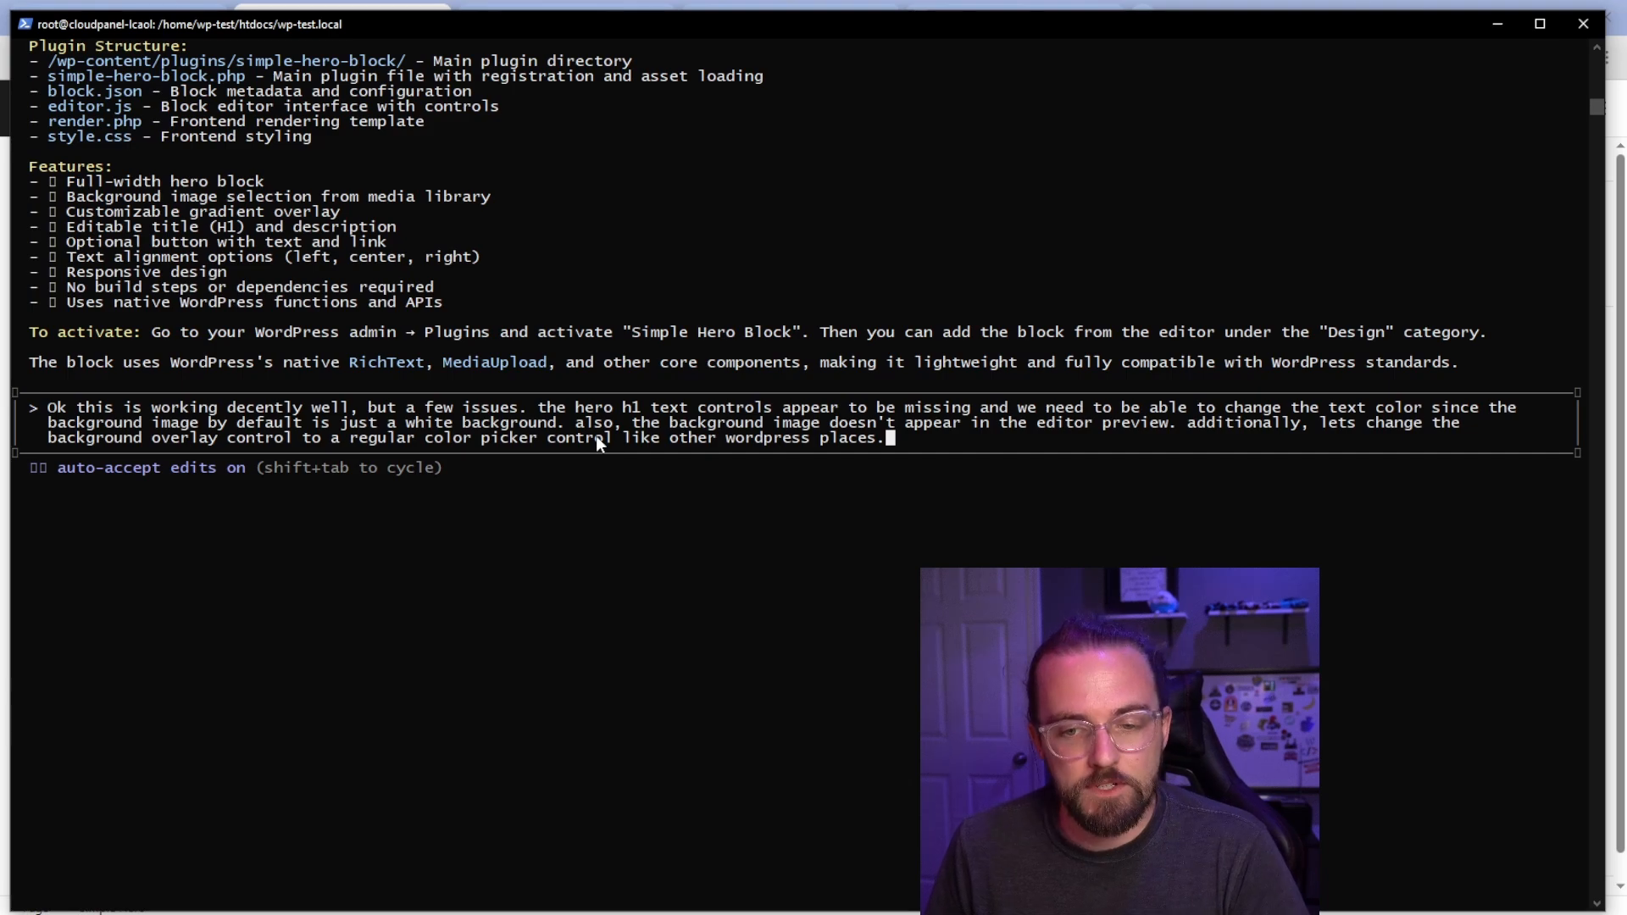
{"action": "key", "text": "Return"}
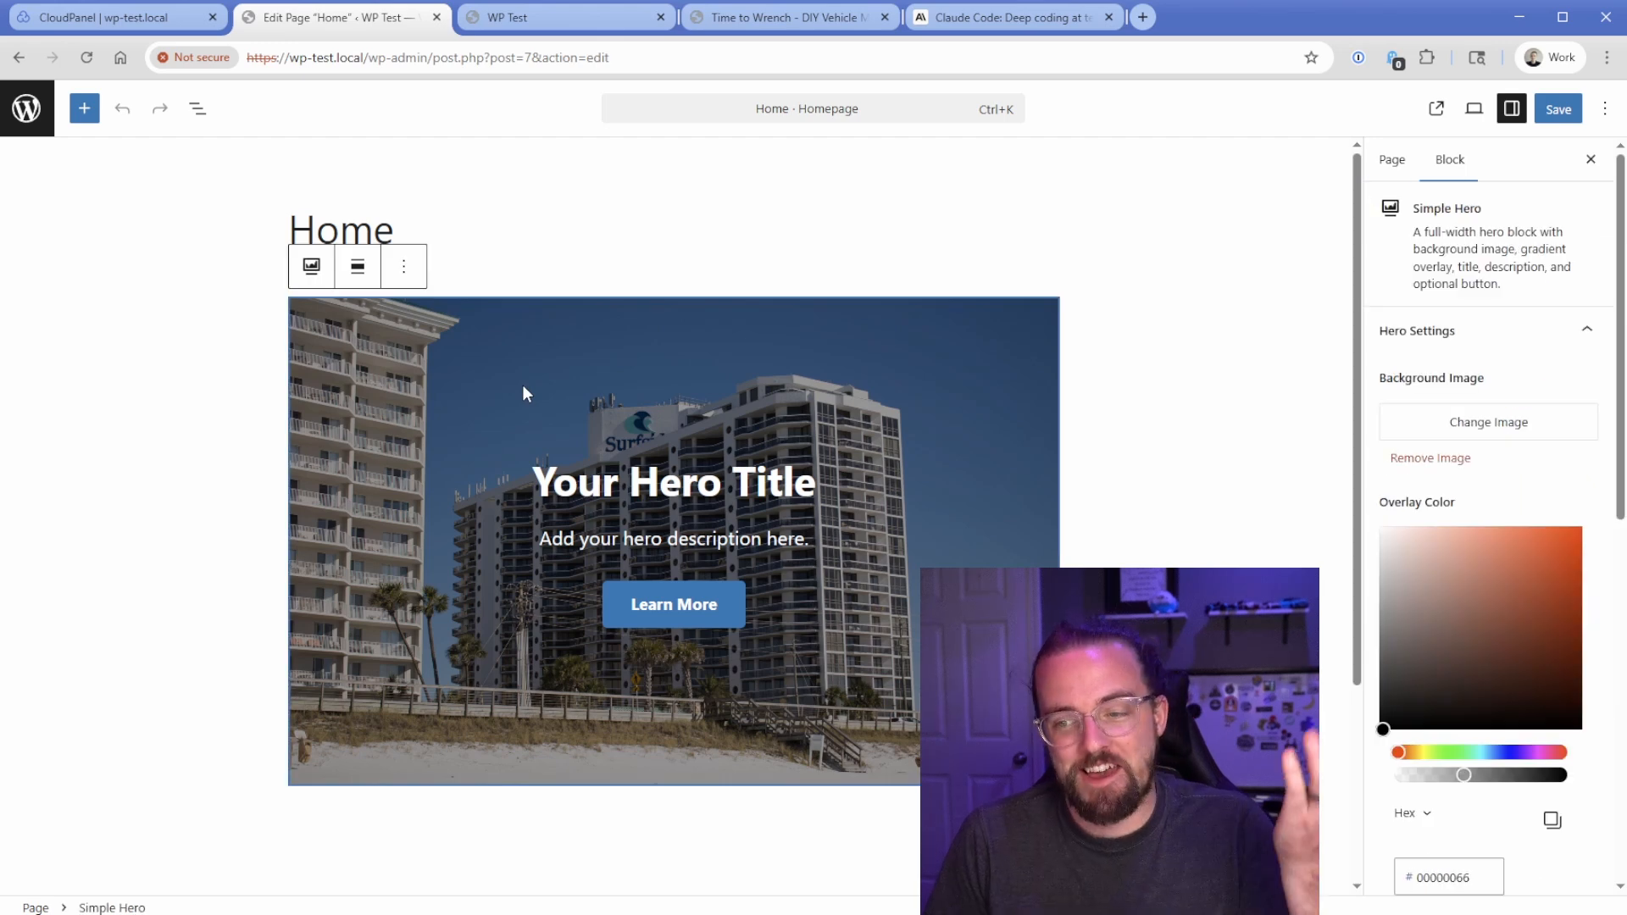
{"action": "mouse_move", "coordinate": [592, 405]}
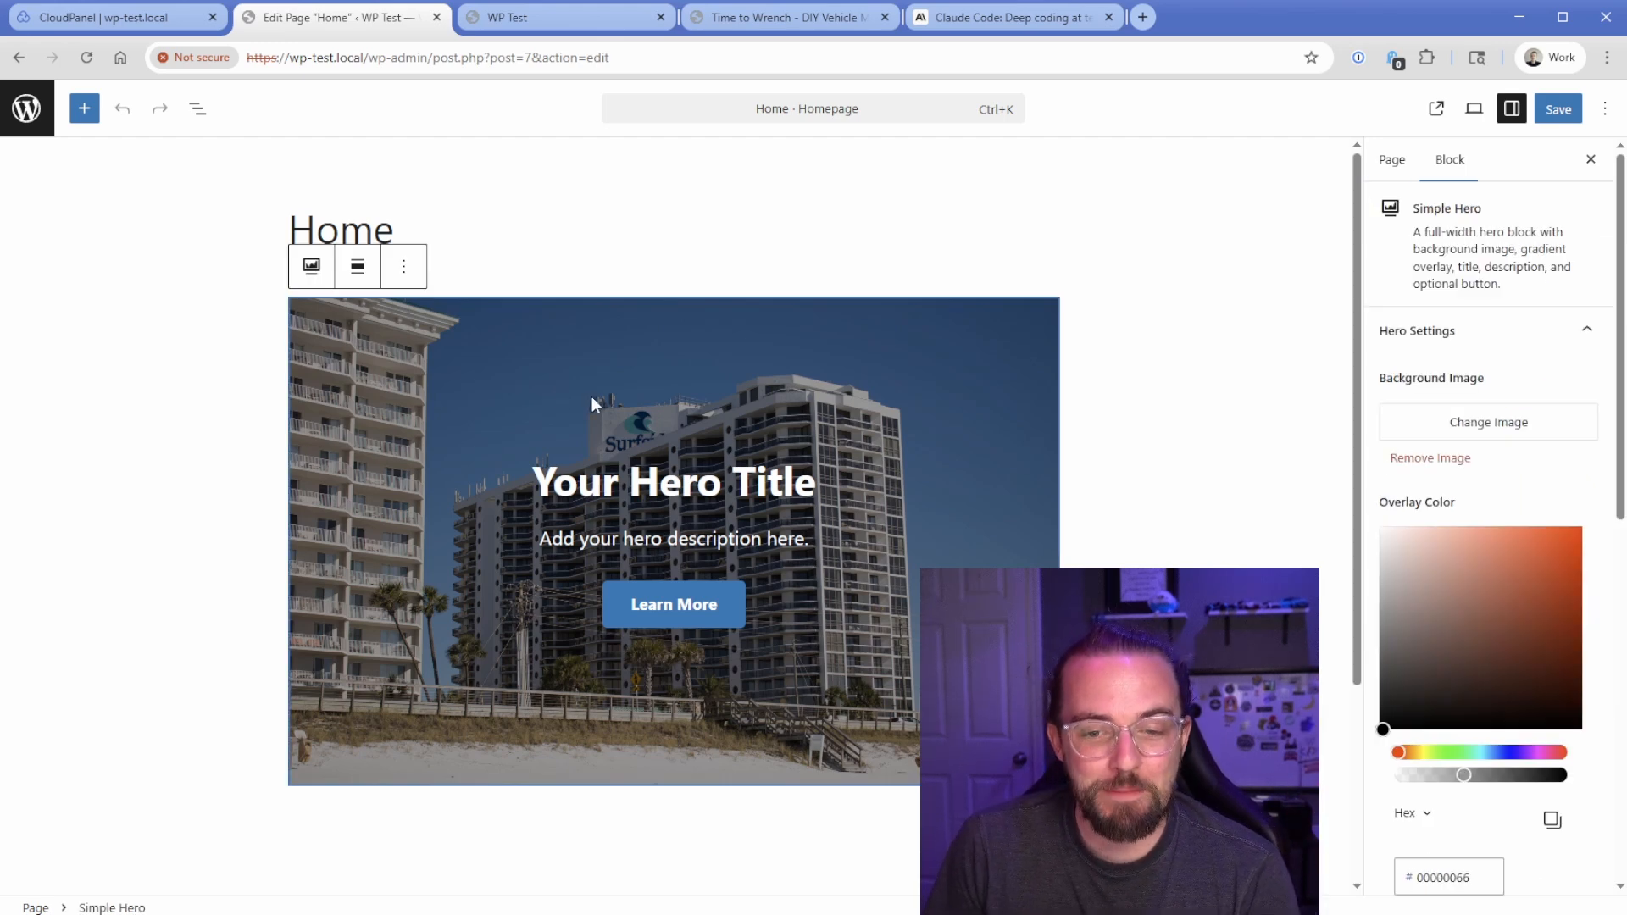
Step: Retitle the hero 'Change to our own hero' and locate the Text Color picker
{"action": "double_click", "coordinate": [672, 482]}
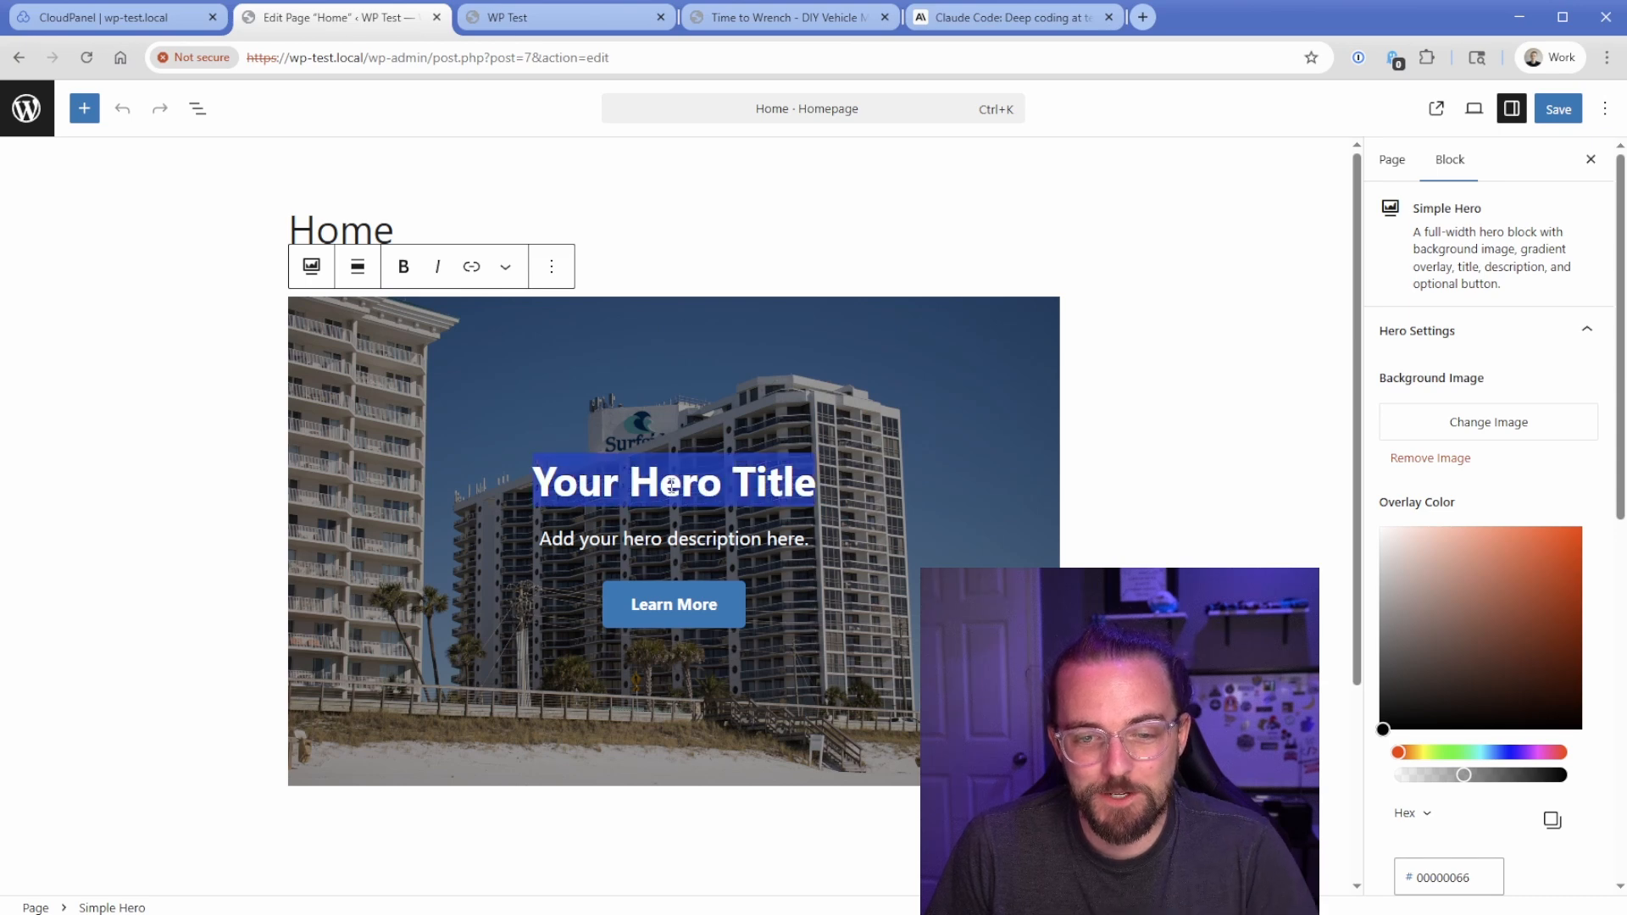
{"action": "type", "text": "Change to ou"}
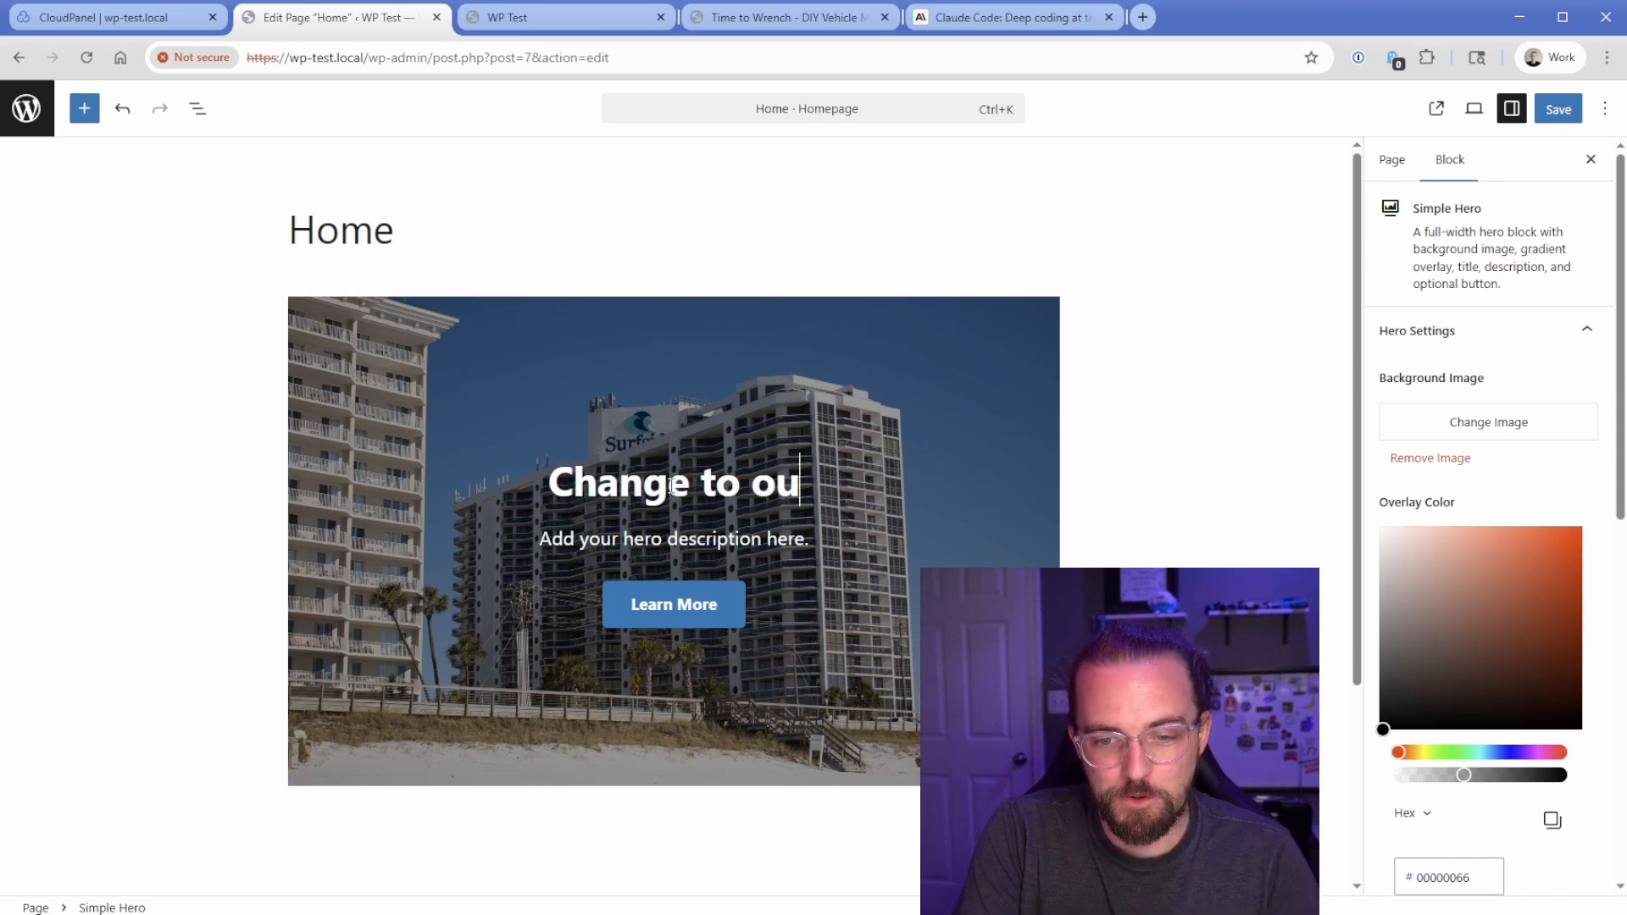
{"action": "type", "text": "r own hero"}
{"action": "left_click", "coordinate": [674, 539]}
{"action": "type", "text": "asd"}
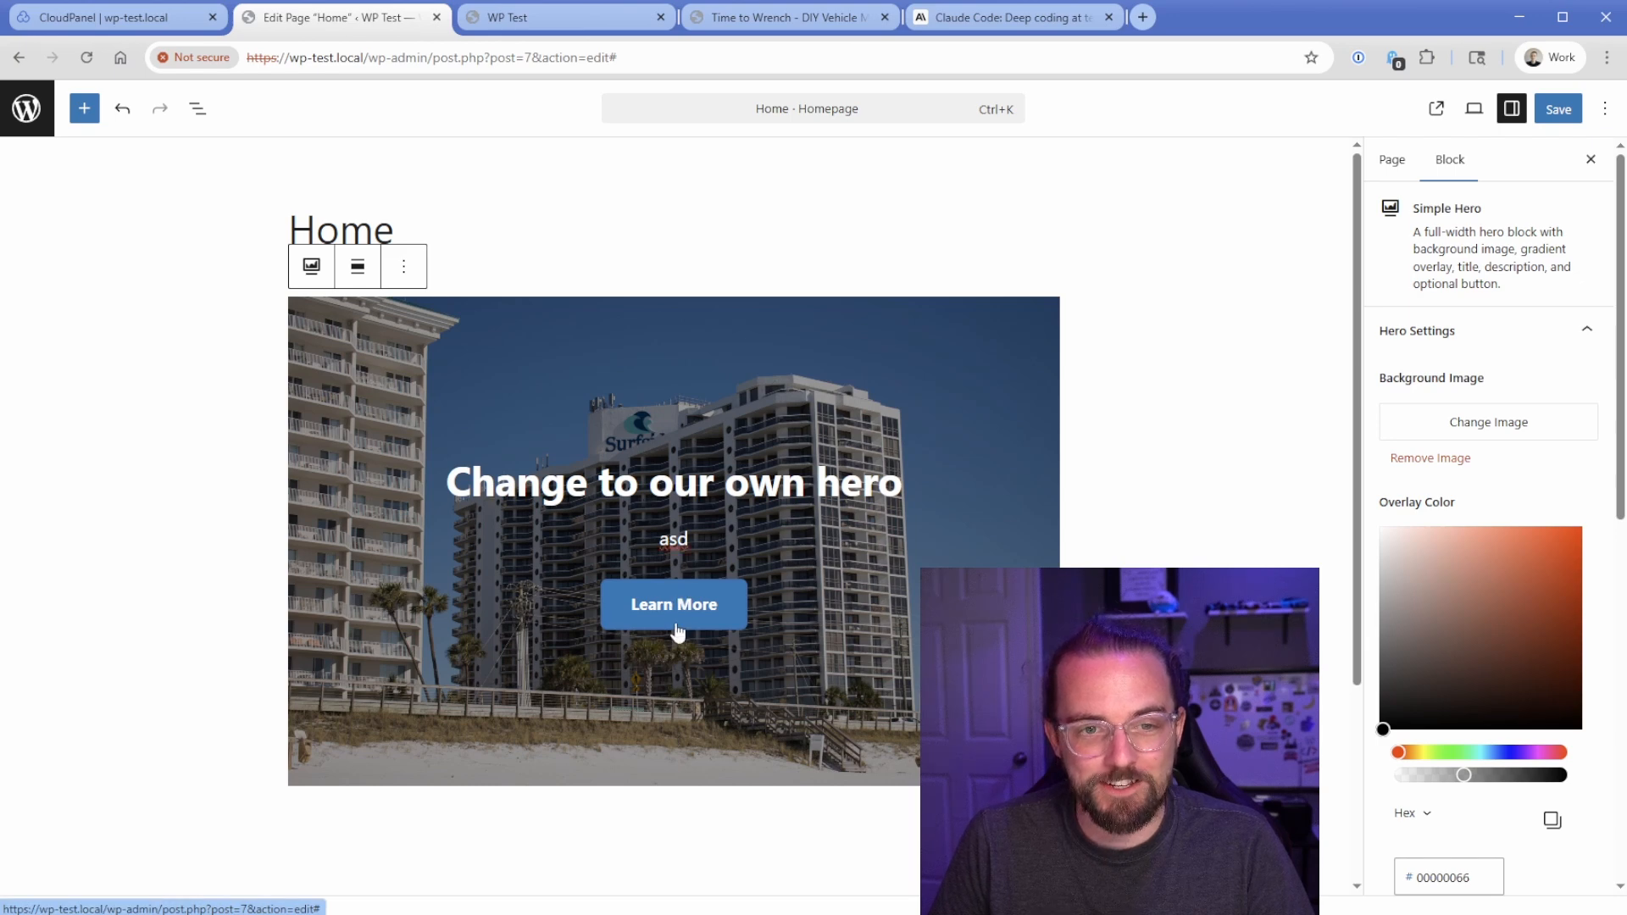
{"action": "scroll", "scroll_direction": "down", "scroll_amount": 3}
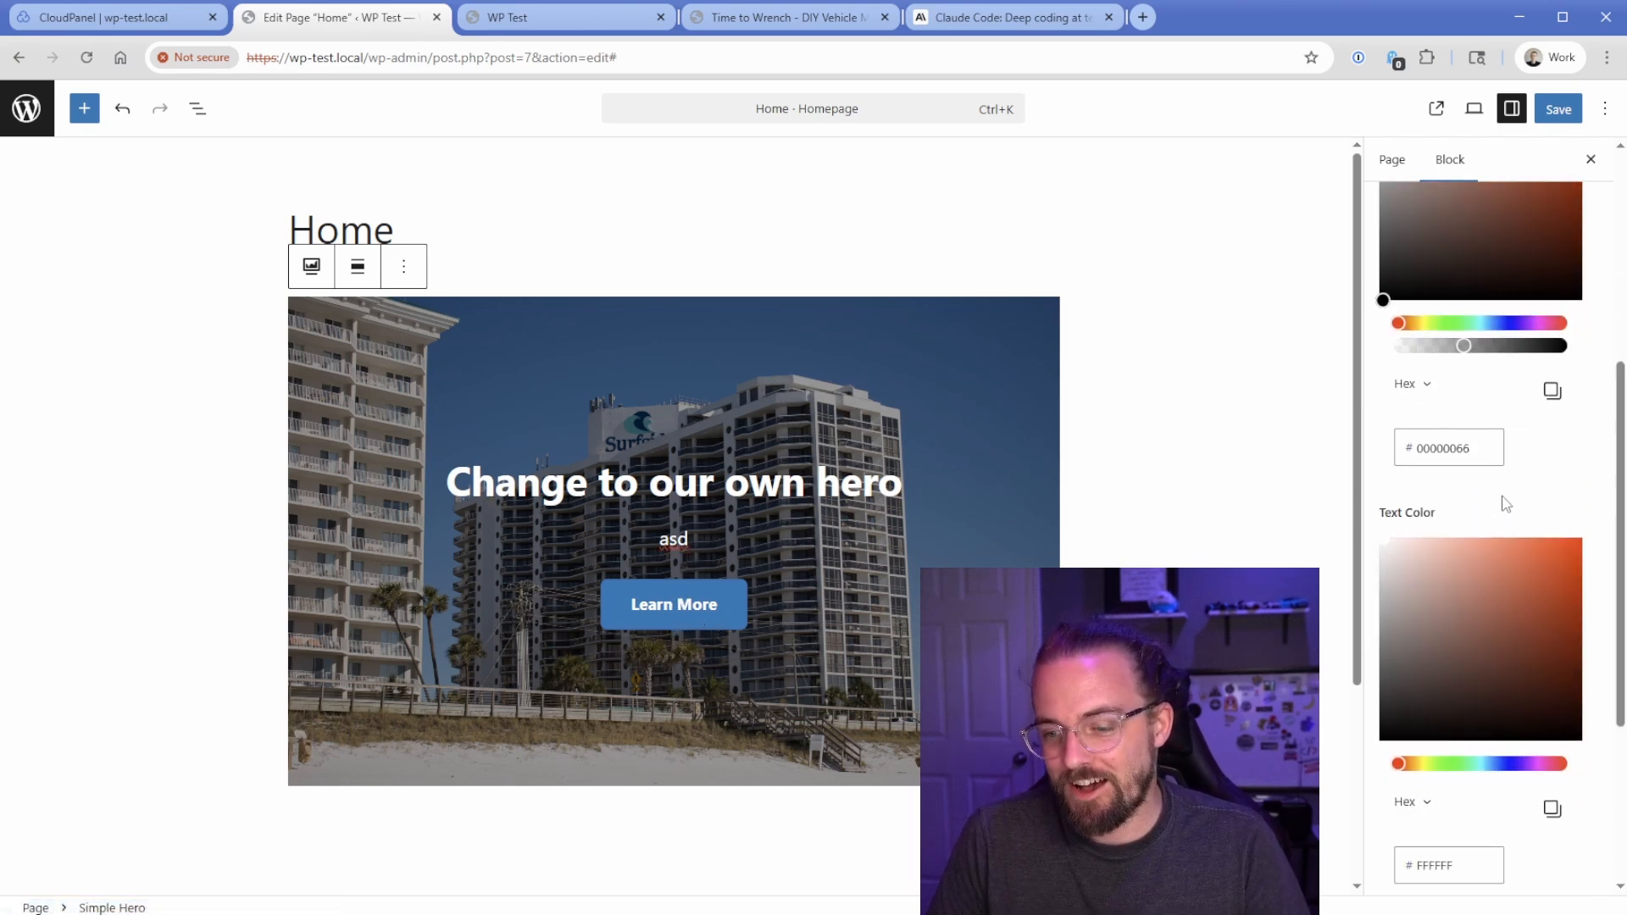
{"action": "scroll", "scroll_direction": "up", "scroll_amount": 3}
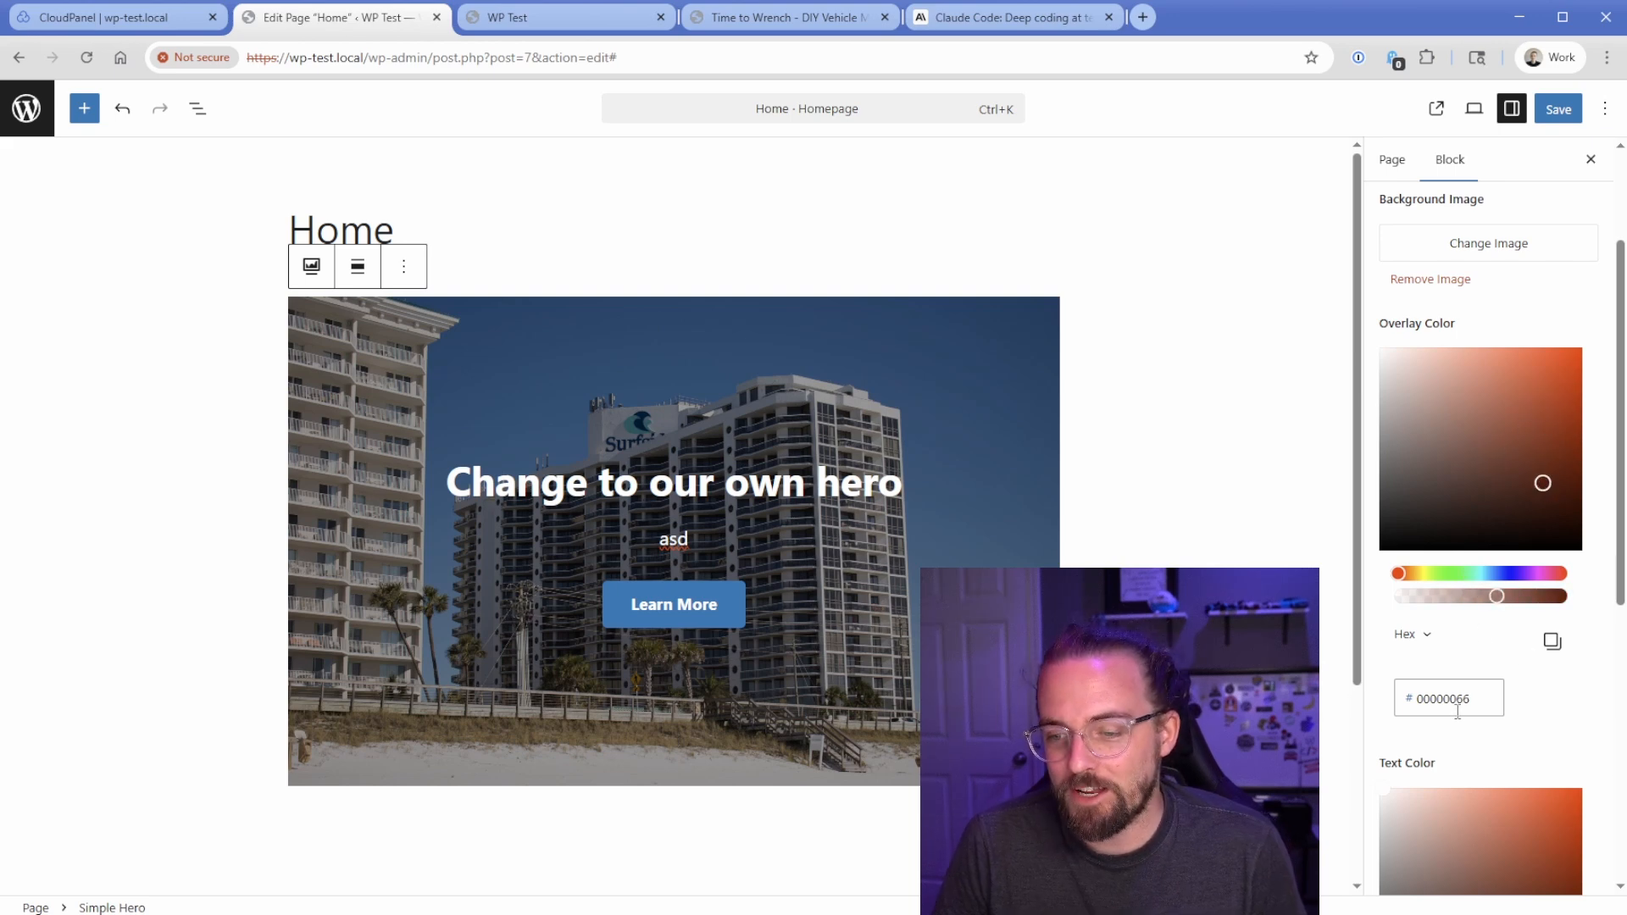
Step: Toggle the overlay colour between RGB and hex, and change the button text to 'Buy Now'
{"action": "left_click", "coordinate": [1411, 634]}
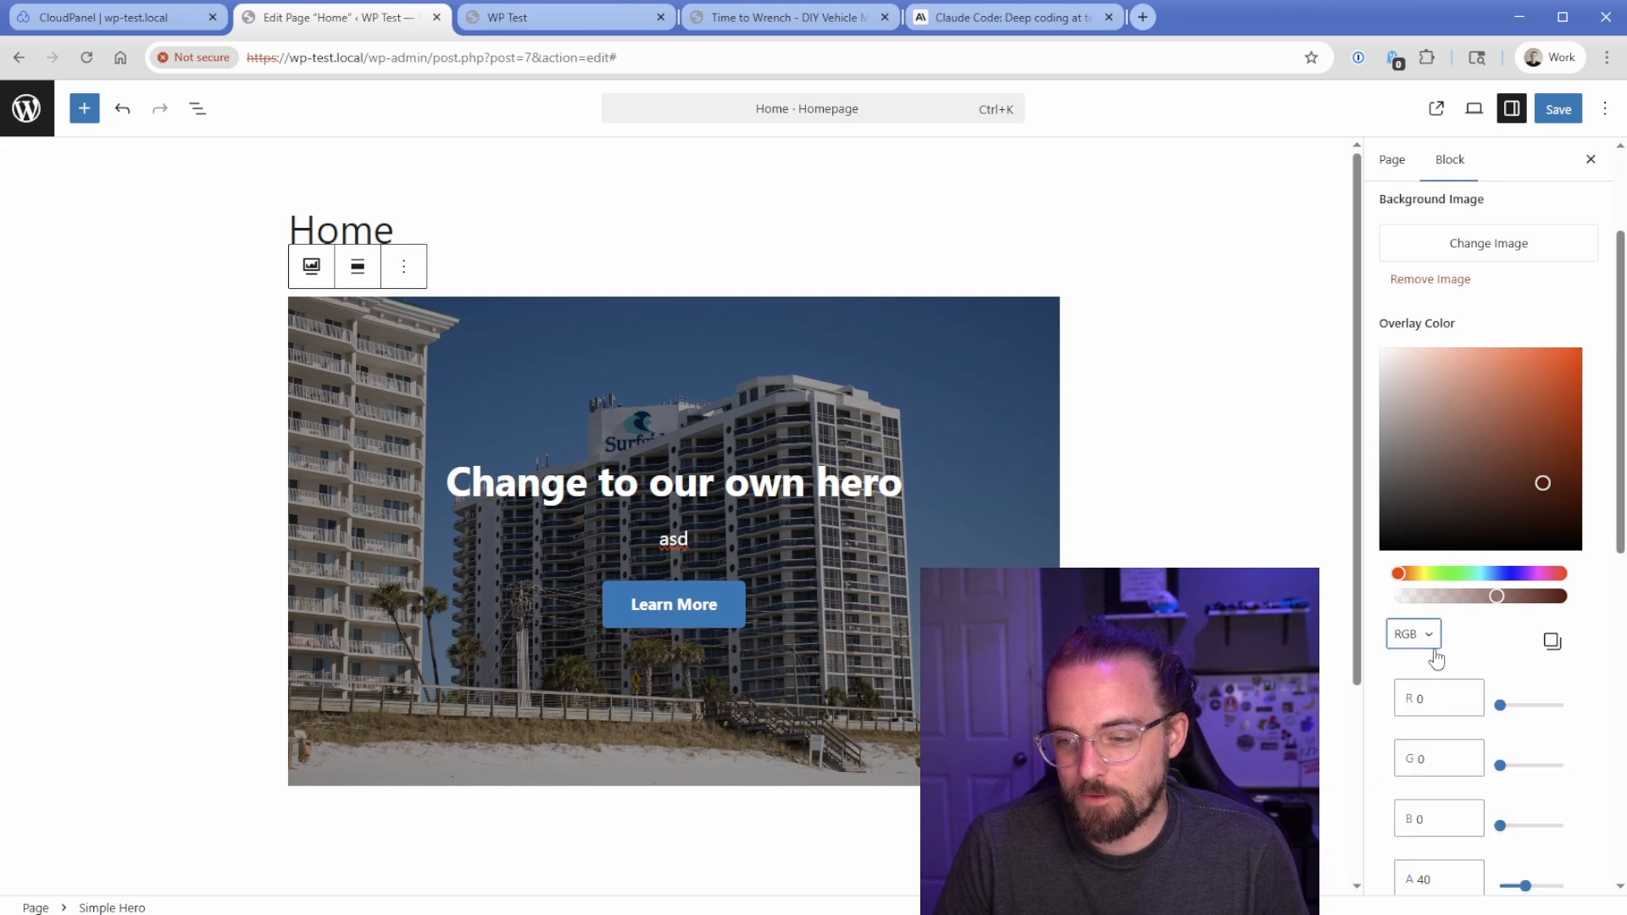
{"action": "left_click", "coordinate": [1411, 634]}
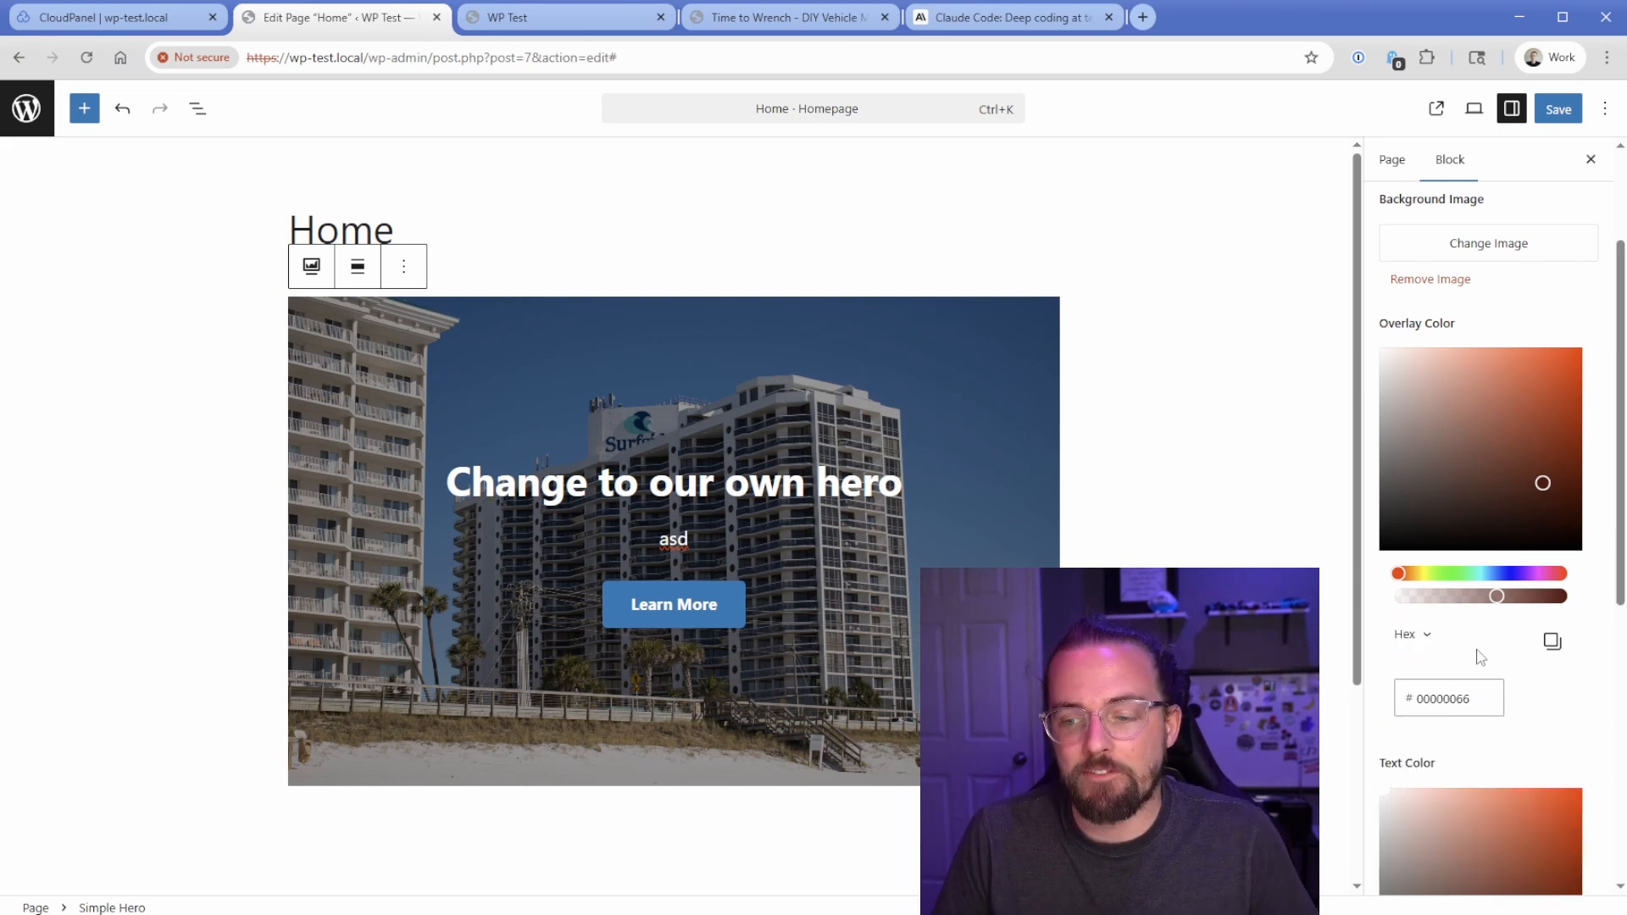
{"action": "scroll", "scroll_direction": "down", "scroll_amount": 3}
{"action": "type", "text": "Buy N"}
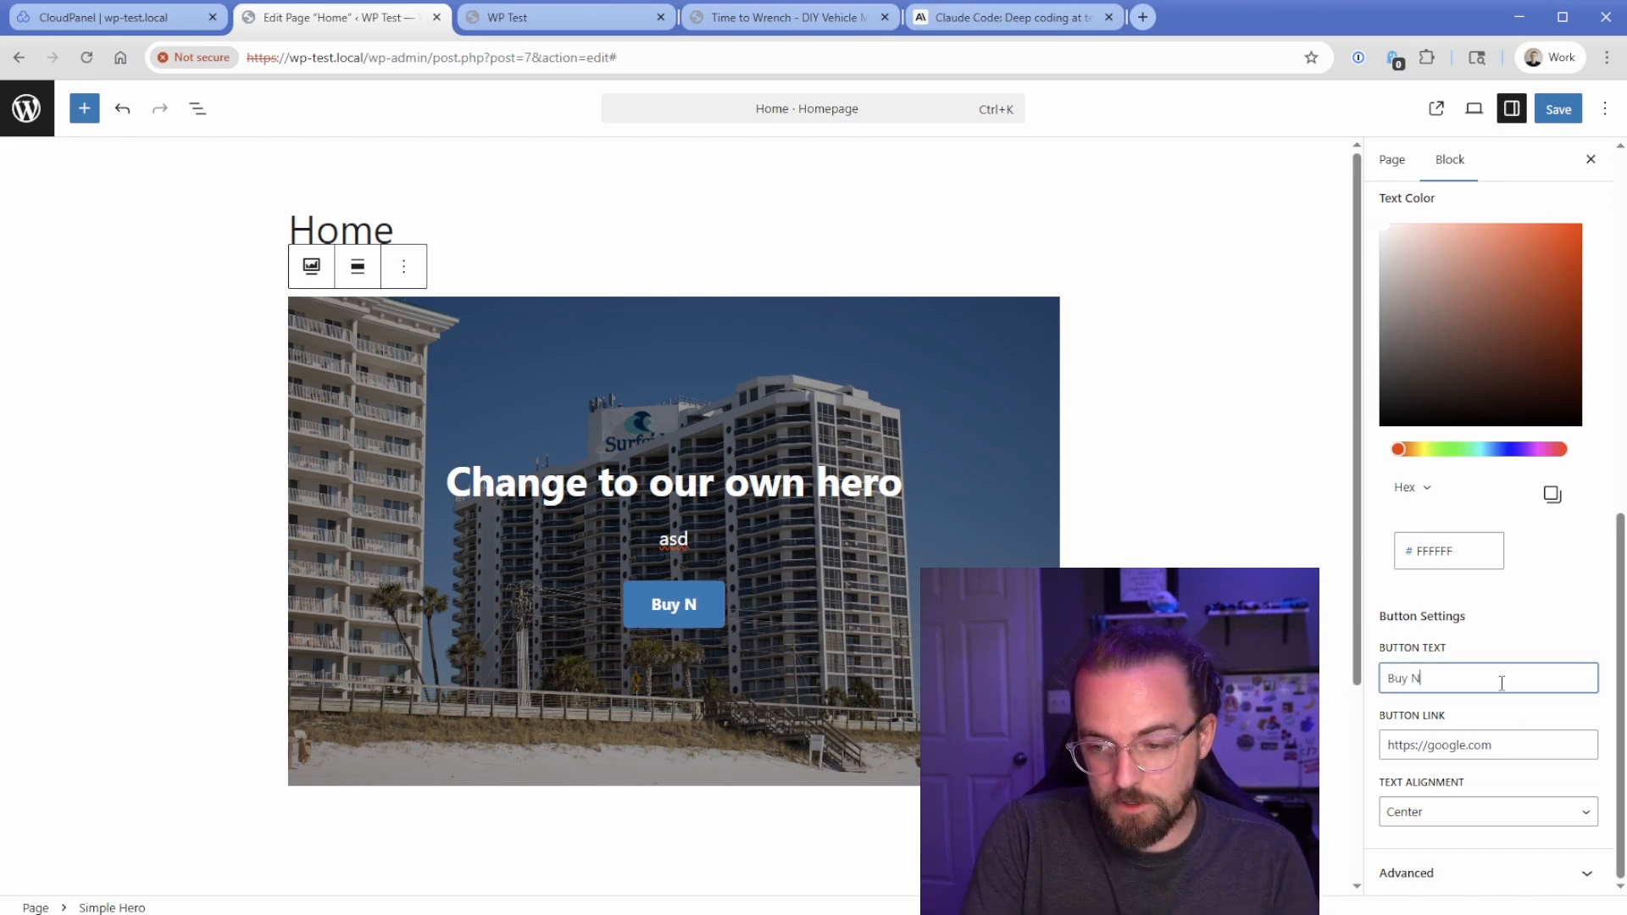
{"action": "type", "text": "ow"}
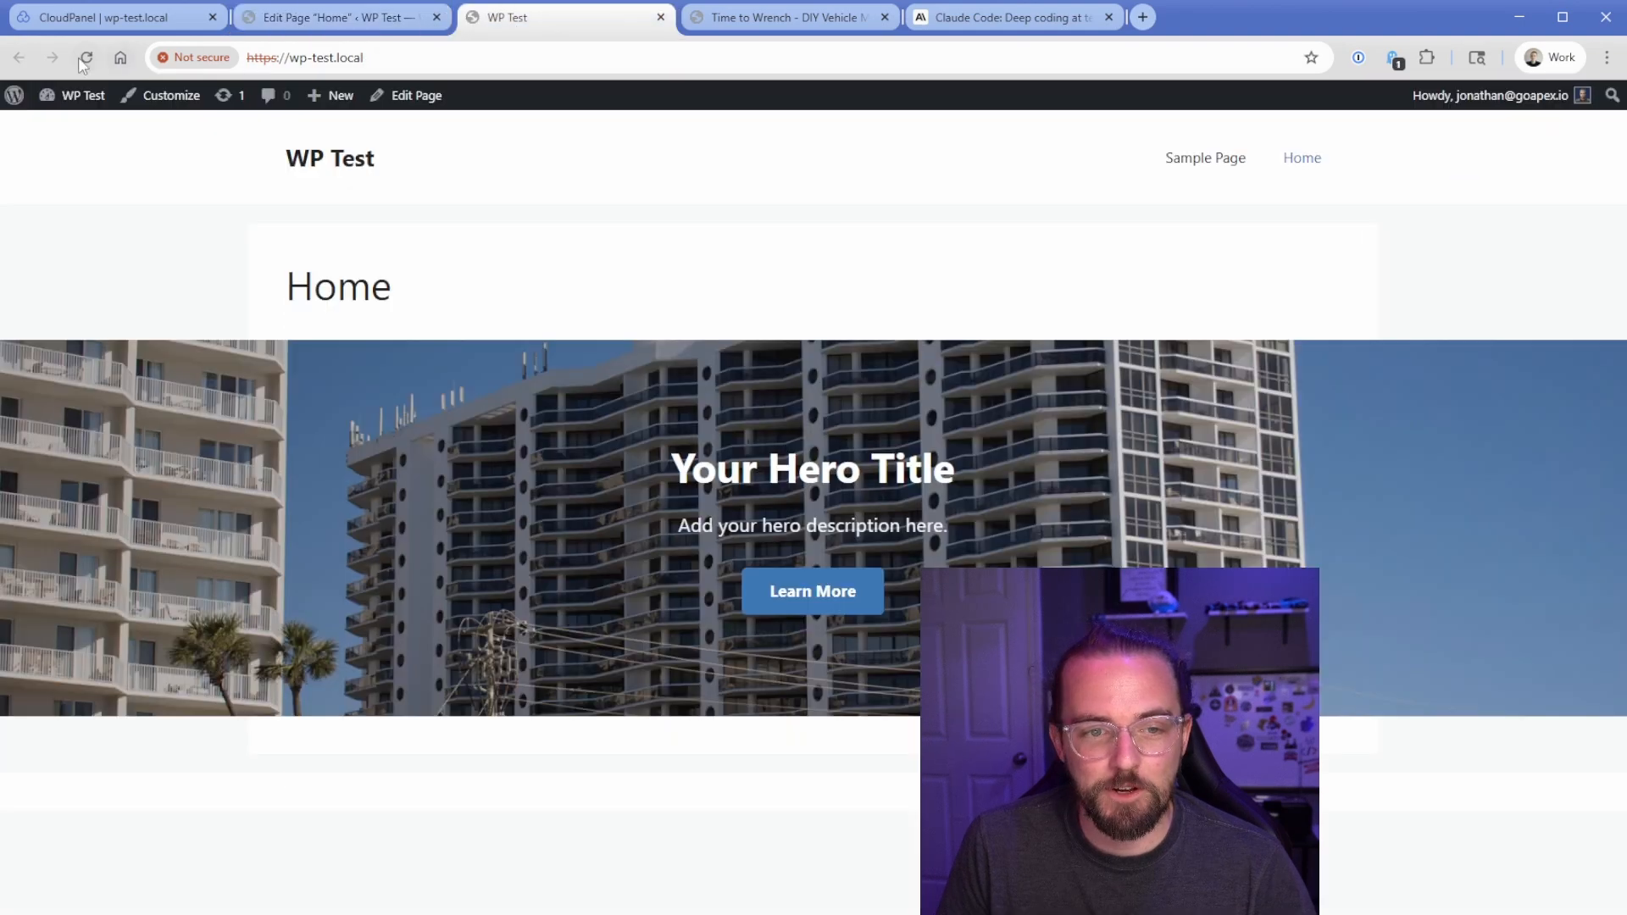
{"action": "left_click", "coordinate": [341, 18]}
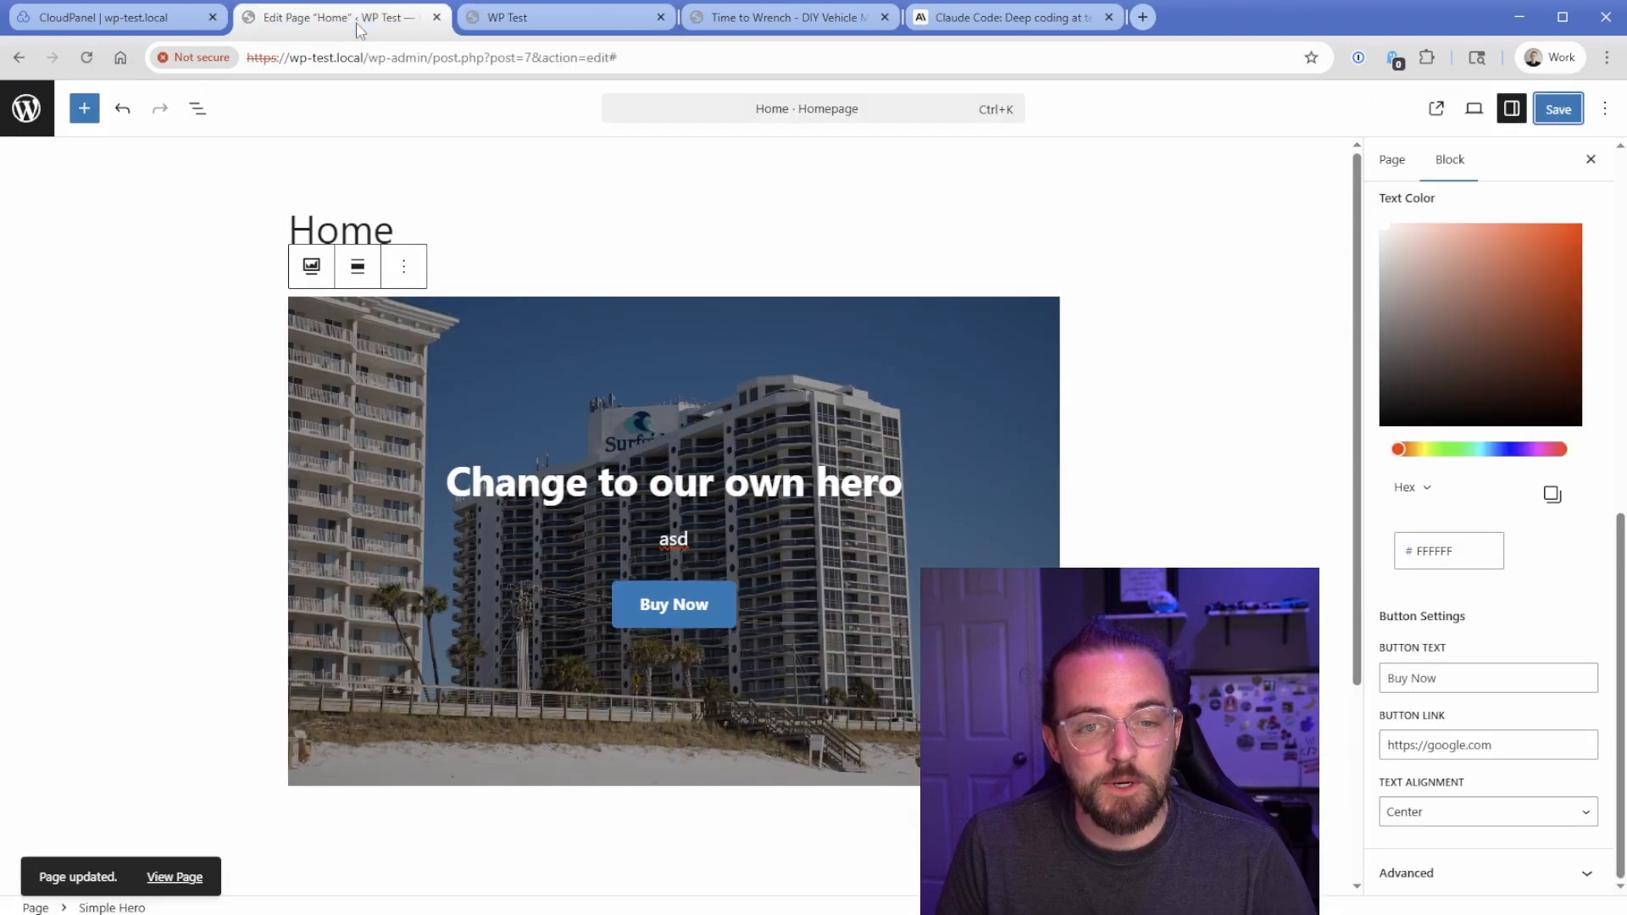